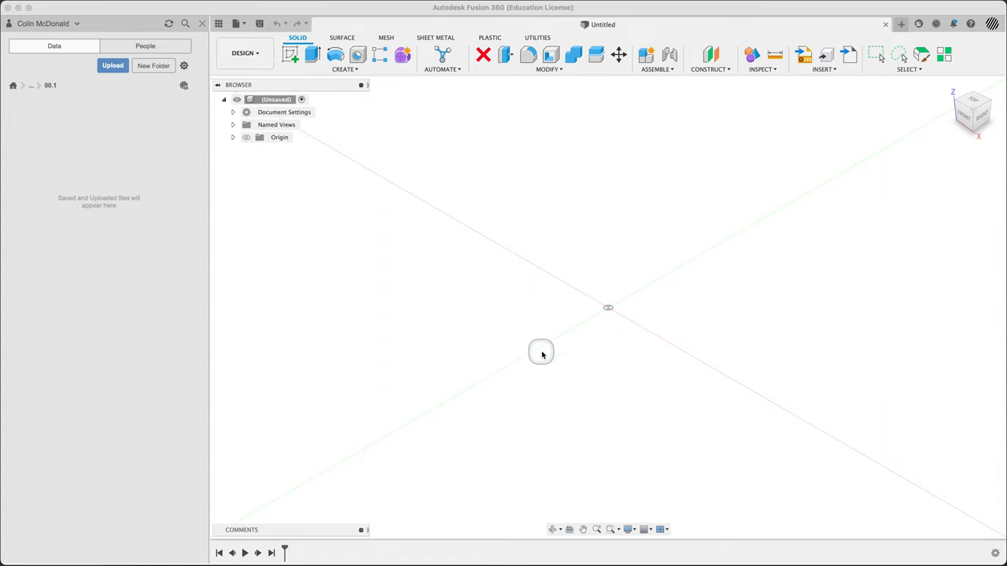
mouse_move(546, 311)
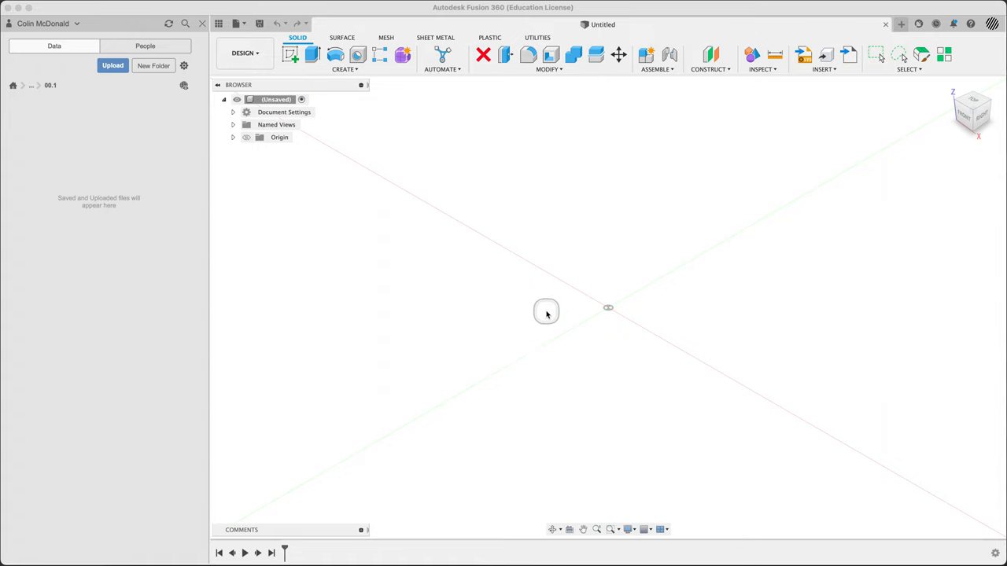
mouse_move(474, 258)
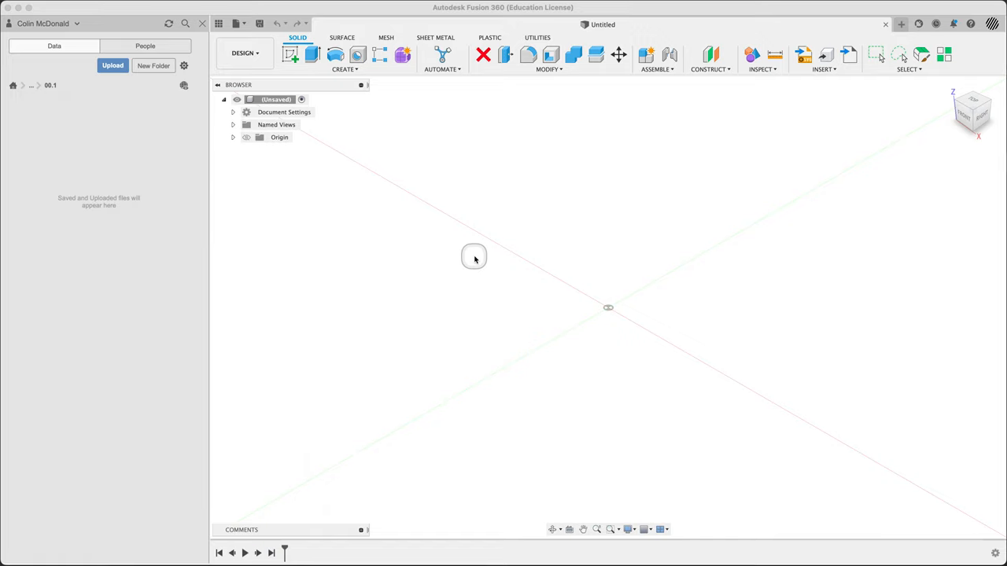
mouse_move(475, 260)
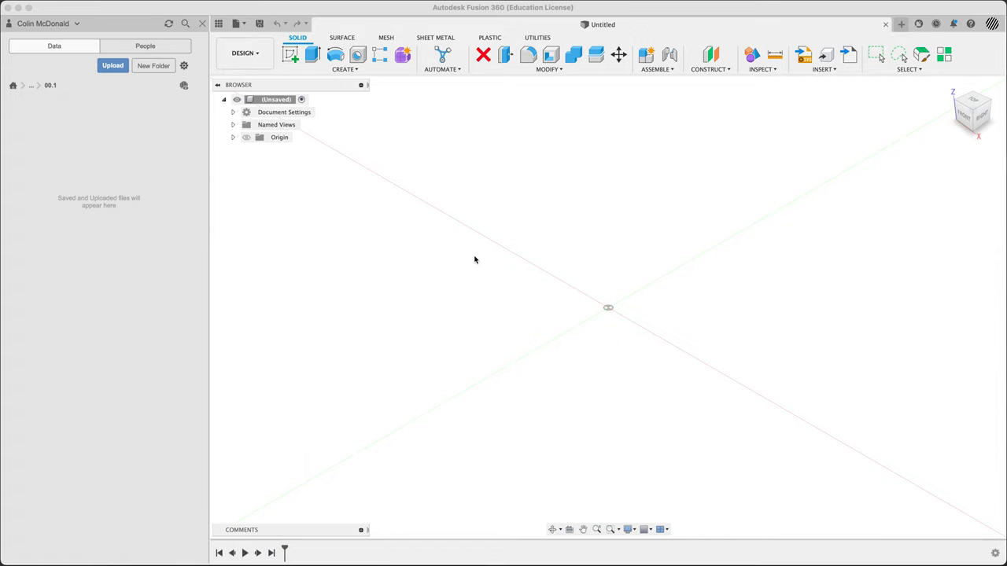
mouse_move(384, 312)
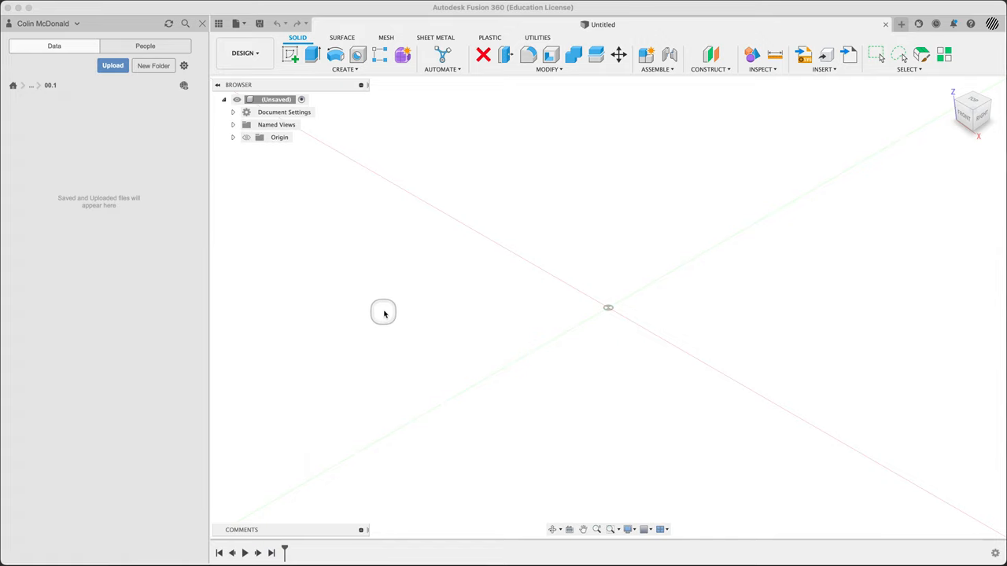
mouse_move(340, 293)
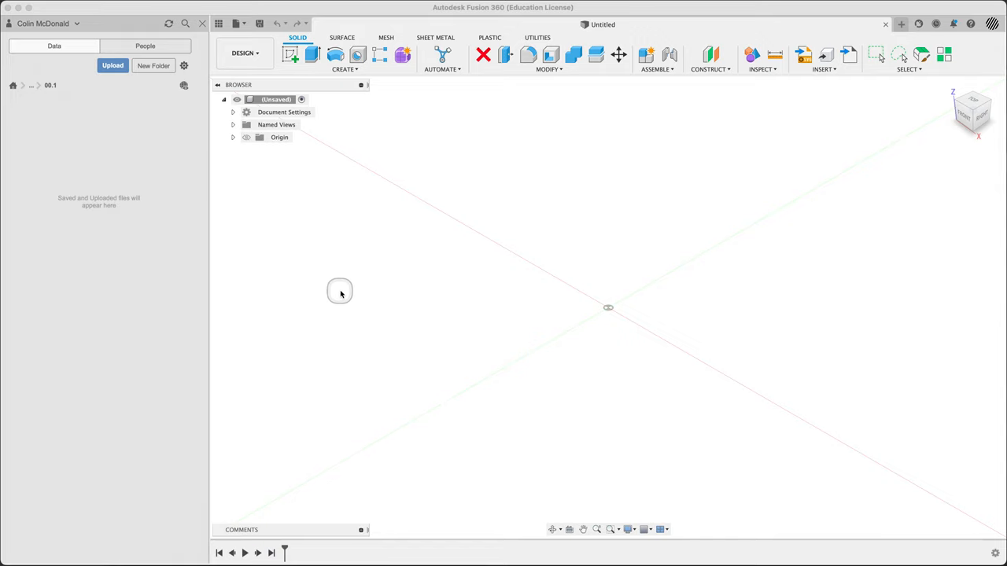
mouse_move(371, 277)
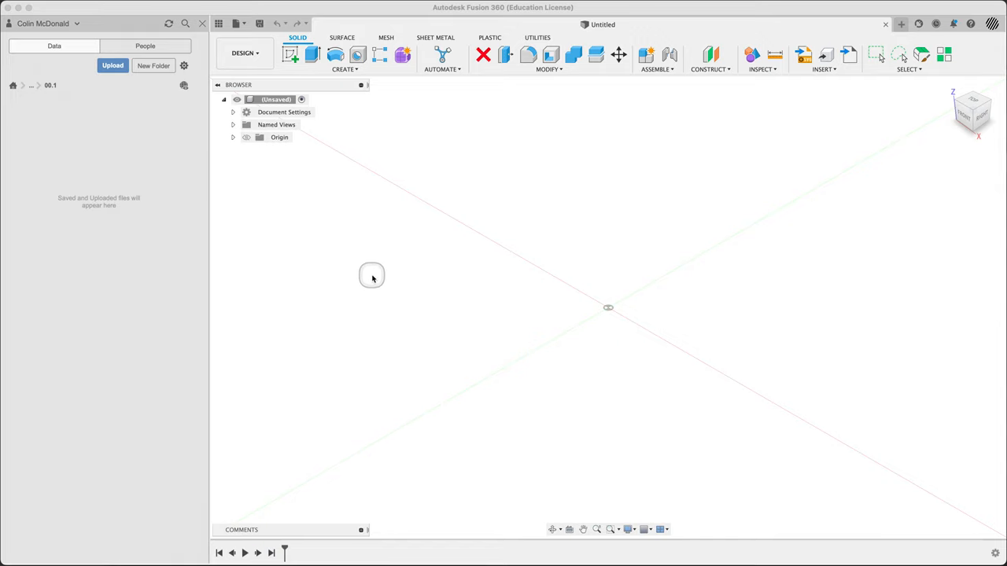
mouse_move(590, 294)
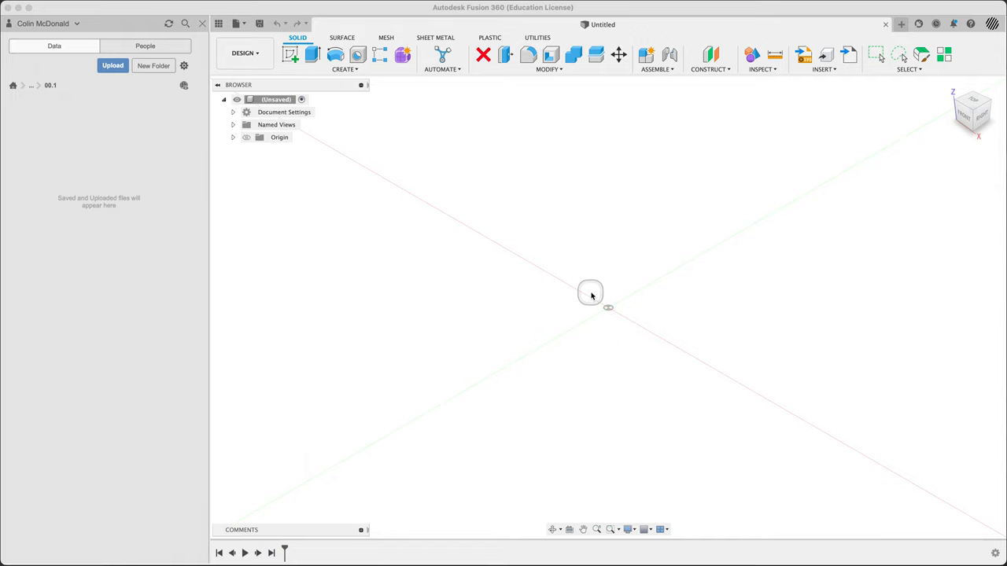
mouse_move(459, 283)
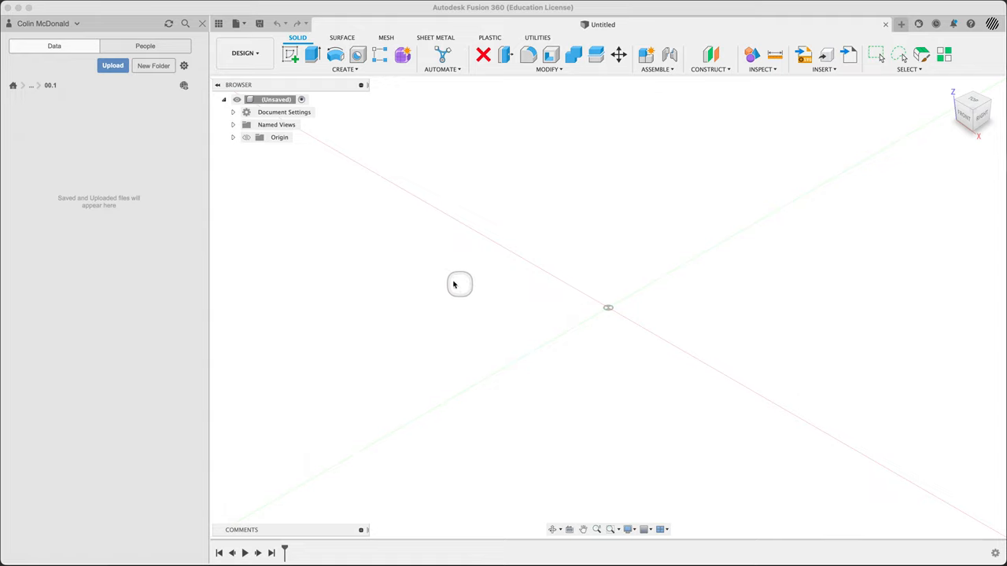
mouse_move(381, 261)
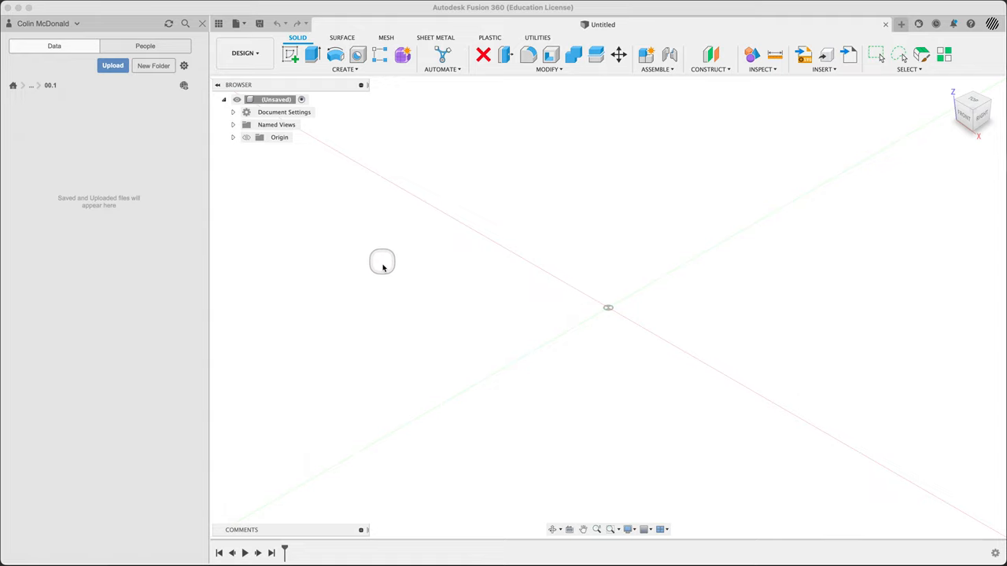
mouse_move(197, 30)
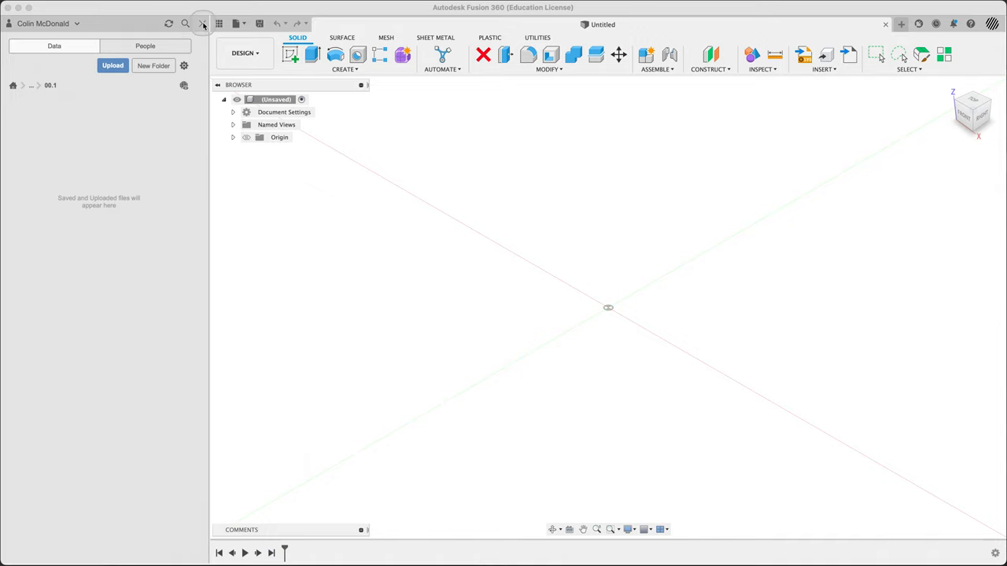
mouse_move(583, 286)
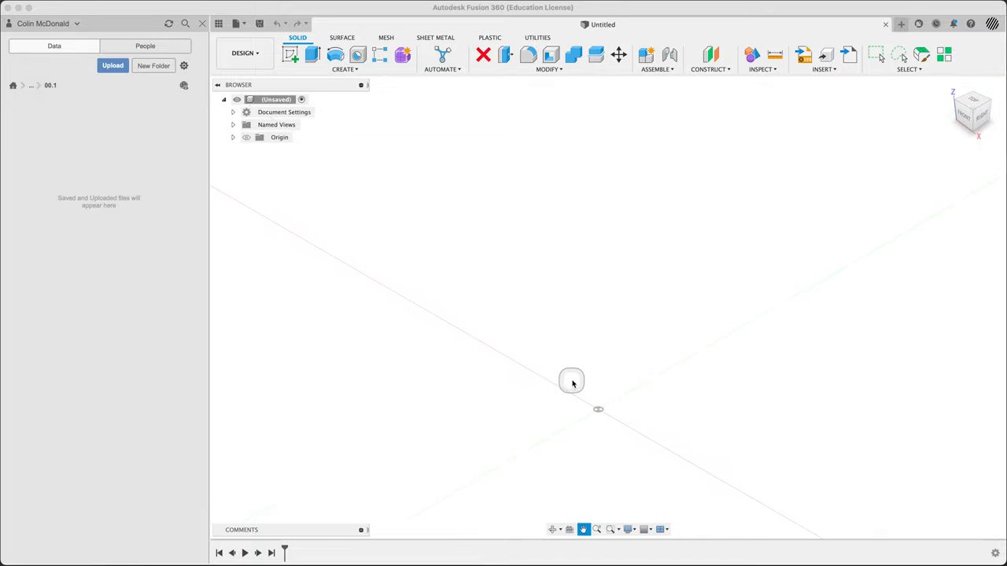
mouse_move(614, 322)
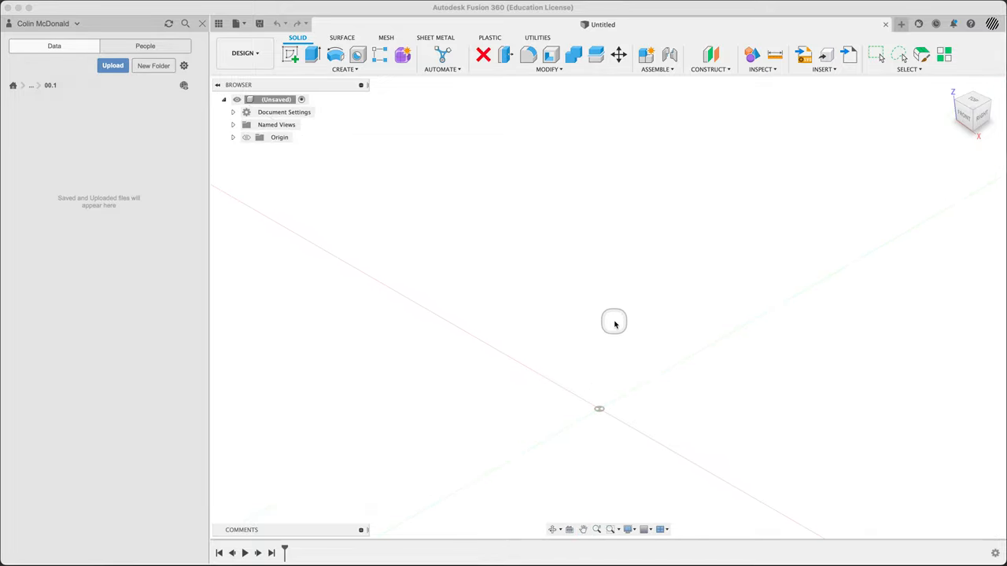
mouse_move(592, 260)
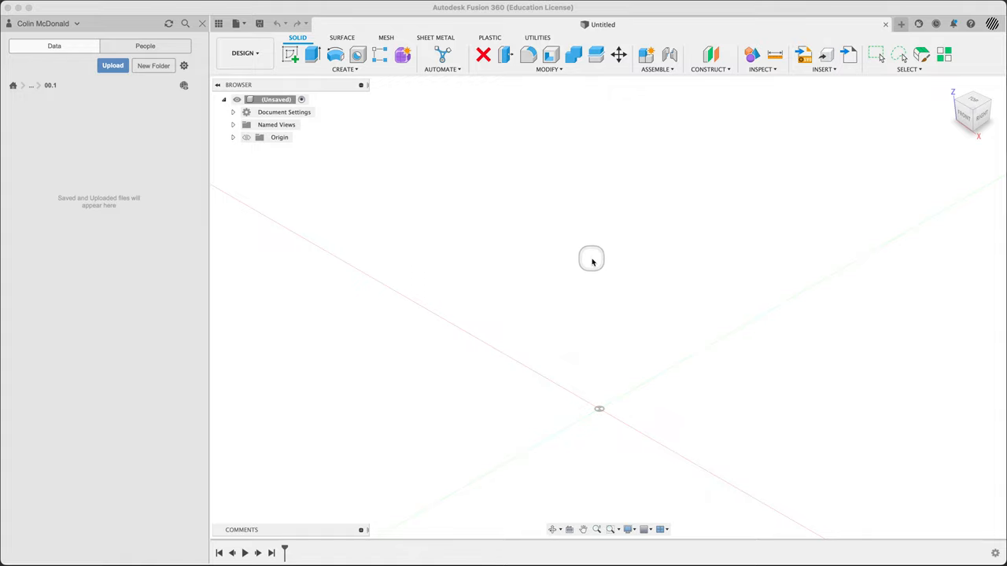
mouse_move(595, 255)
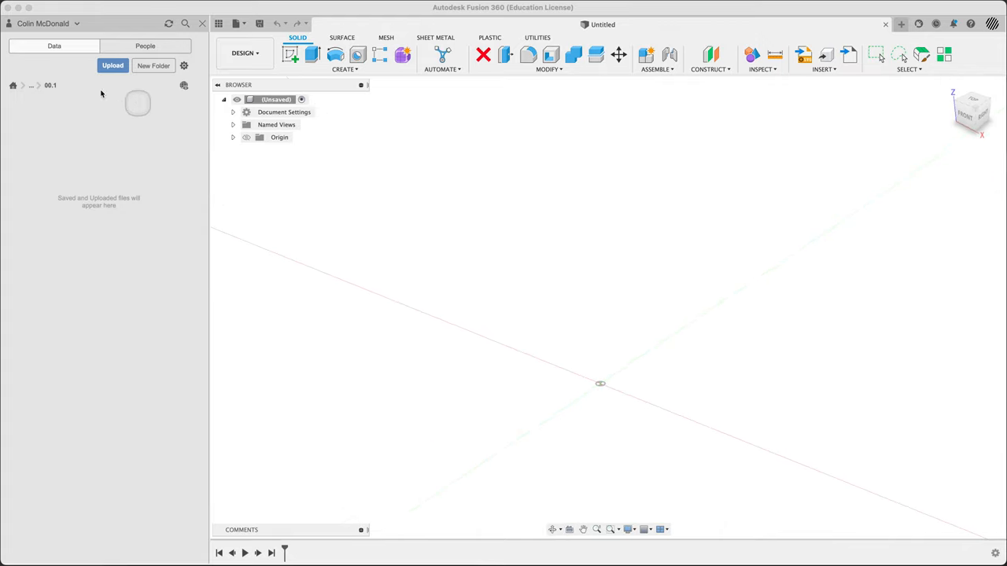
mouse_move(48, 93)
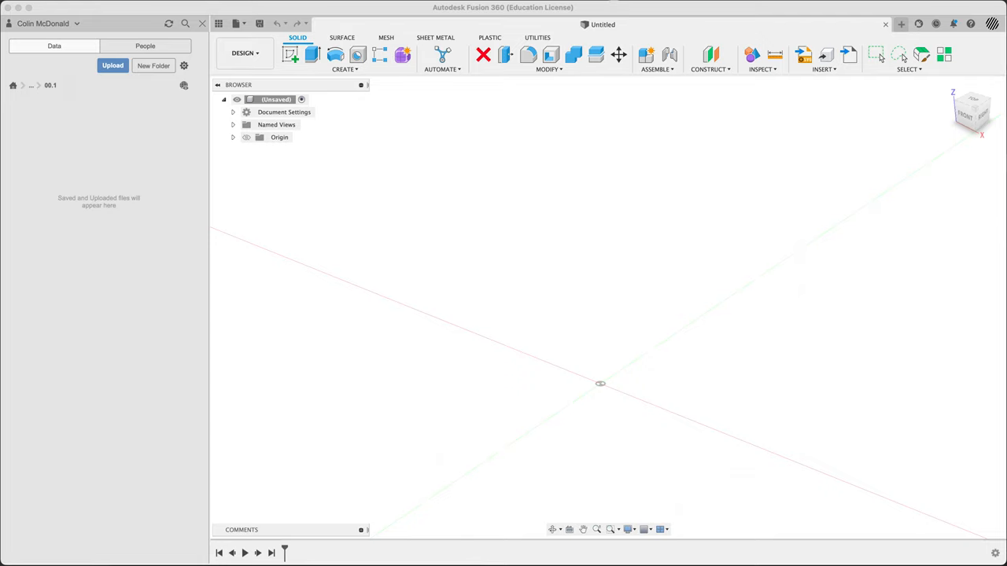
mouse_move(671, 280)
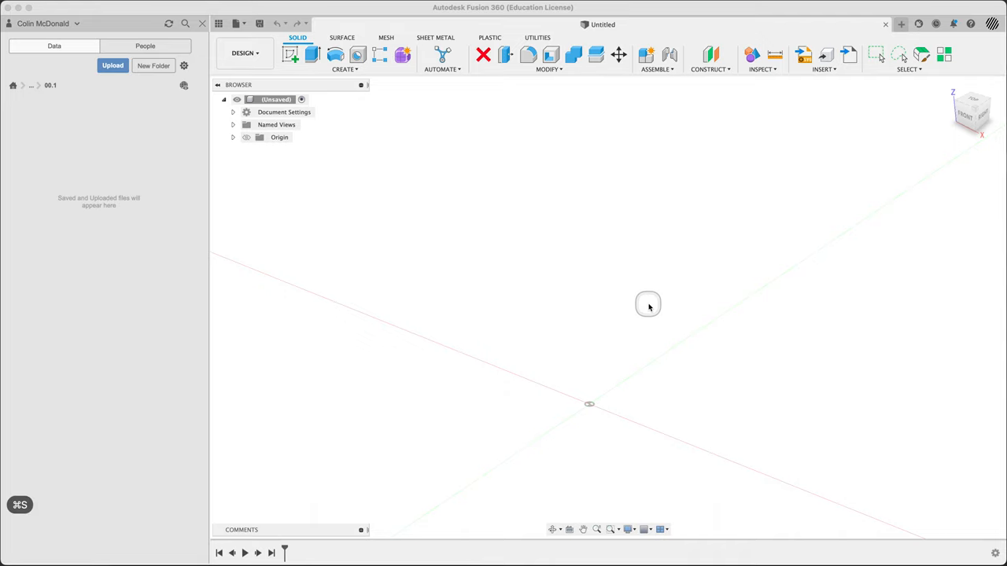
mouse_move(648, 307)
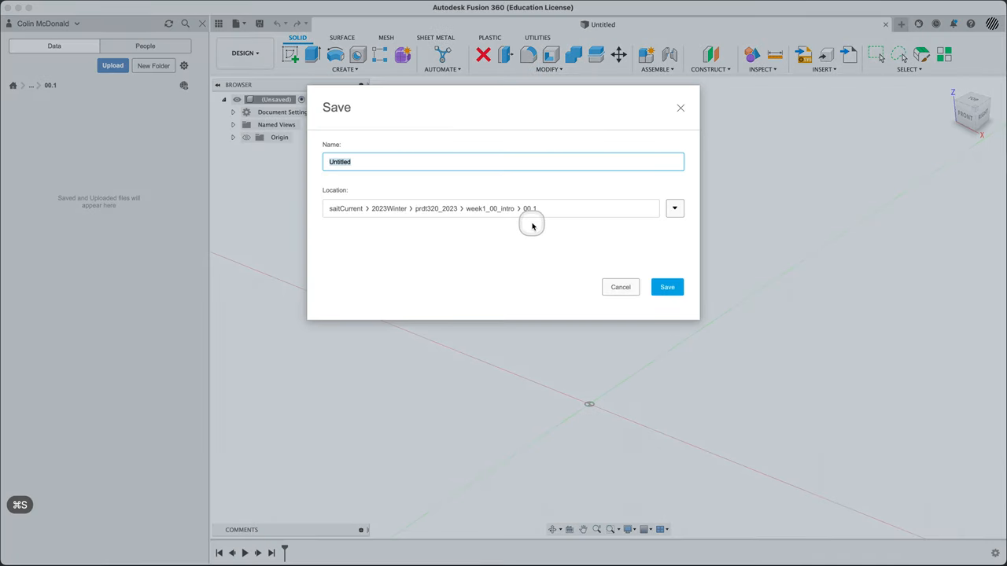
Name the design PZ2_00_2023 and save it in the 00.1 folder.
type("PZ2_00_")
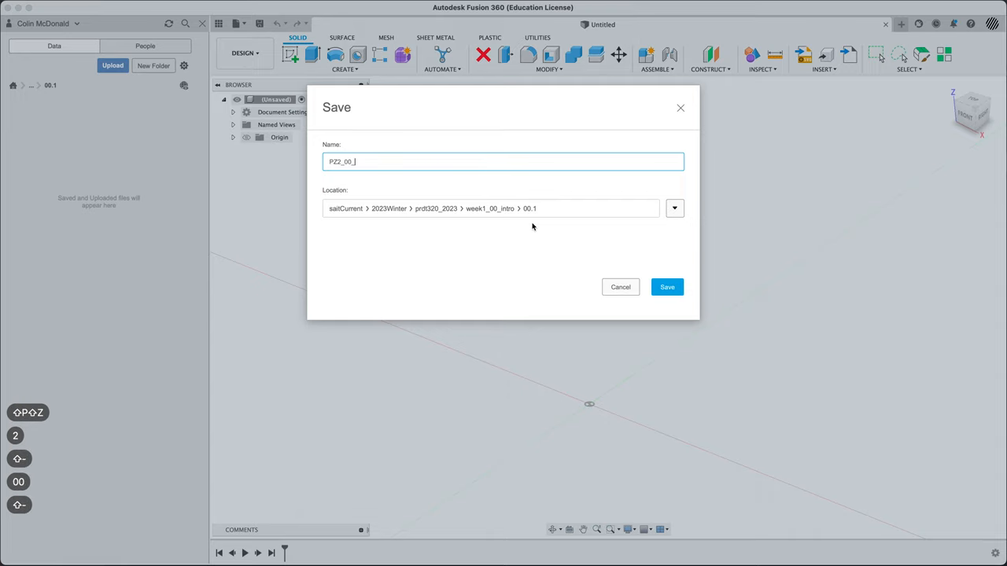
type("2023")
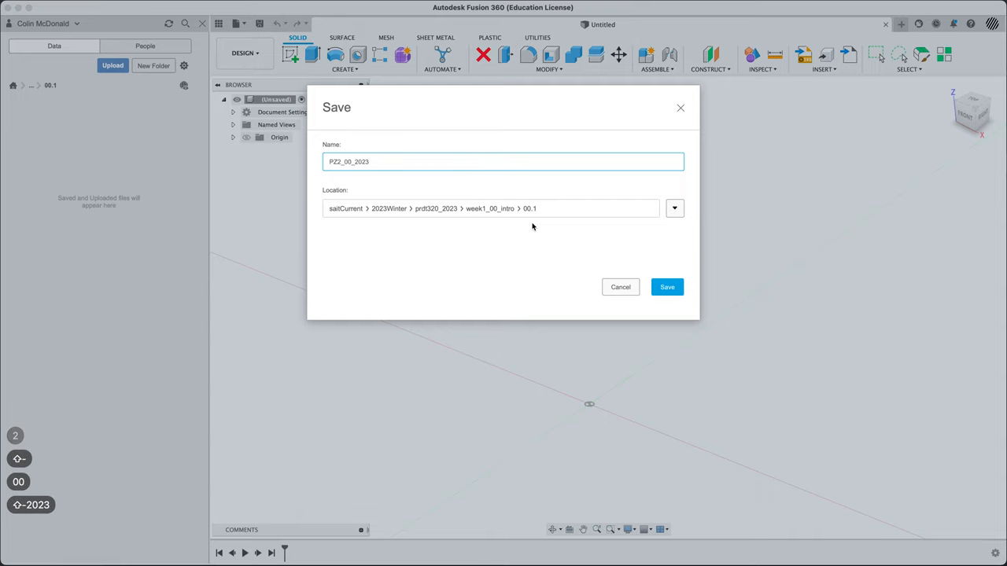
left_click(667, 286)
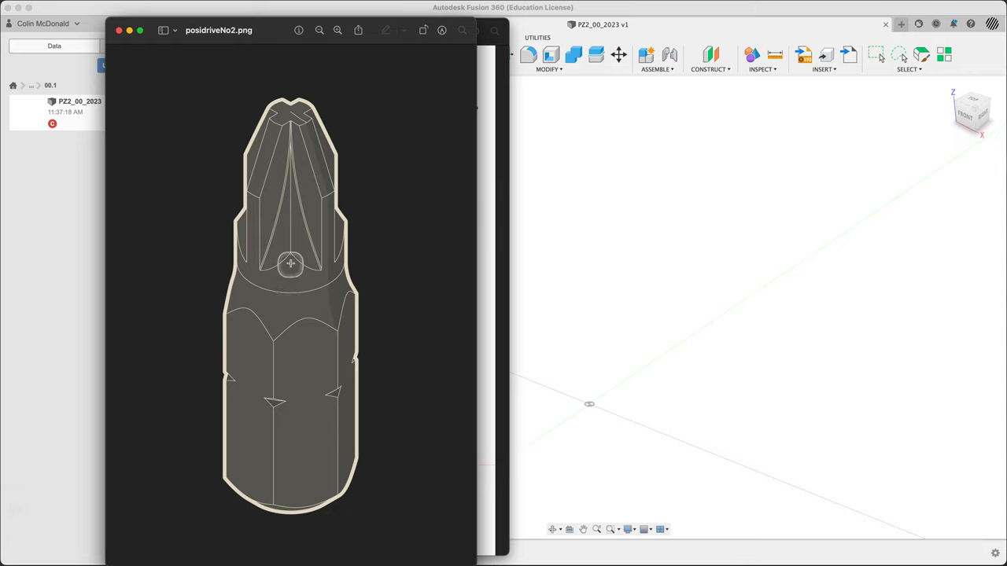
mouse_move(302, 115)
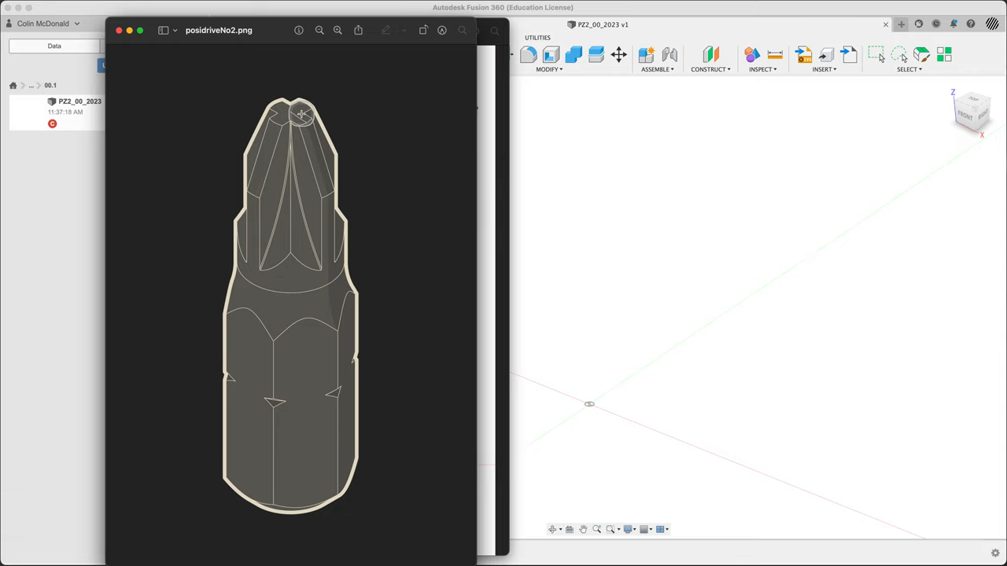
mouse_move(340, 208)
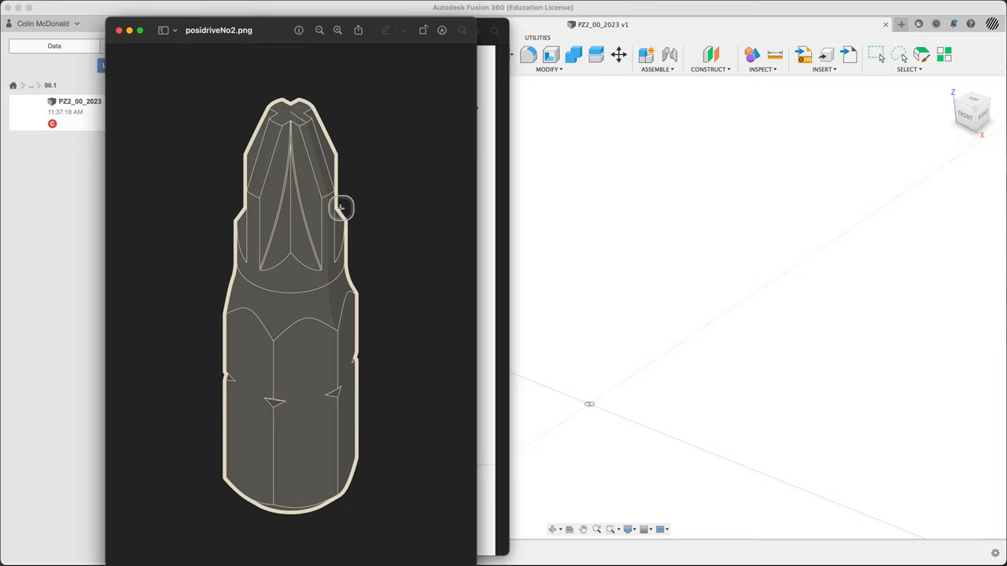
mouse_move(480, 87)
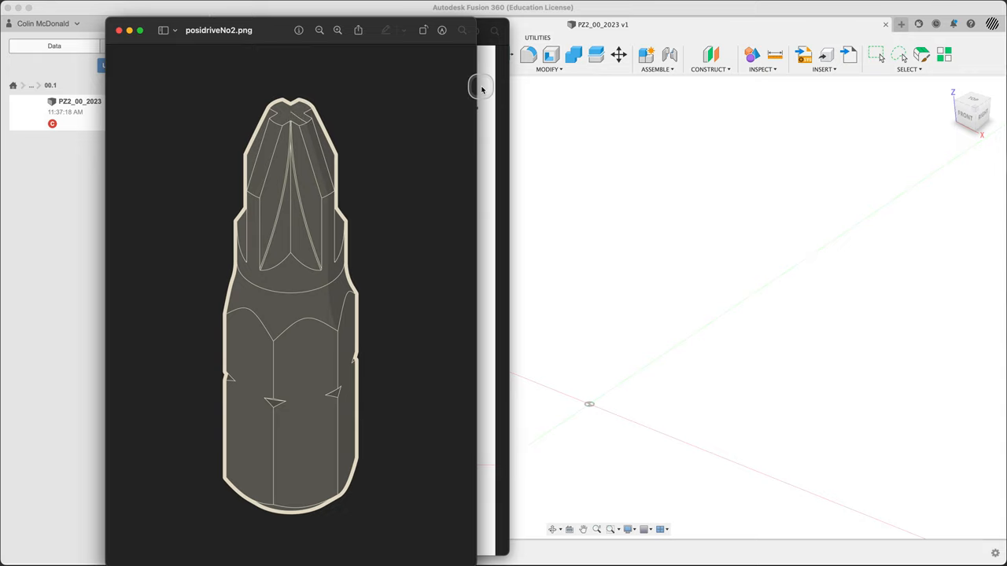
mouse_move(485, 91)
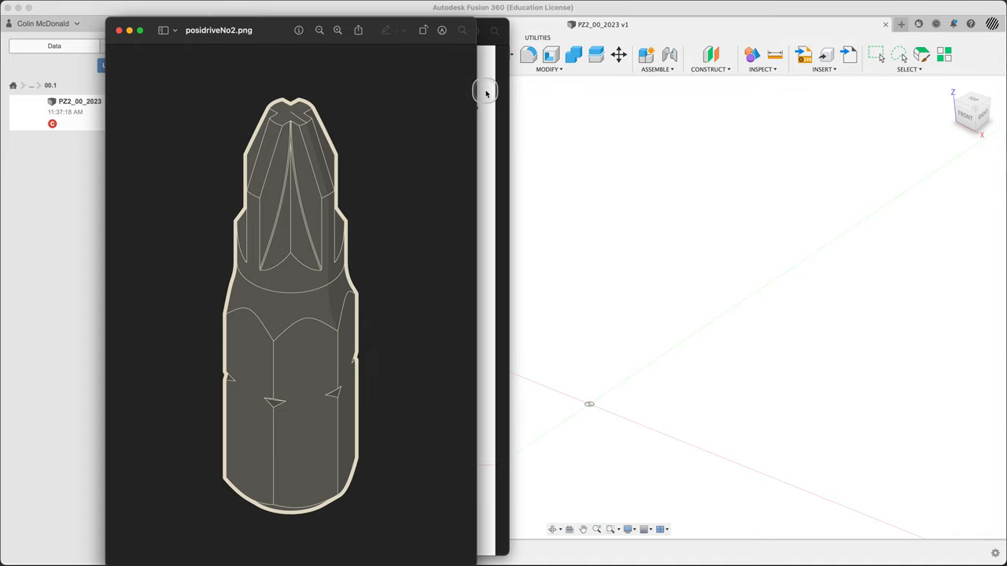
View the posidriveNo2 reference image in Preview.
left_click(485, 91)
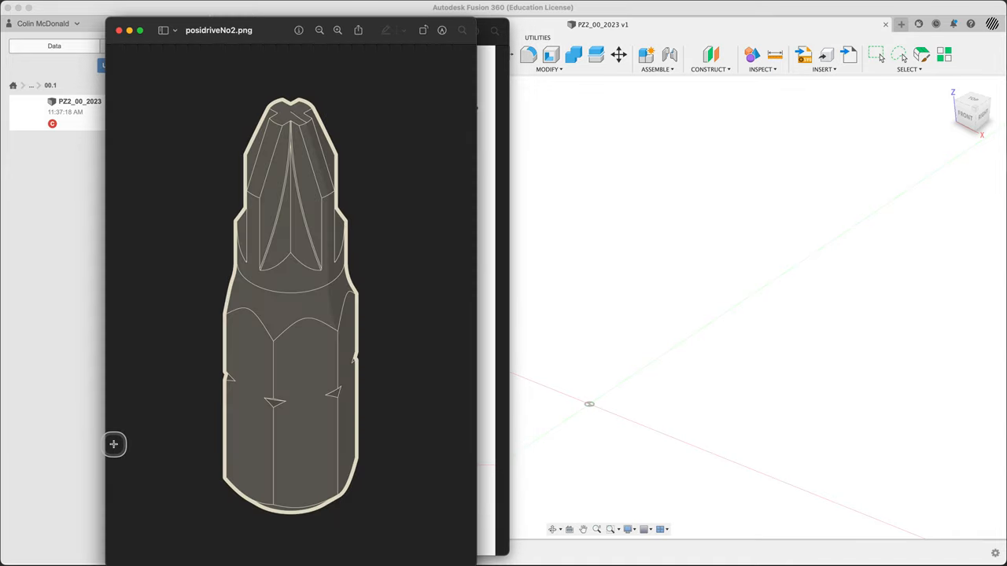
mouse_move(485, 236)
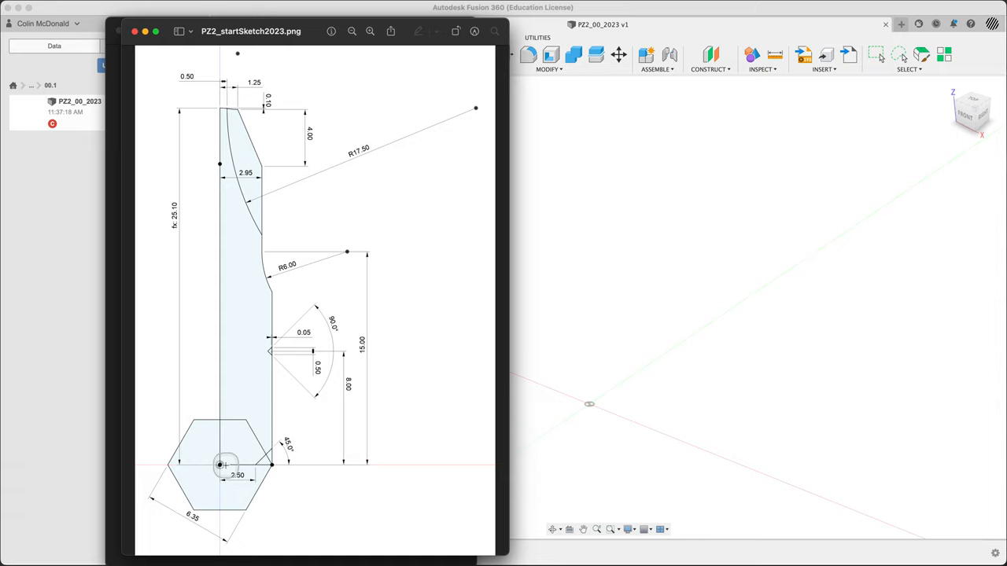
mouse_move(236, 92)
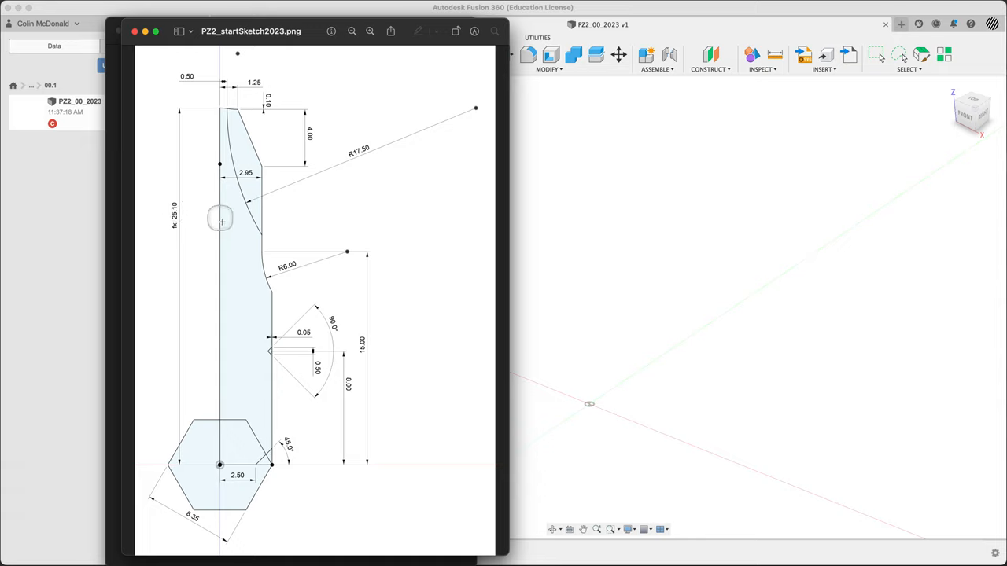
mouse_move(186, 518)
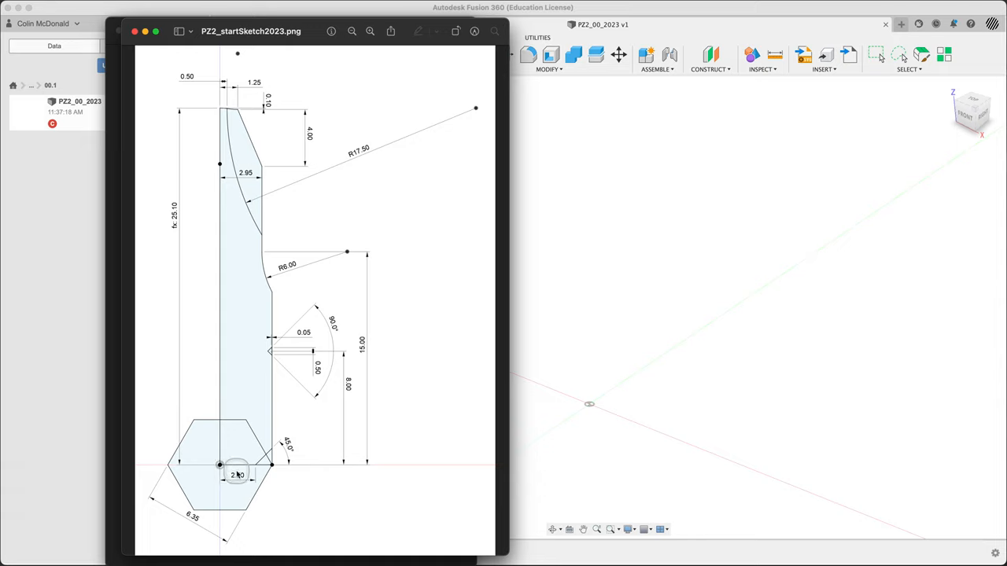
mouse_move(222, 384)
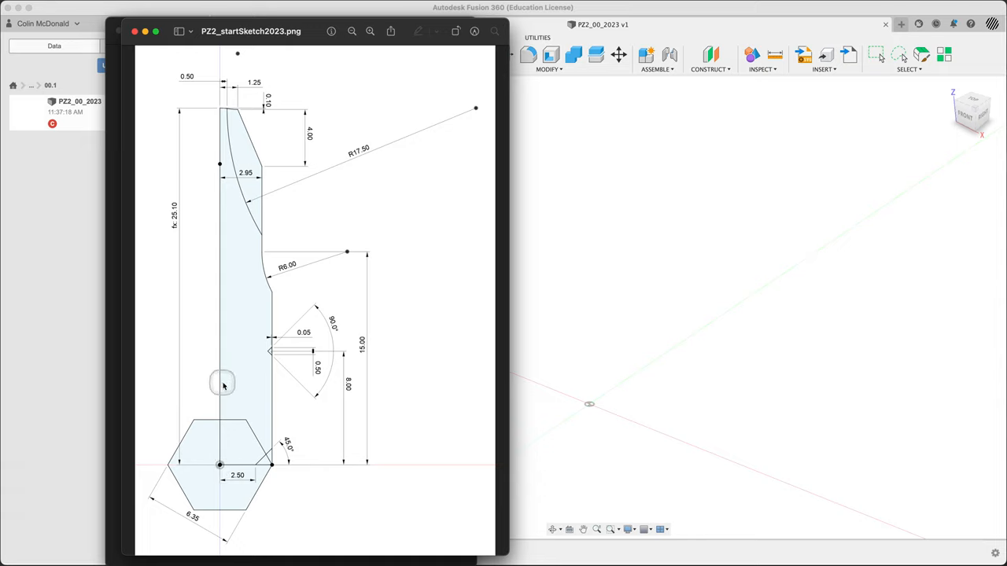
mouse_move(206, 456)
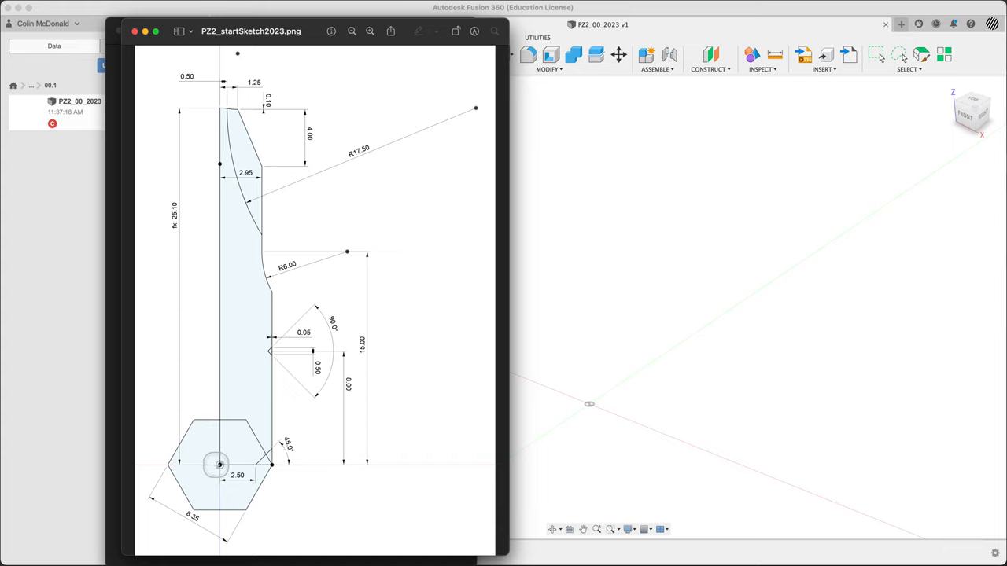
mouse_move(233, 120)
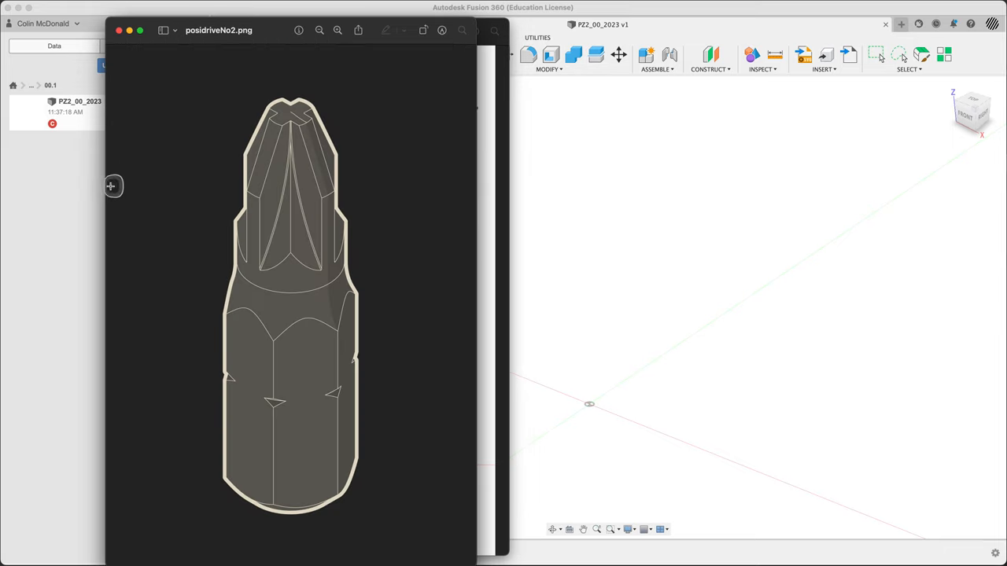
mouse_move(293, 244)
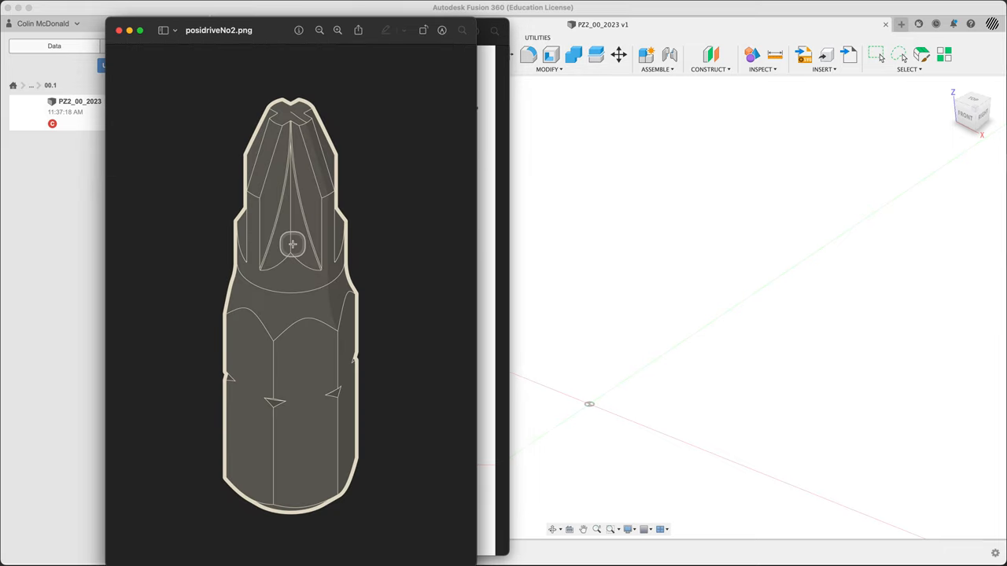
mouse_move(302, 248)
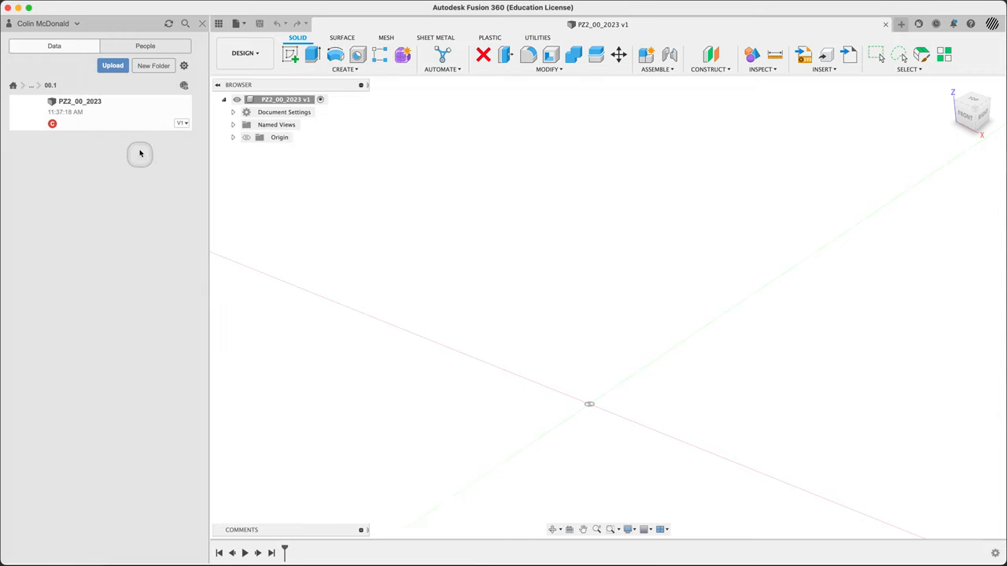
mouse_move(132, 115)
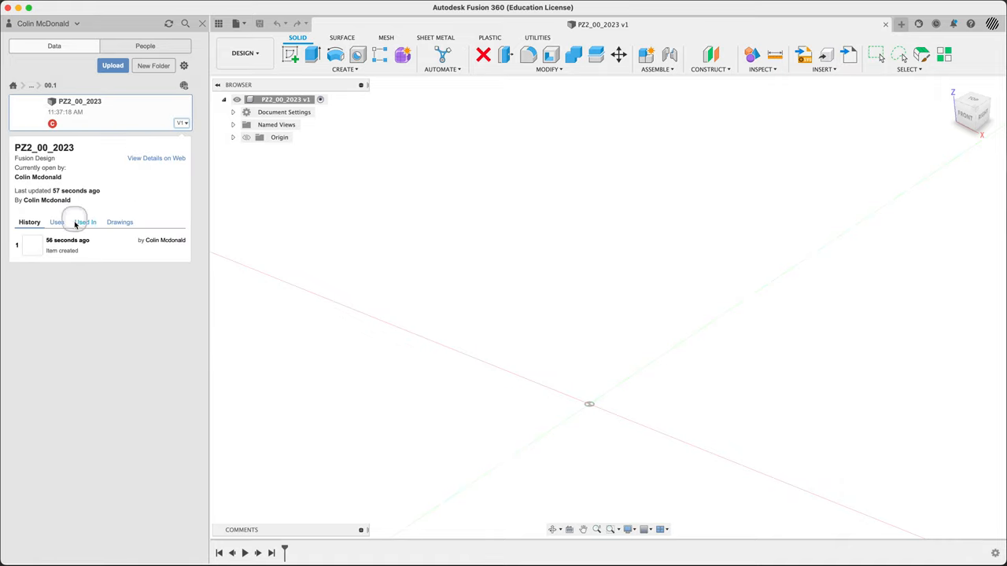
mouse_move(85, 233)
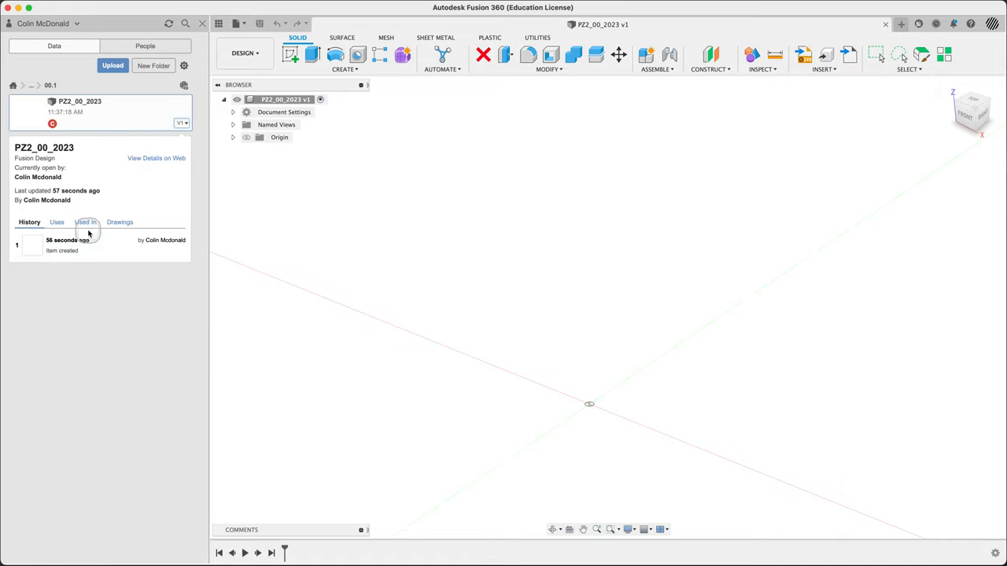
Check the design's Drawings and History tabs, then hide the Data Panel.
left_click(119, 222)
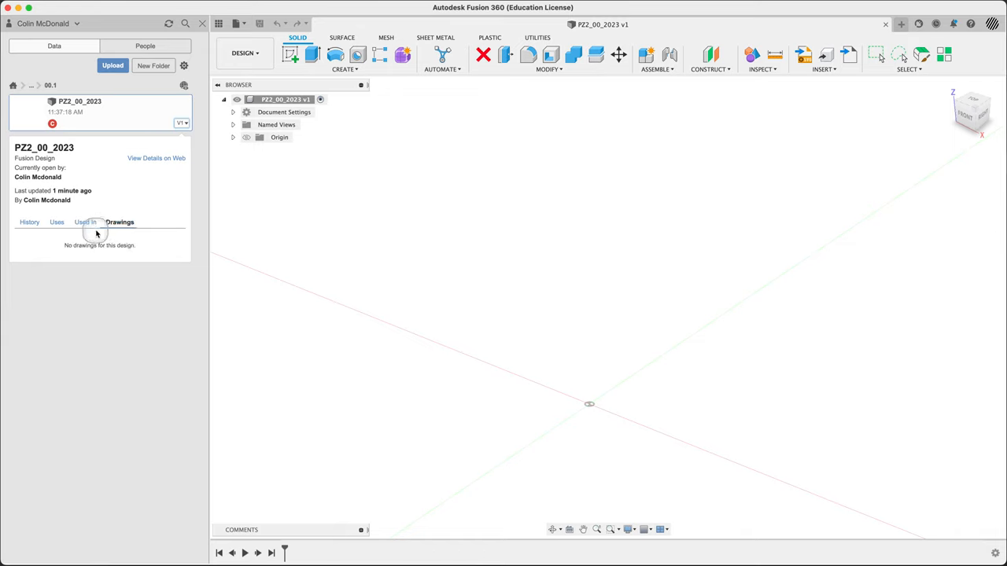
left_click(29, 222)
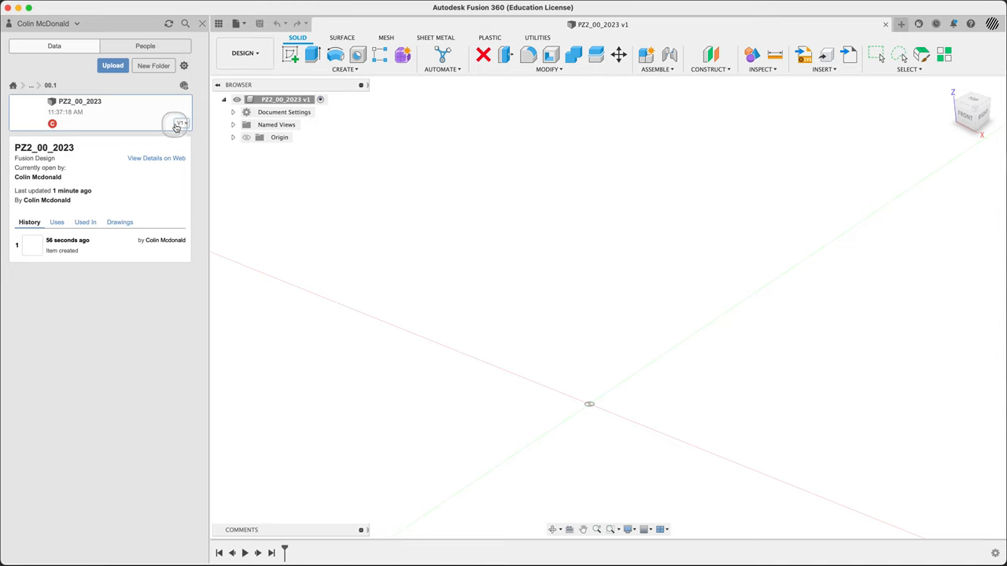
left_click(219, 24)
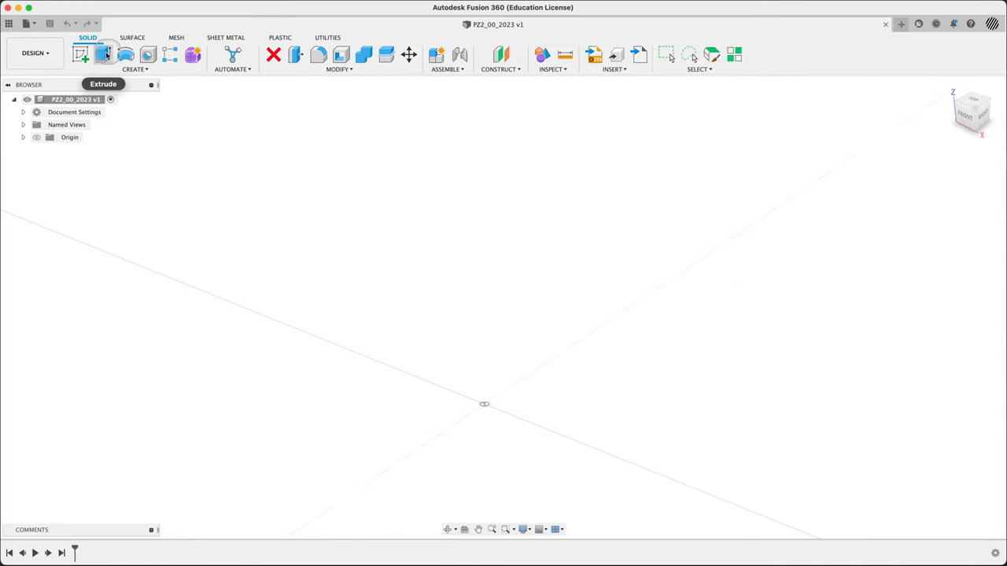
mouse_move(82, 54)
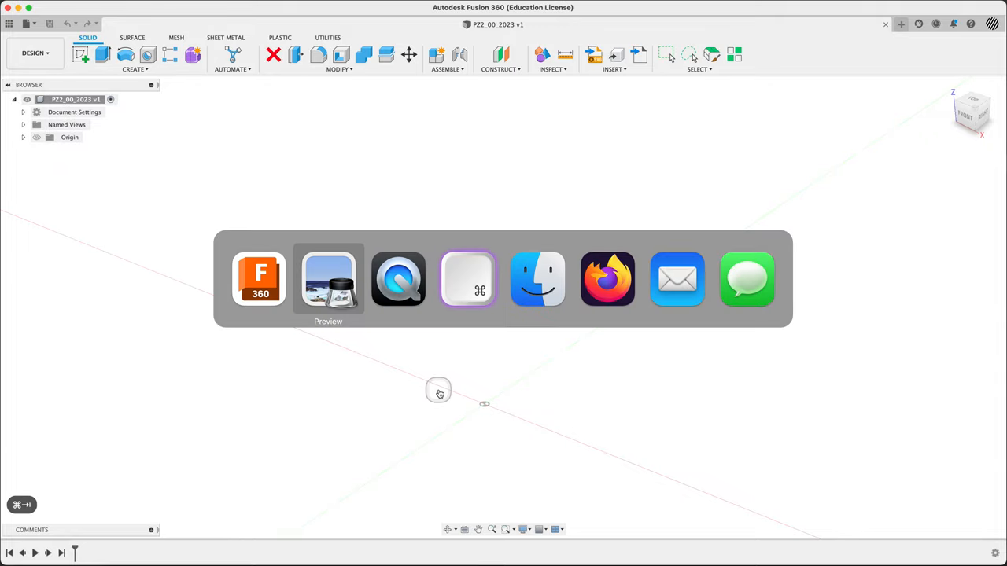
Bring the posidriveNo2 reference image window back up over Fusion 360.
left_click(327, 279)
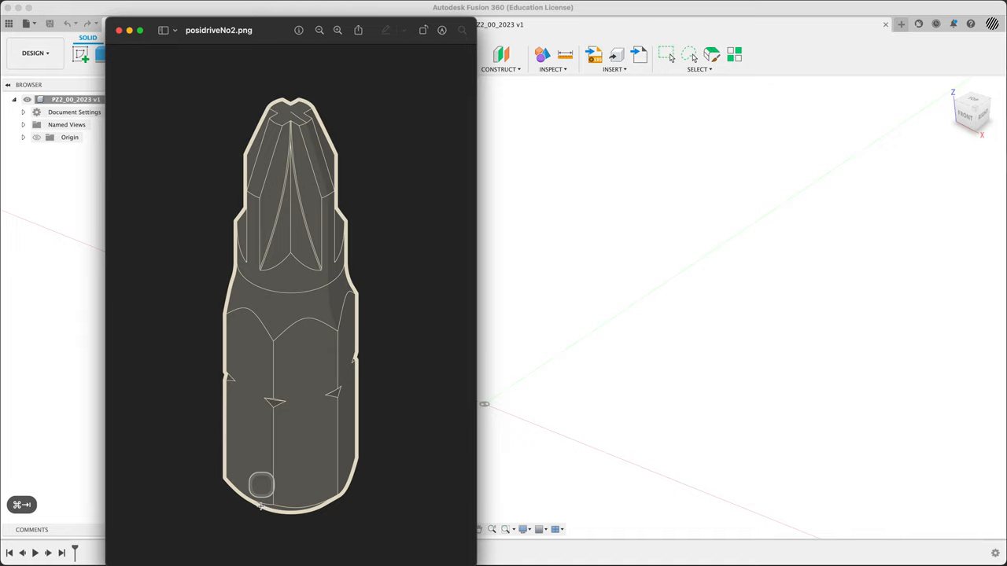
mouse_move(302, 249)
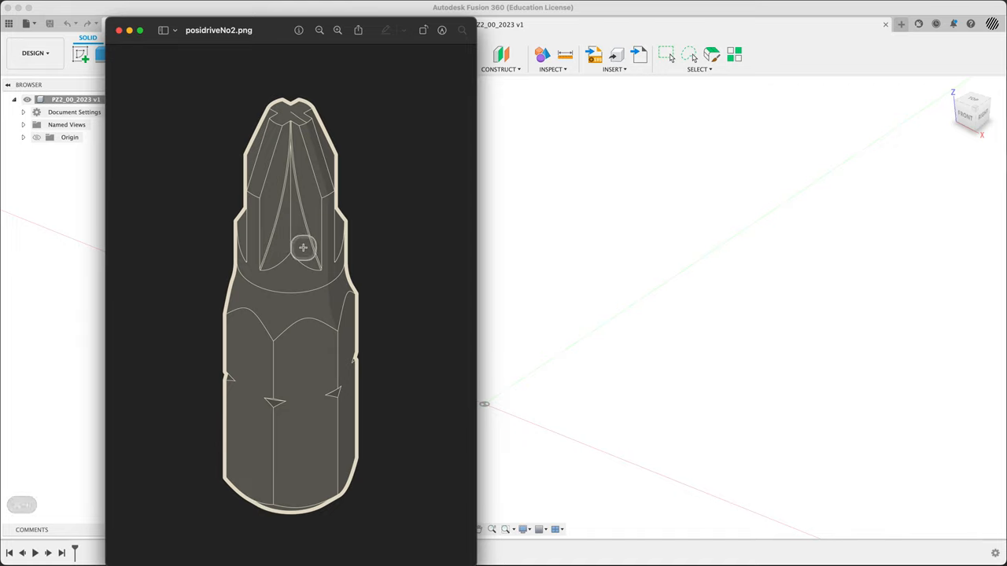
mouse_move(299, 494)
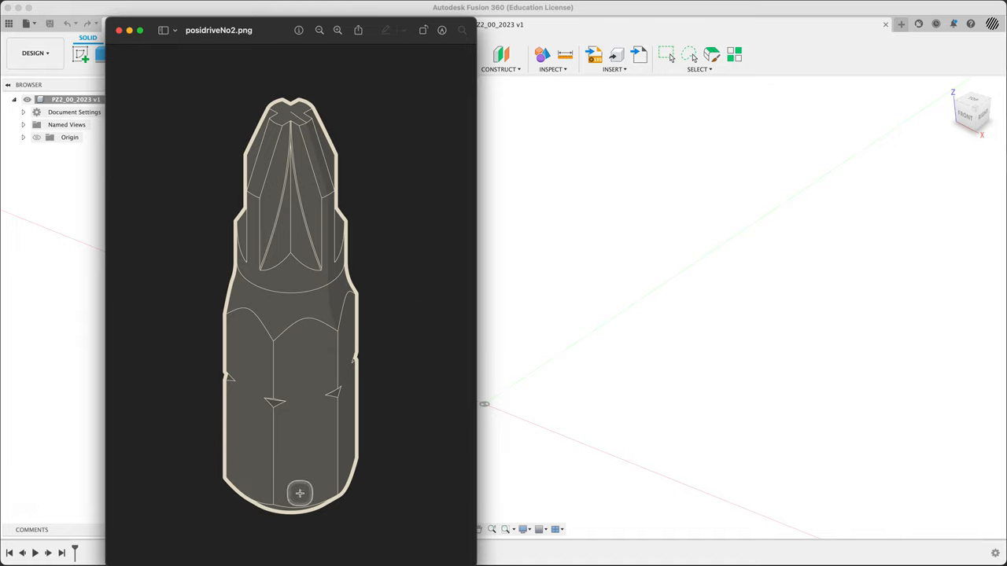
mouse_move(386, 360)
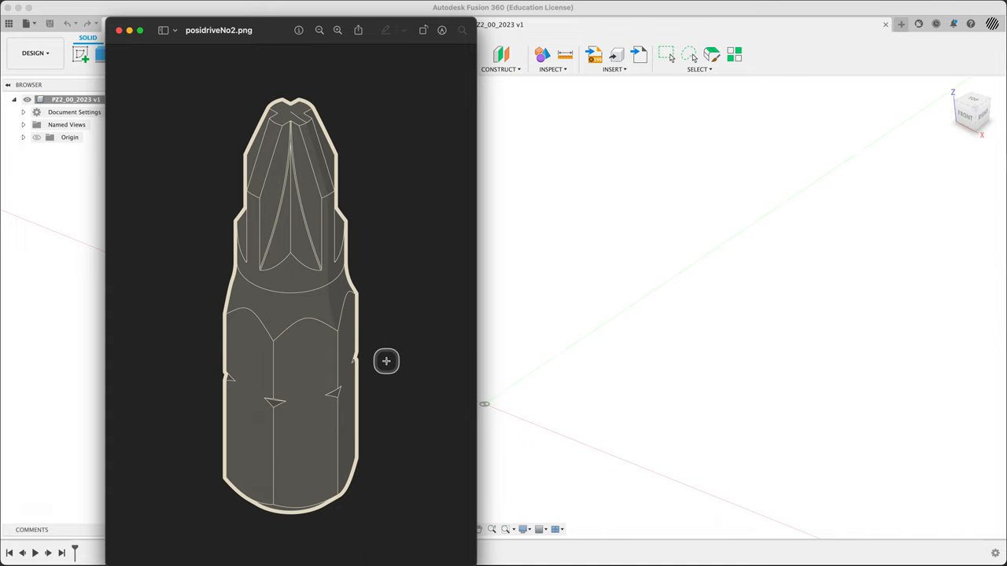
mouse_move(503, 349)
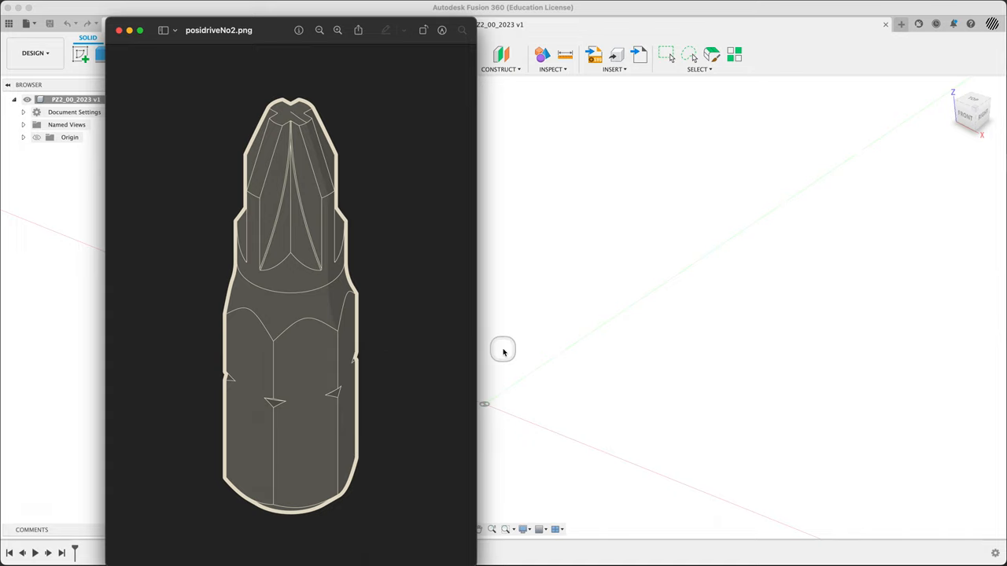
mouse_move(505, 367)
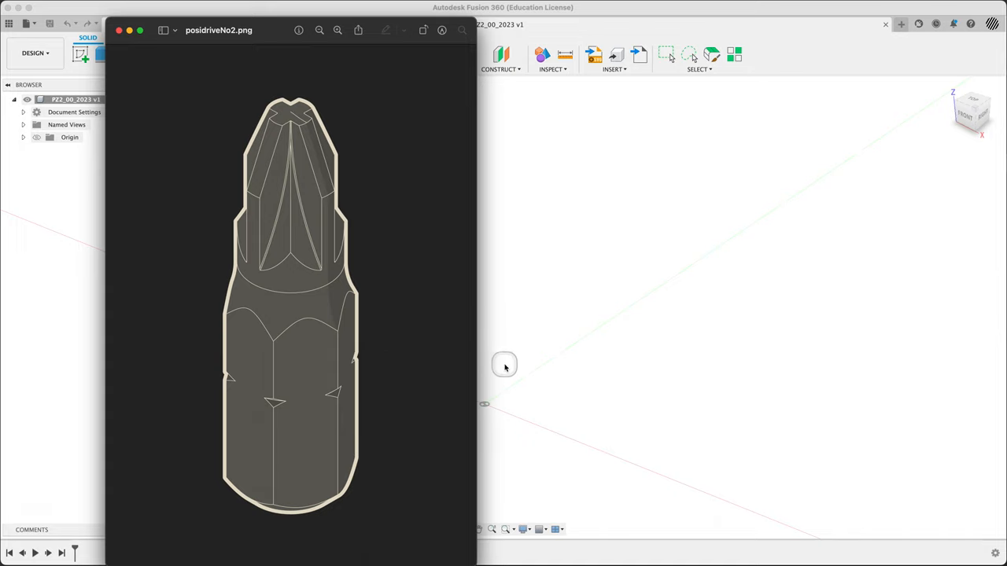
mouse_move(299, 353)
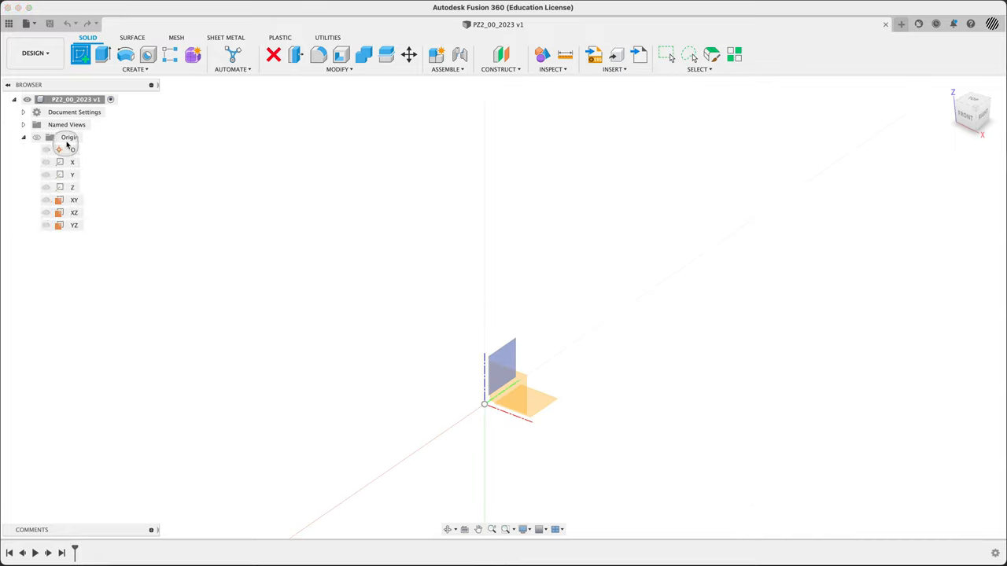
Create a sketch on the horizontal origin plane and confirm the Preferences unchanged.
left_click(74, 200)
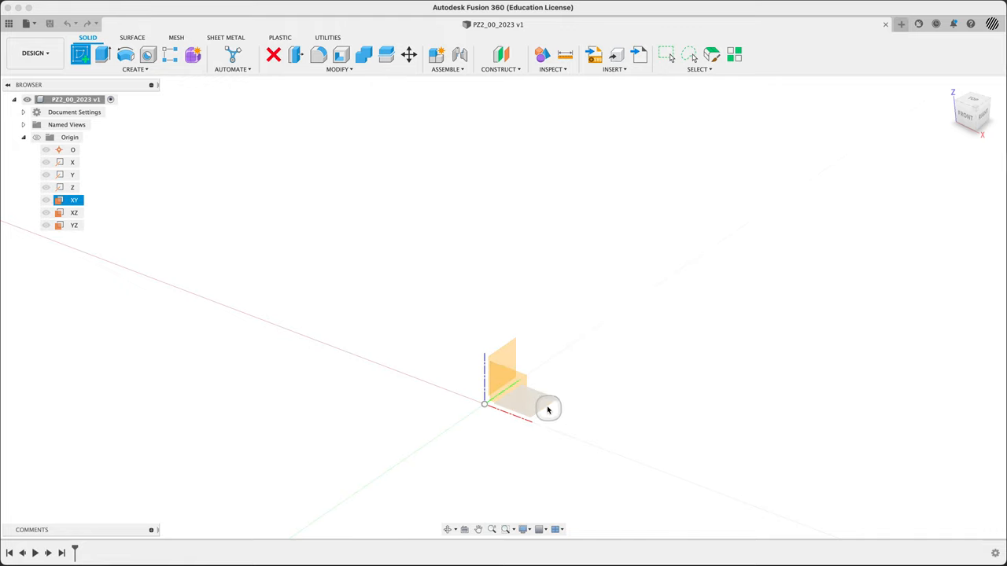
left_click(502, 369)
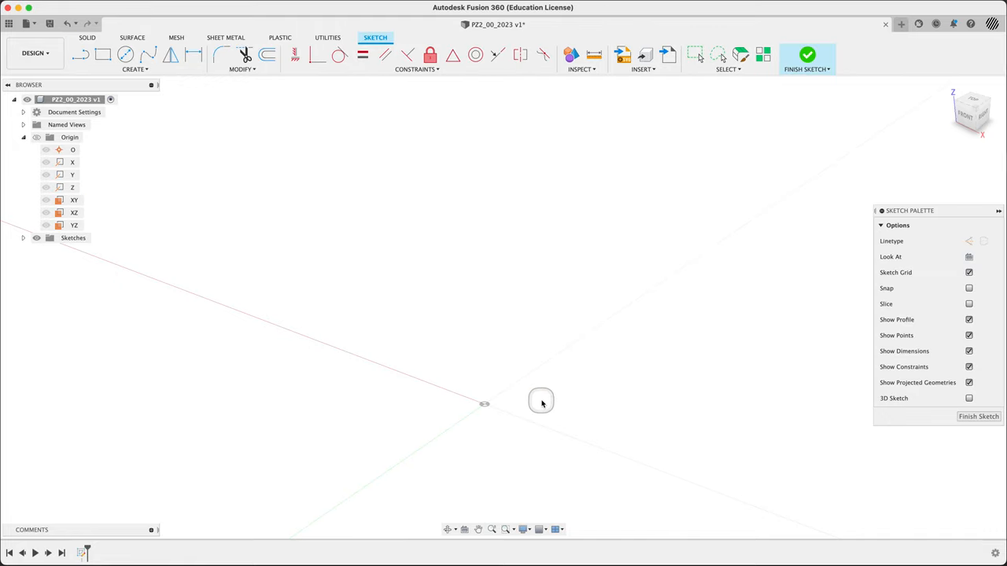
mouse_move(969, 256)
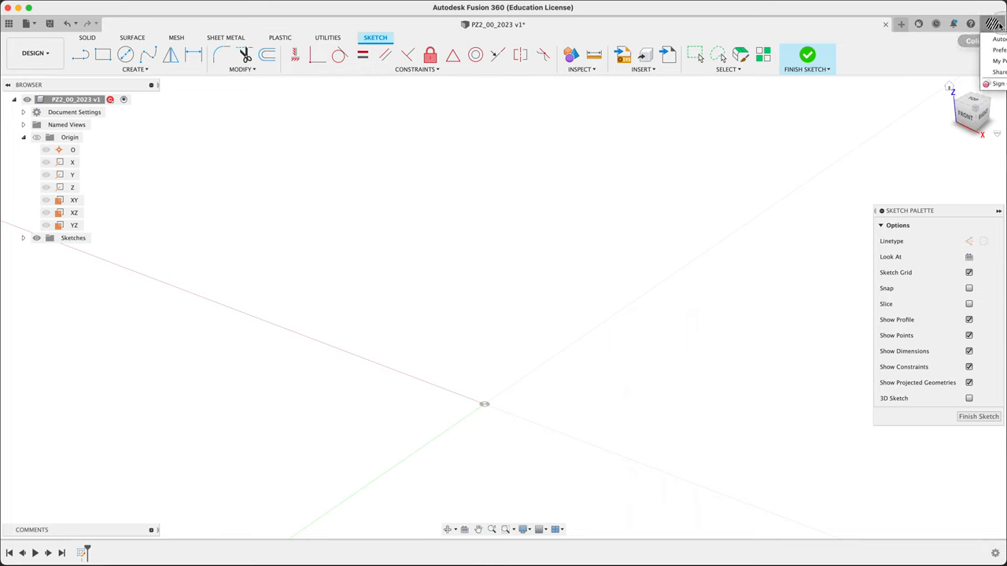
left_click(997, 50)
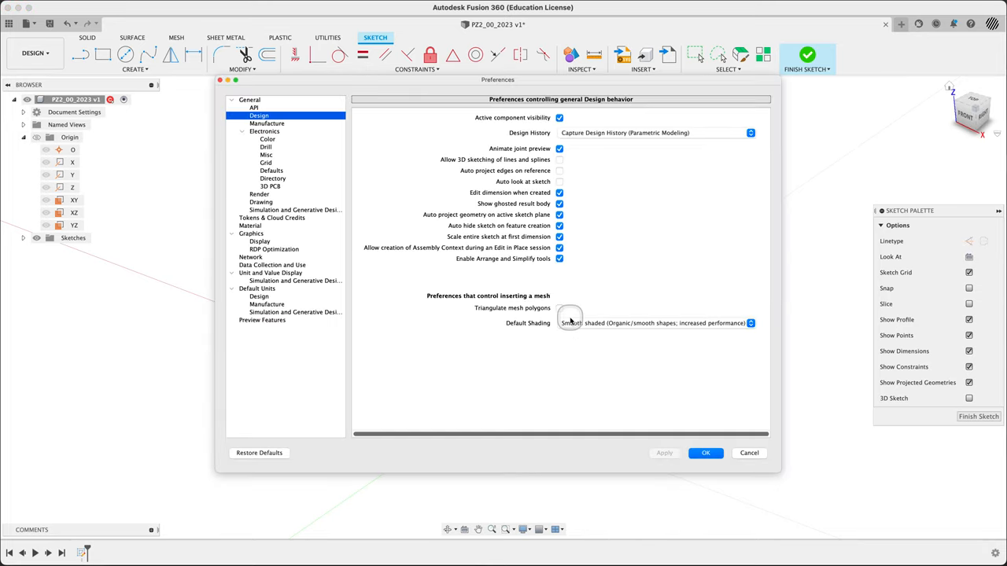
mouse_move(447, 189)
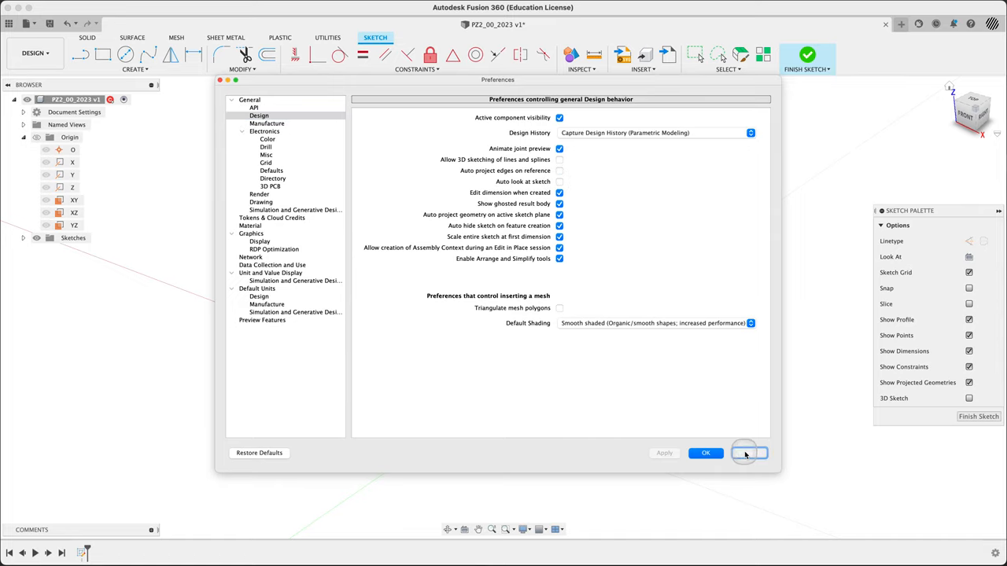
left_click(704, 453)
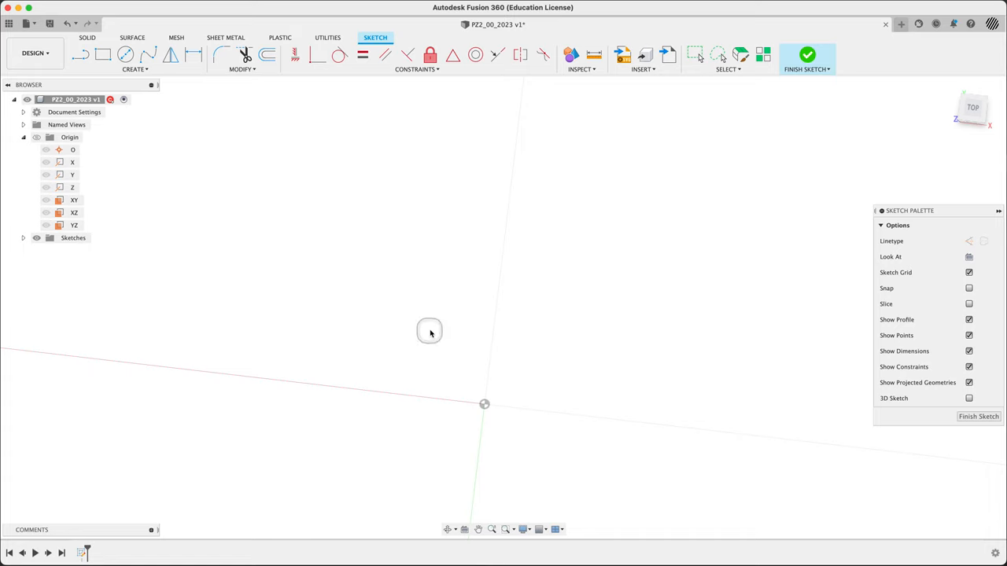
mouse_move(113, 69)
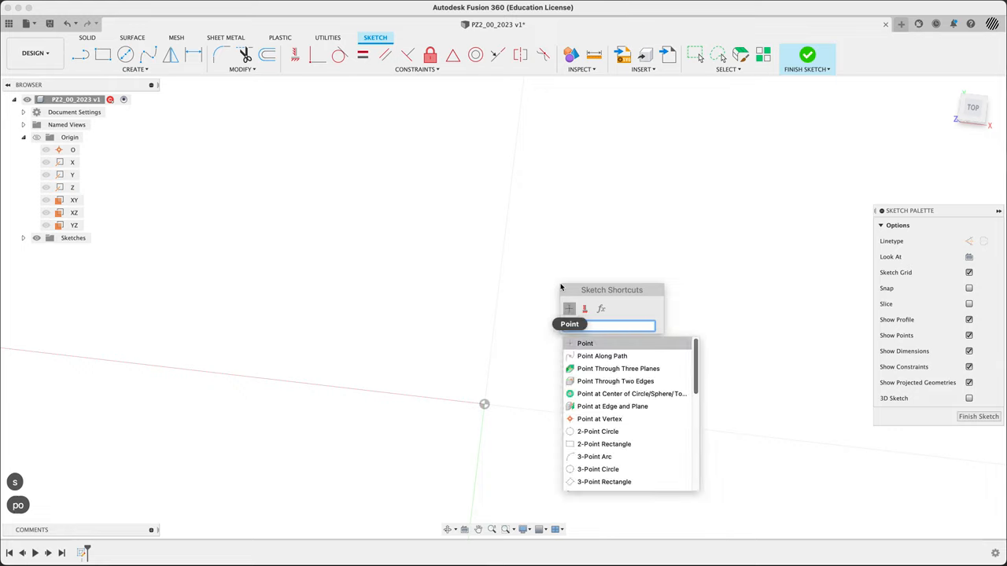
Draw a first inscribed hexagon at the origin, then undo it.
type("poly")
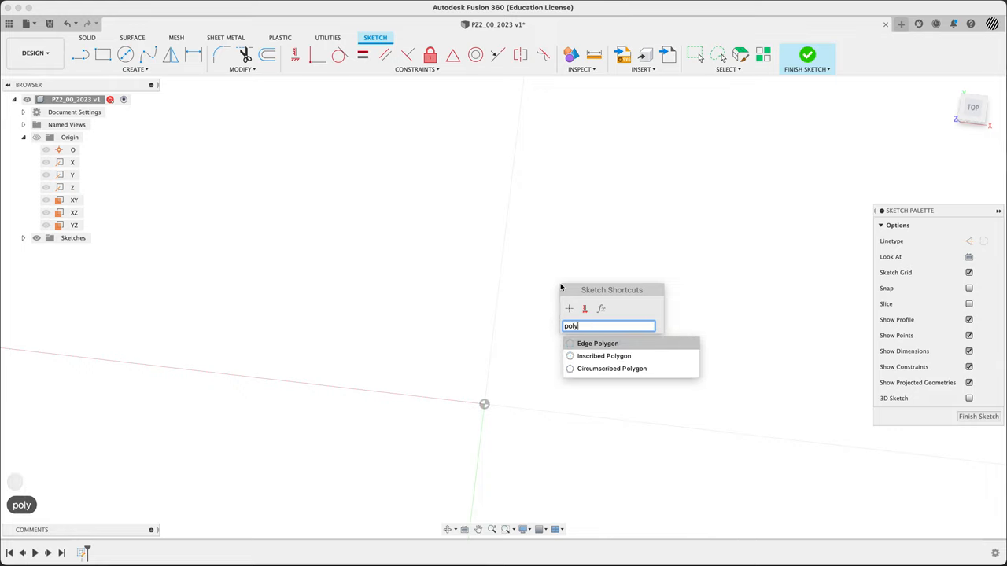
mouse_move(604, 356)
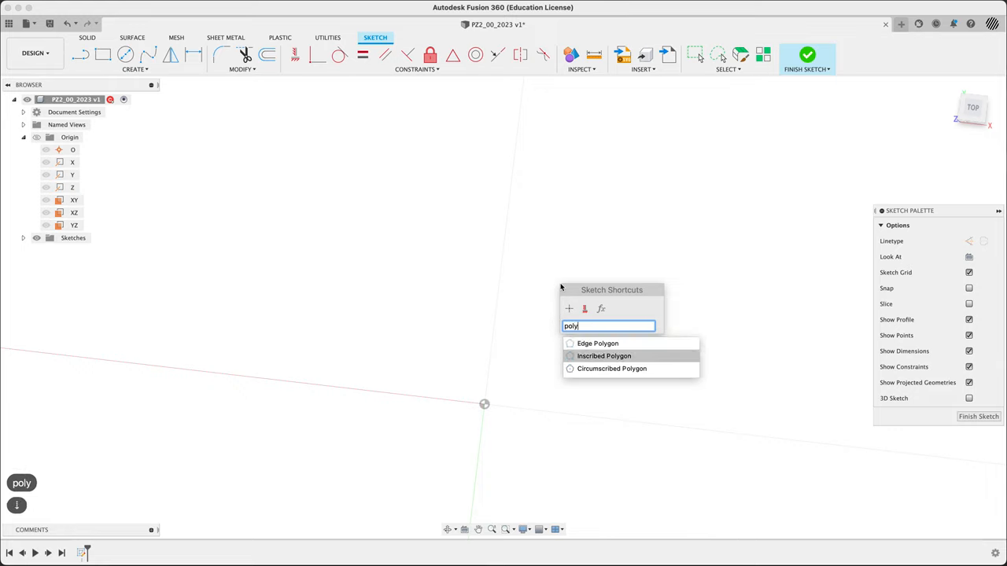
mouse_move(610, 368)
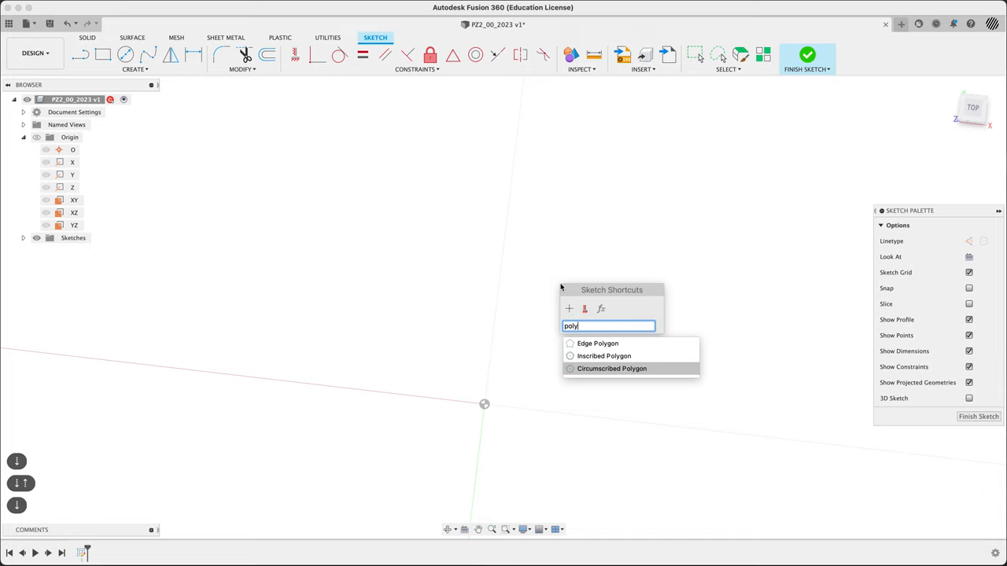
mouse_move(598, 343)
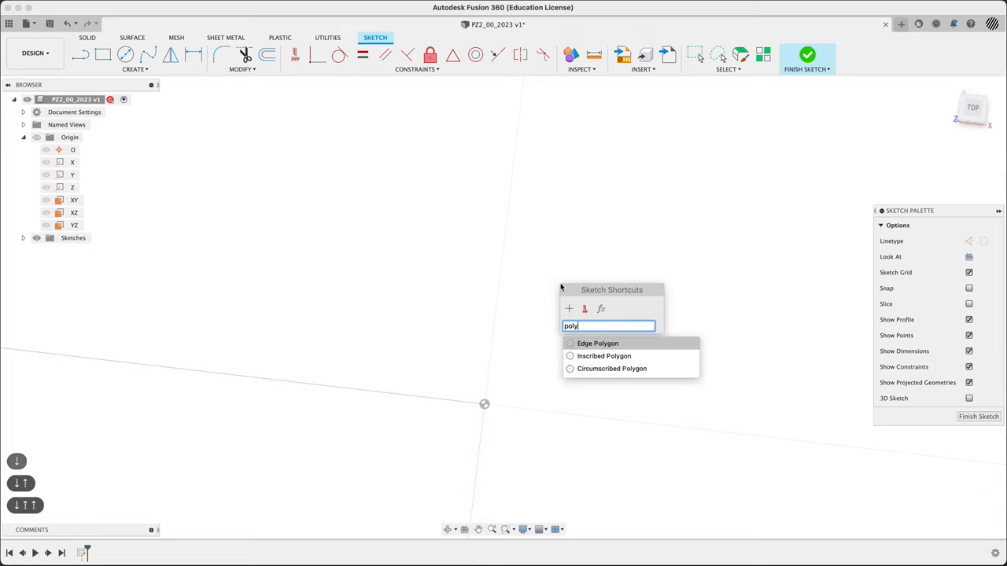
mouse_move(604, 355)
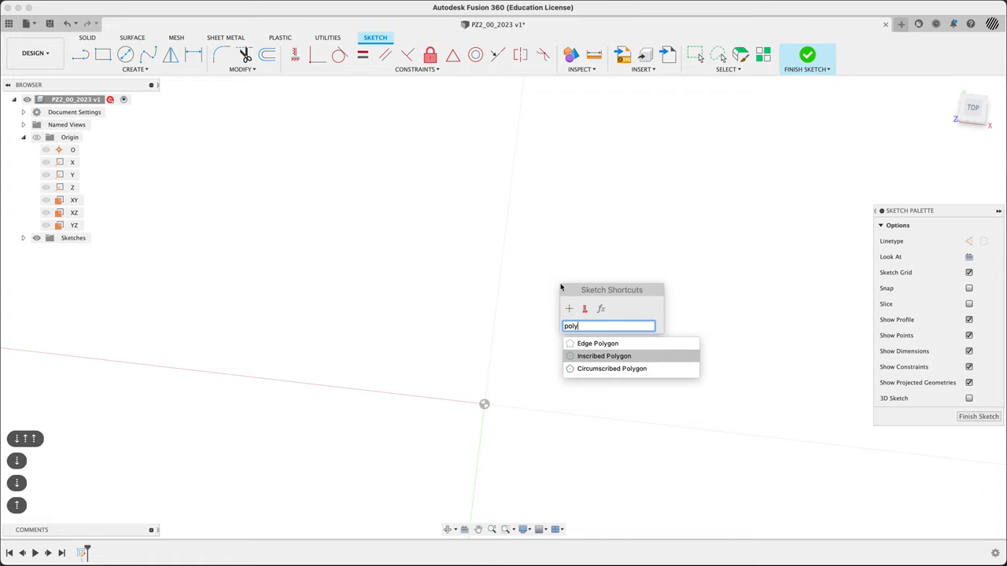
left_click(604, 355)
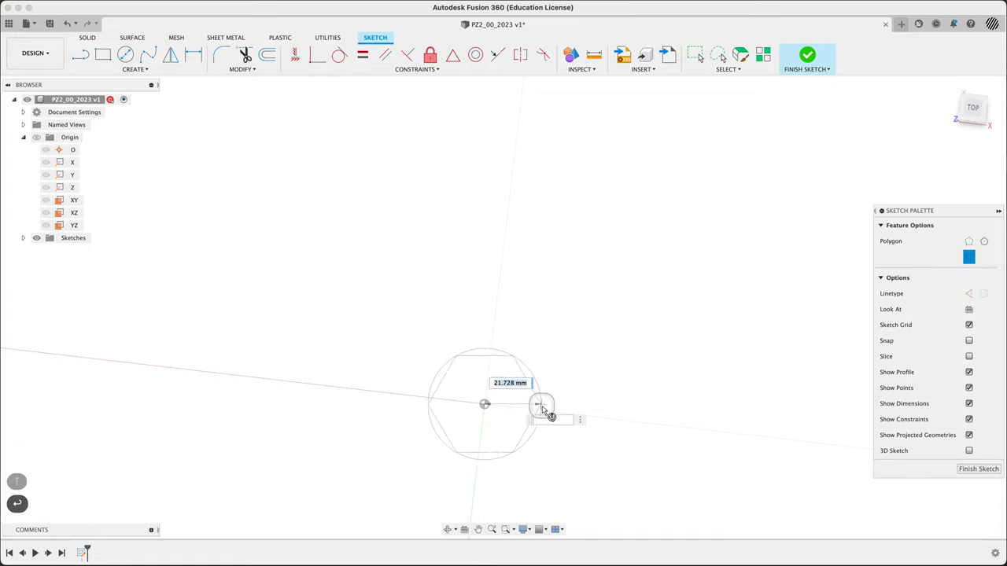
left_click_drag(543, 406, 559, 453)
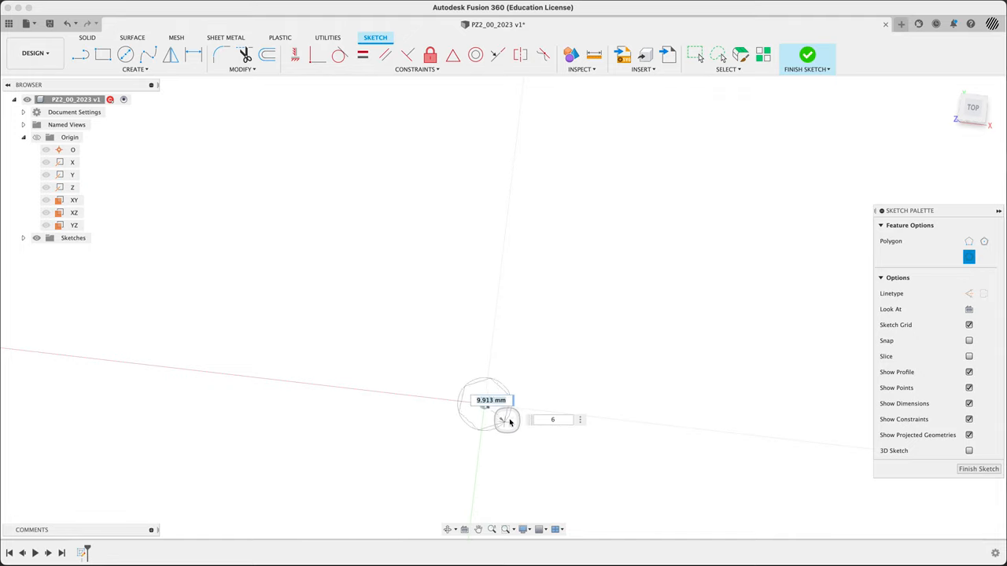
mouse_move(525, 412)
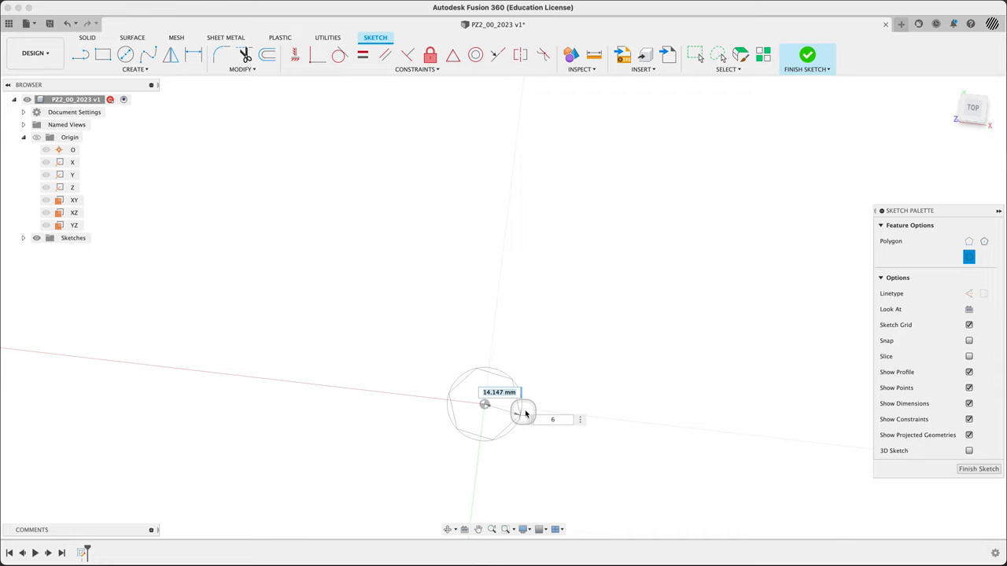
mouse_move(522, 410)
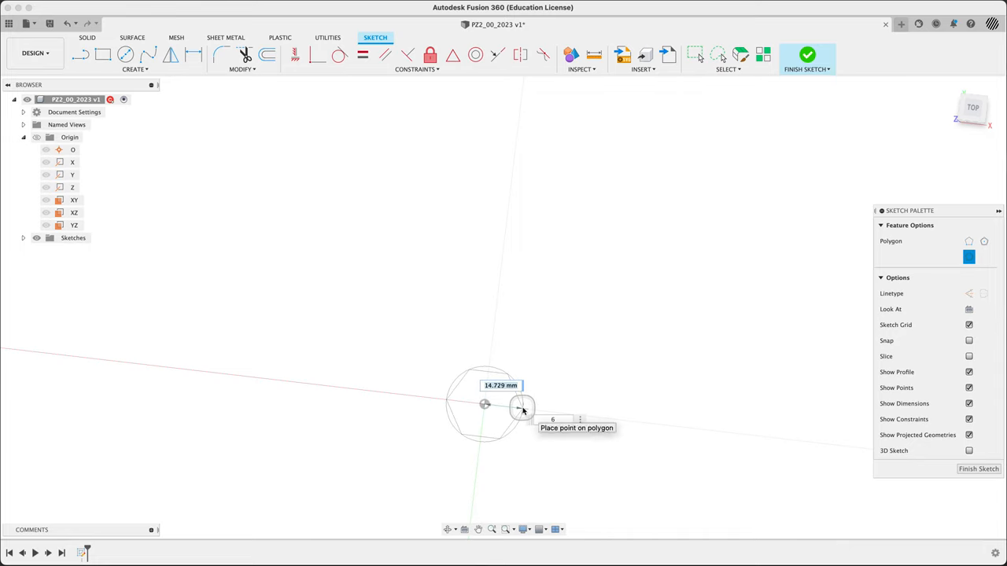
left_click(523, 409)
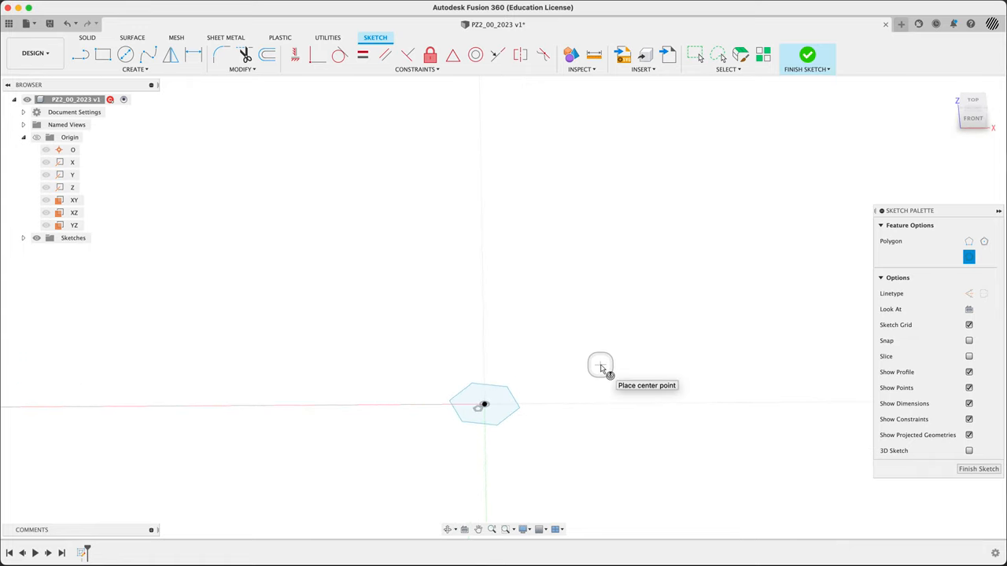
key("cmd+z")
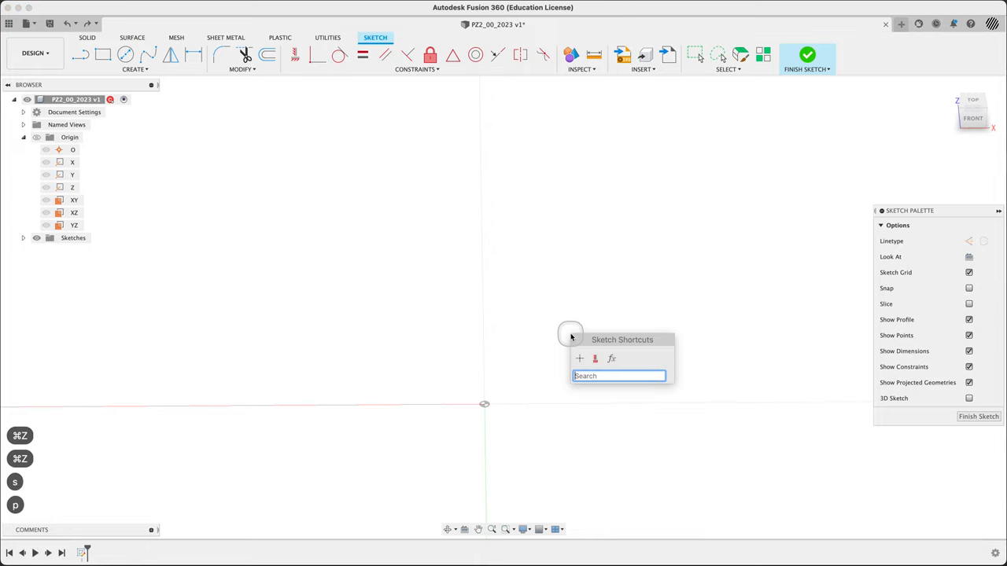
Redraw the inscribed hexagon centred on the origin and list the sketches in the browser.
type("poly")
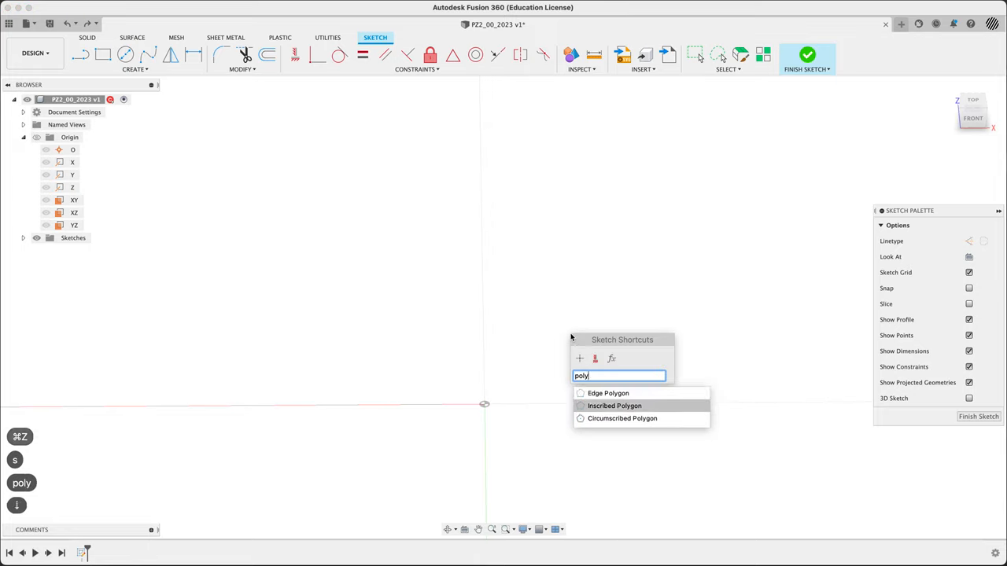
left_click(614, 406)
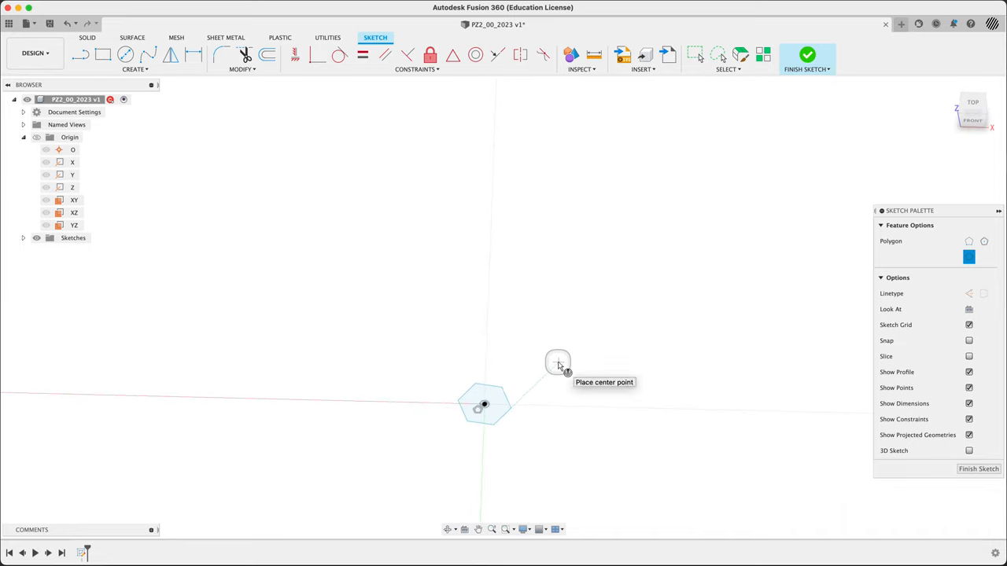
mouse_move(570, 349)
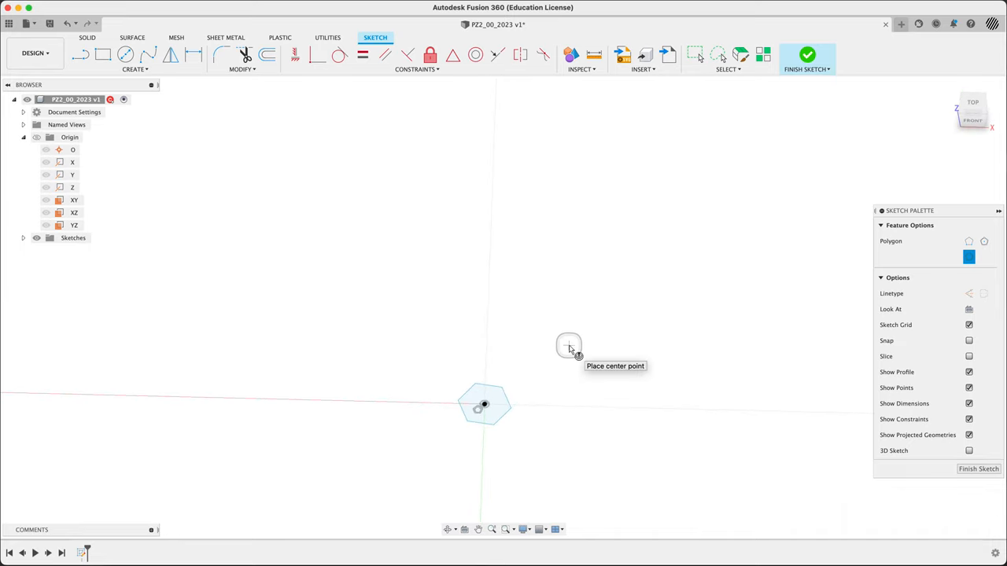
mouse_move(680, 145)
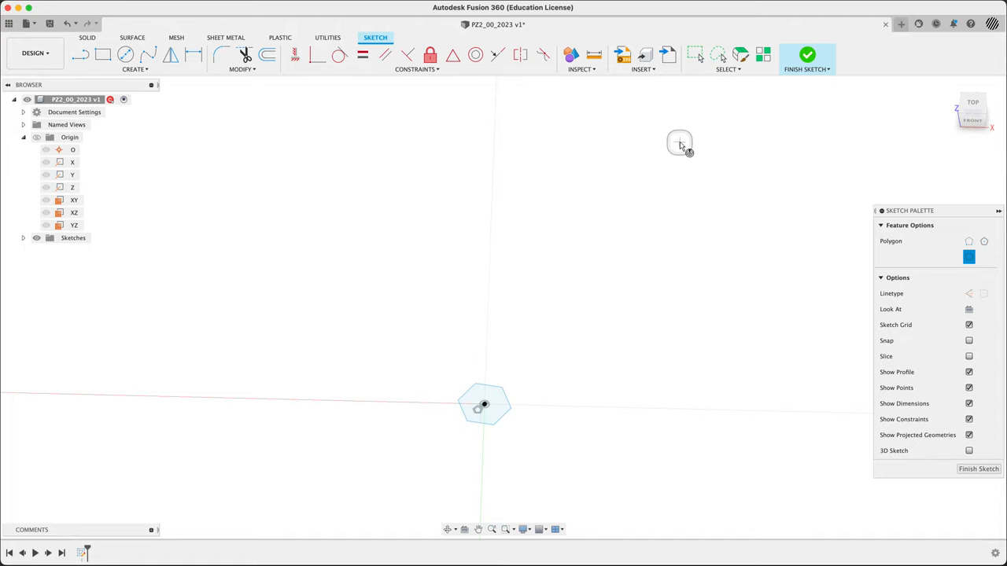
mouse_move(148, 271)
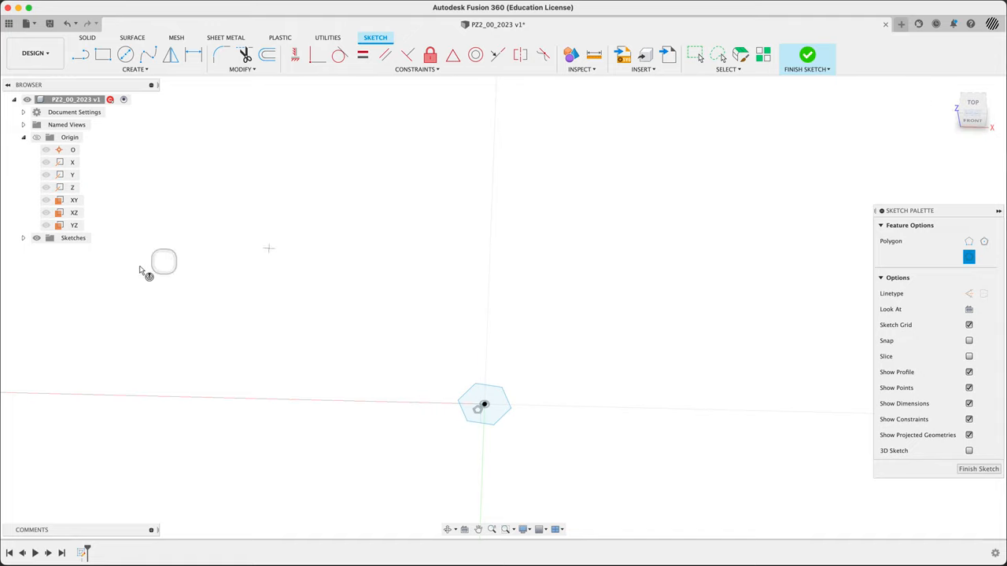
left_click(22, 237)
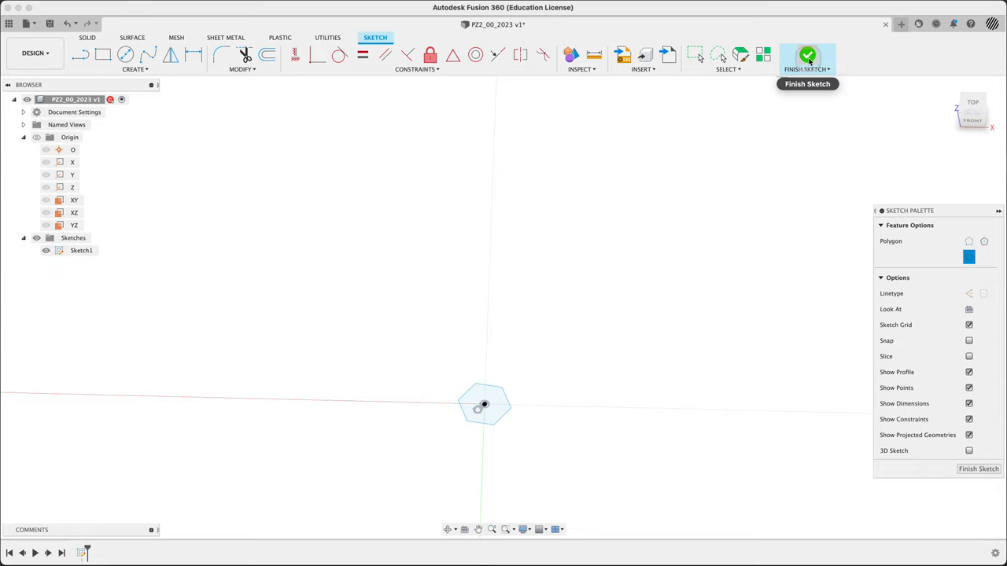
Finish the hexagon sketch and draw a tall rectangle from the origin in a new vertical-plane sketch.
left_click(807, 58)
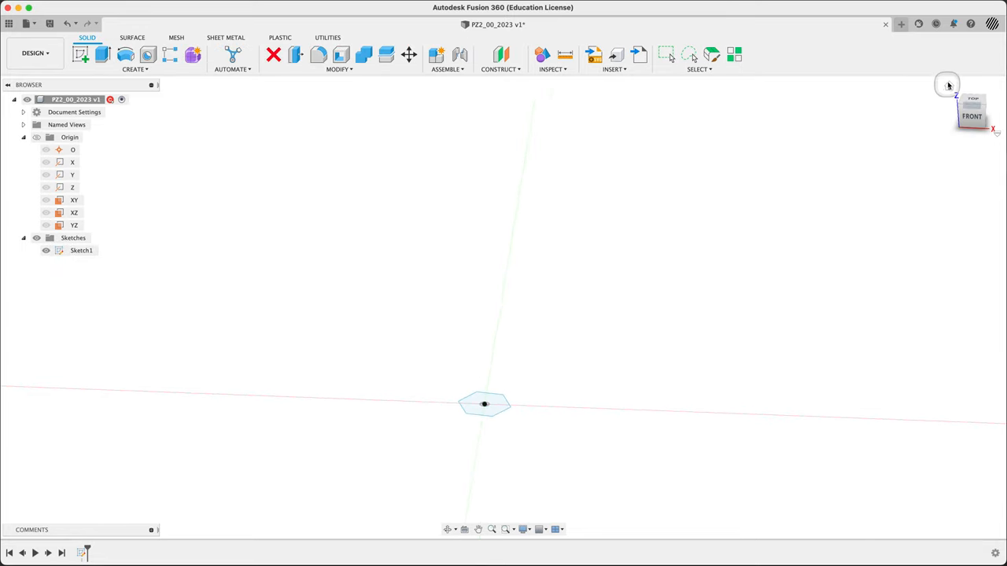
left_click(947, 85)
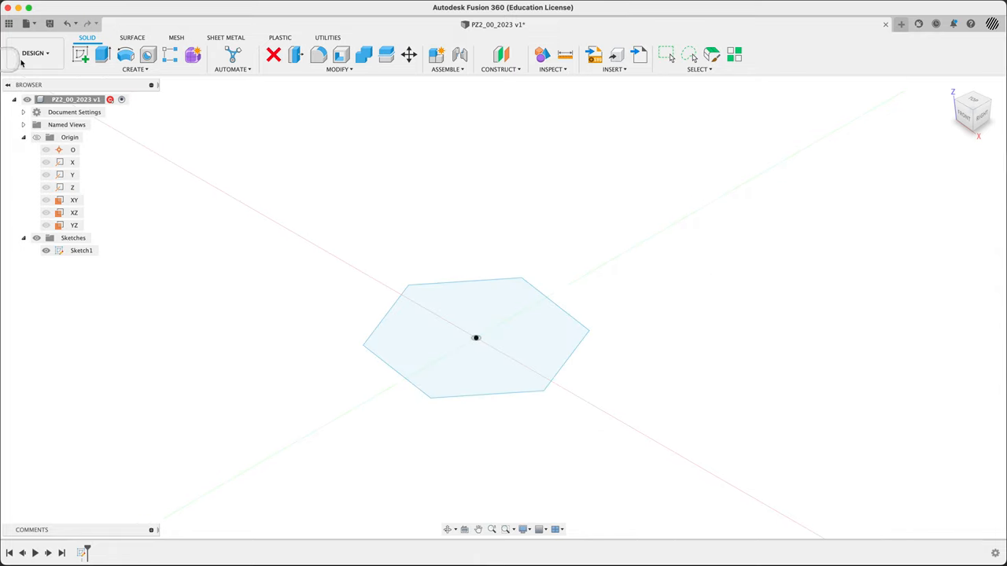
left_click(74, 212)
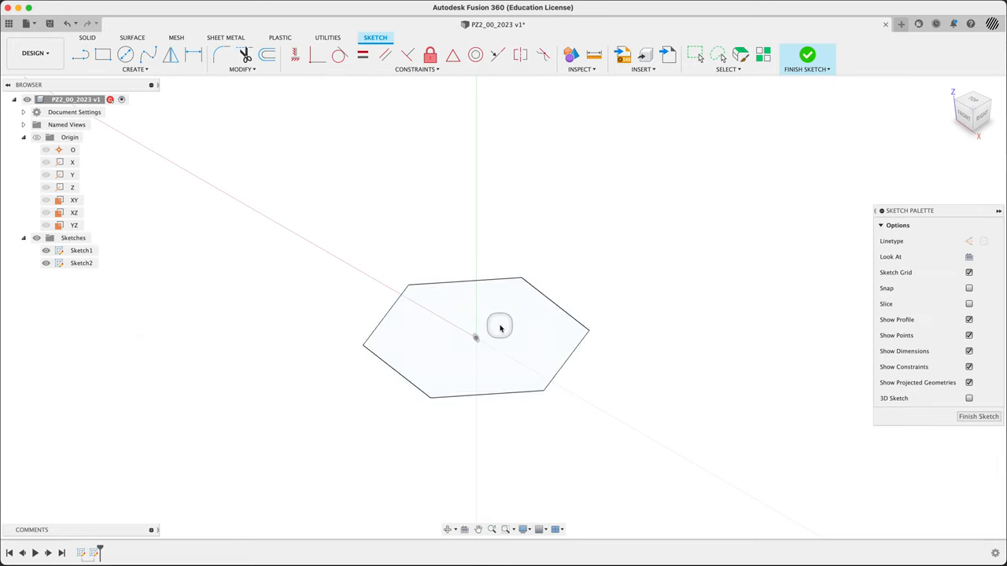
left_click(82, 263)
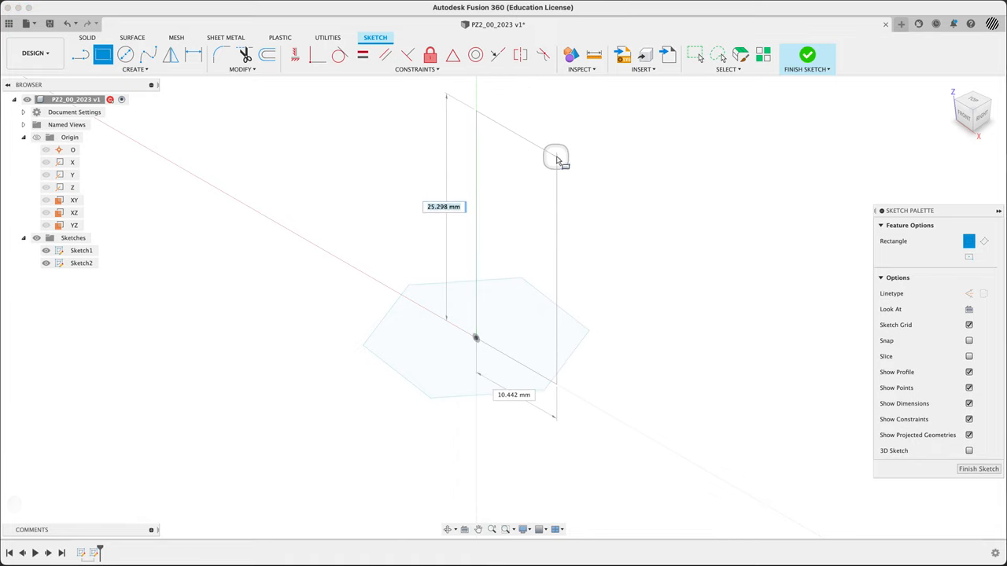
left_click(975, 109)
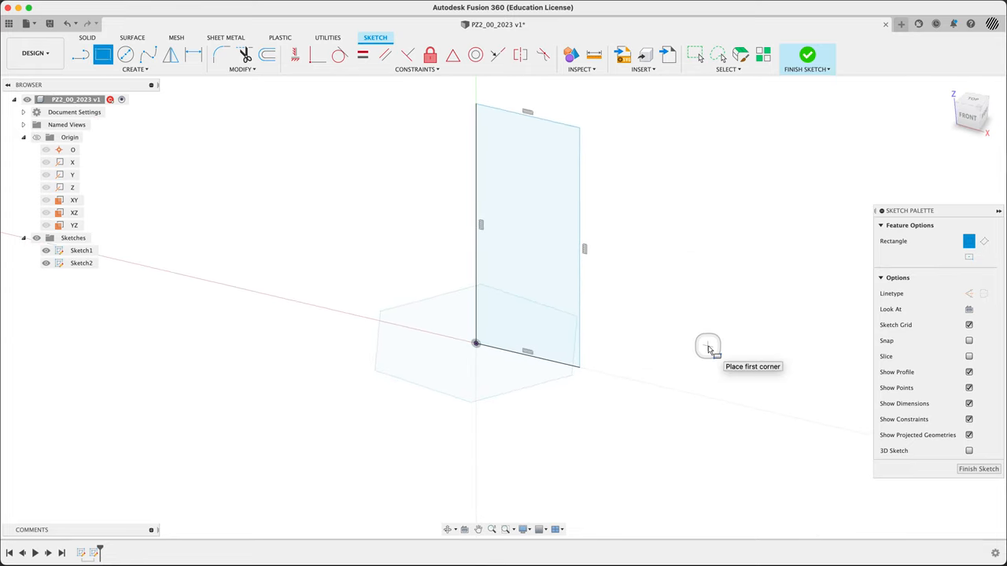
mouse_move(807, 55)
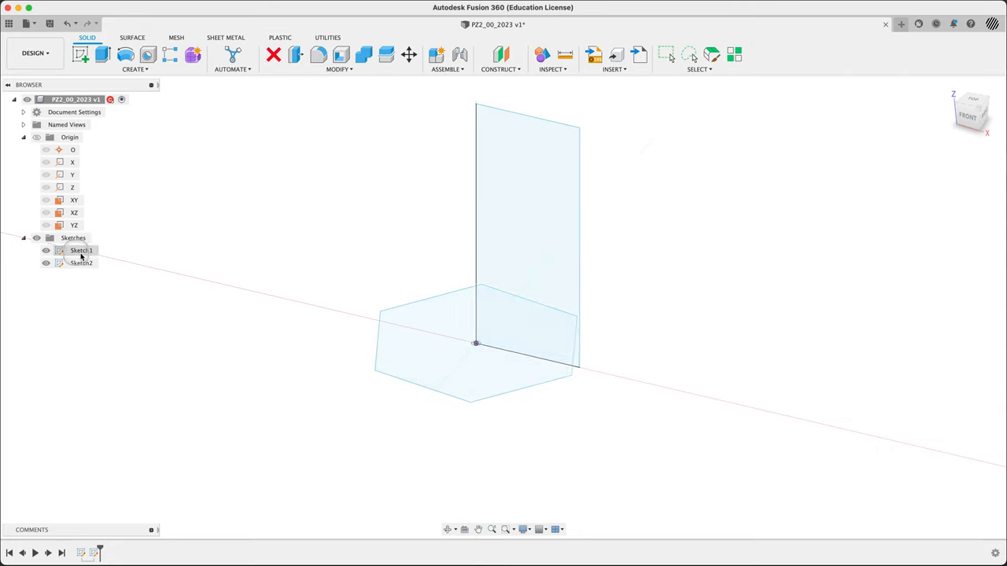
Rename Sketch1 to 'extrude' and Sketch2 to 'revolve' in the browser.
left_click(81, 250)
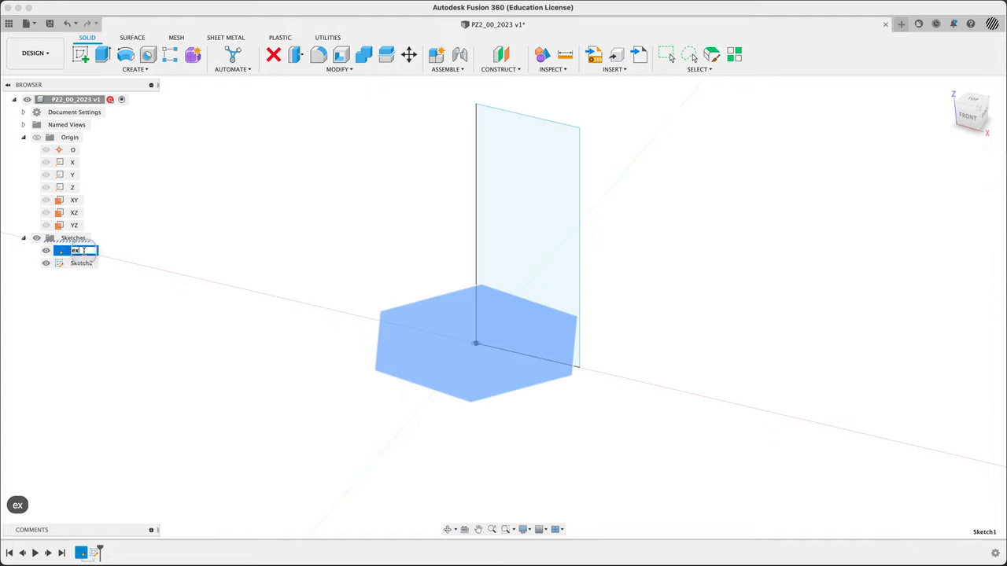
type("extrude")
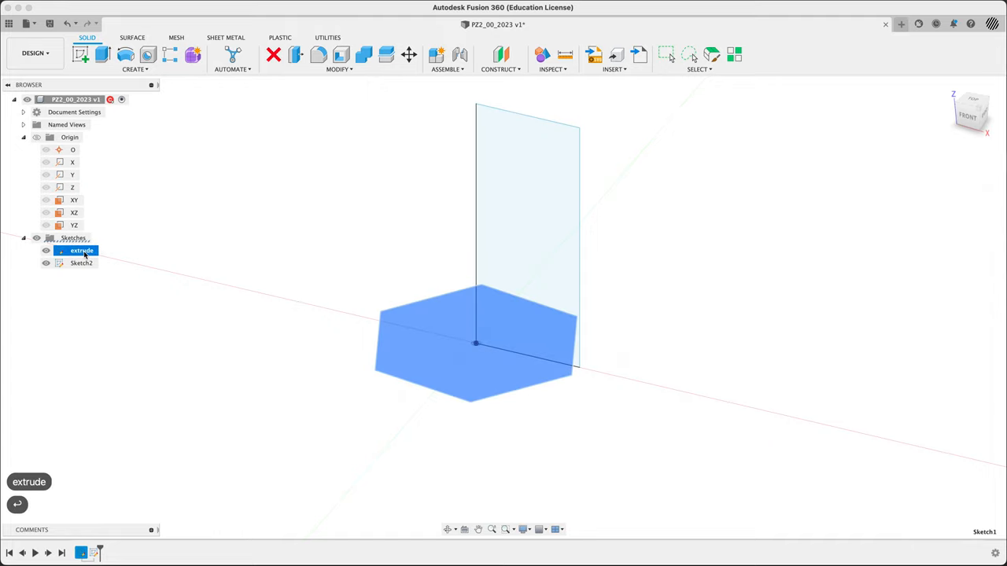
left_click(82, 263)
type("revol")
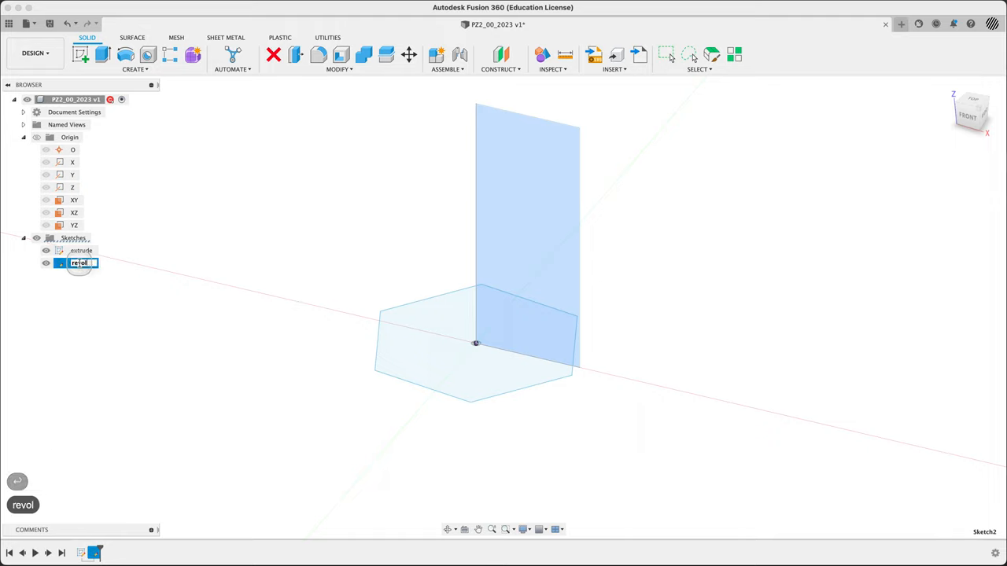
key("Return")
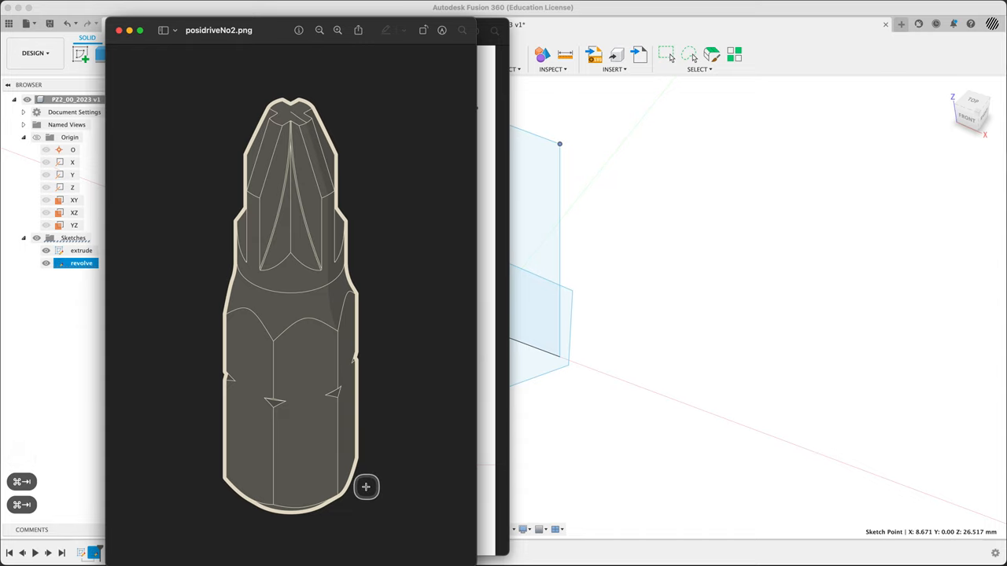
mouse_move(338, 337)
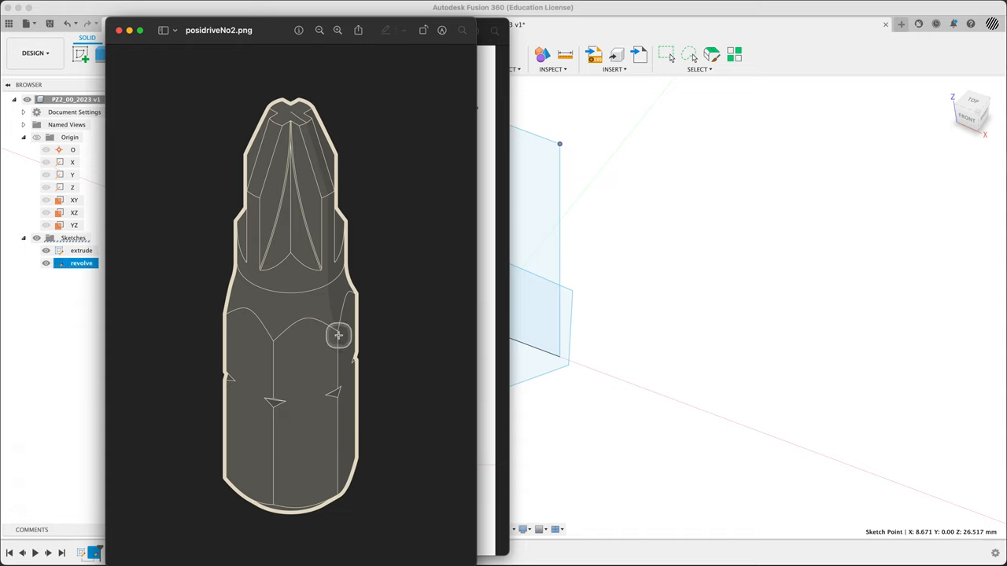
mouse_move(497, 500)
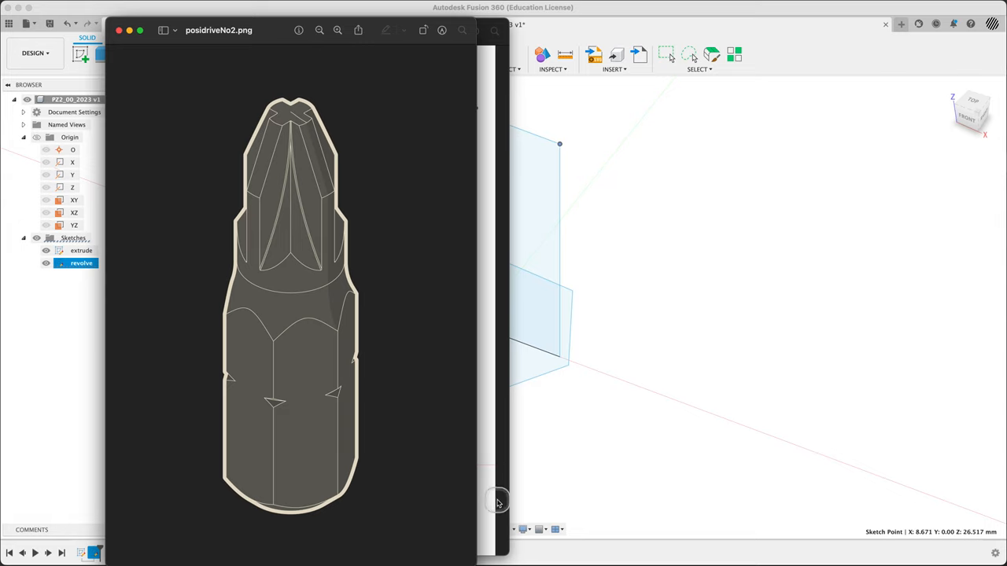
left_click(497, 502)
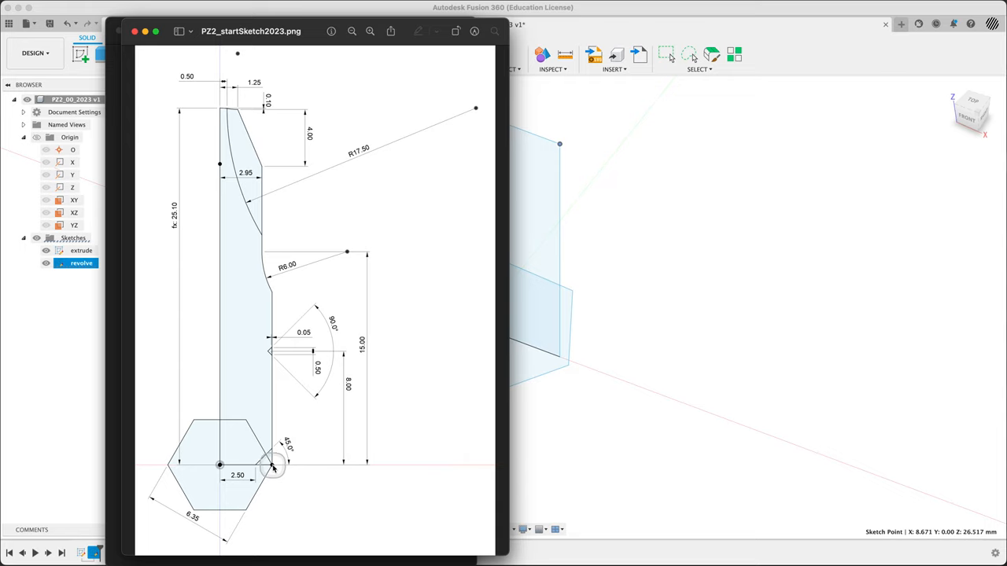
mouse_move(277, 444)
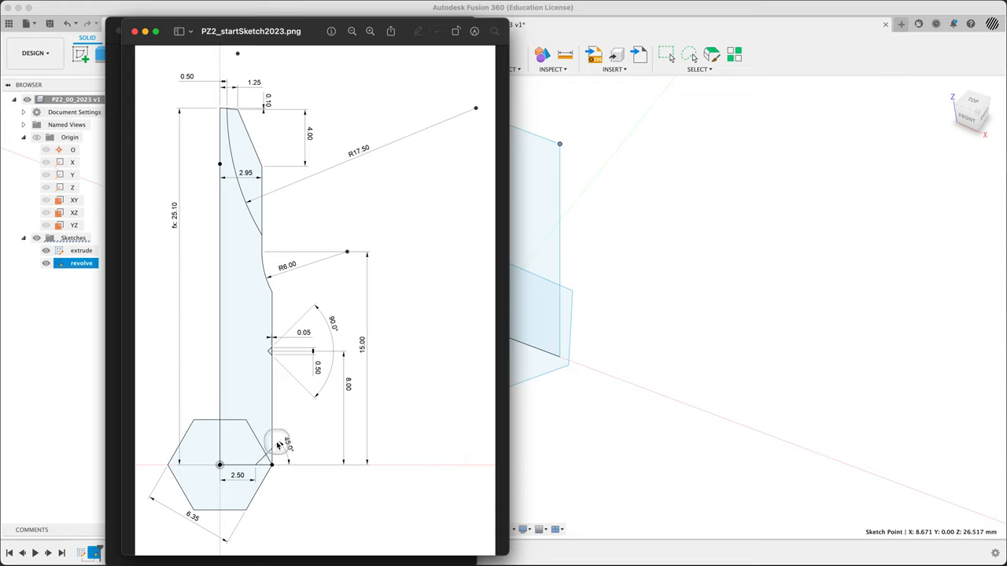
mouse_move(270, 465)
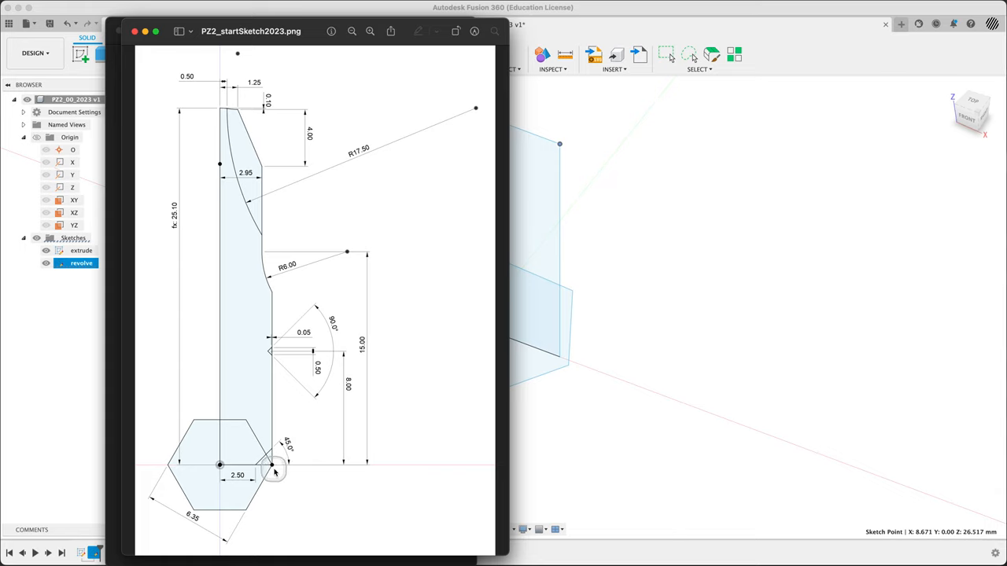
mouse_move(255, 471)
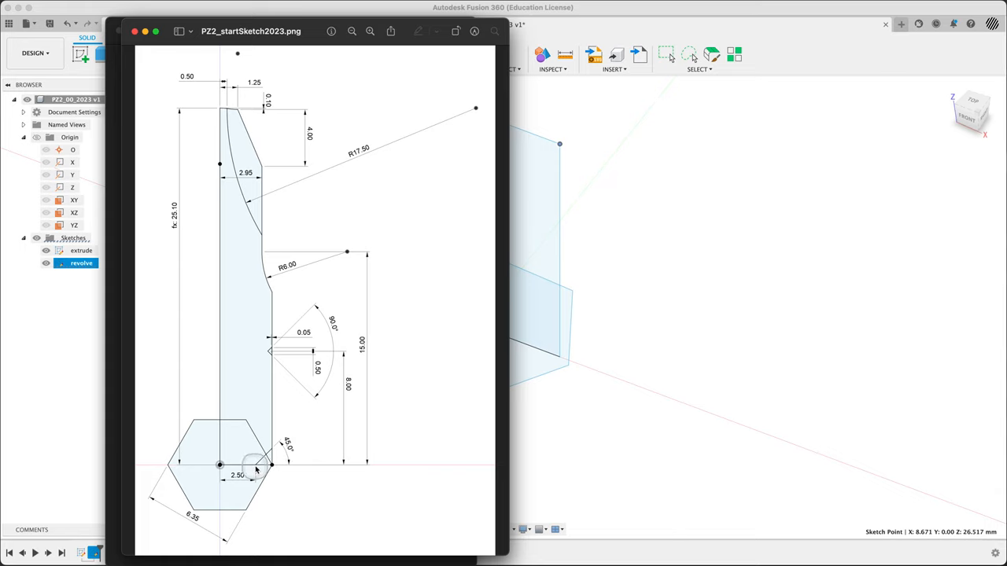
mouse_move(557, 422)
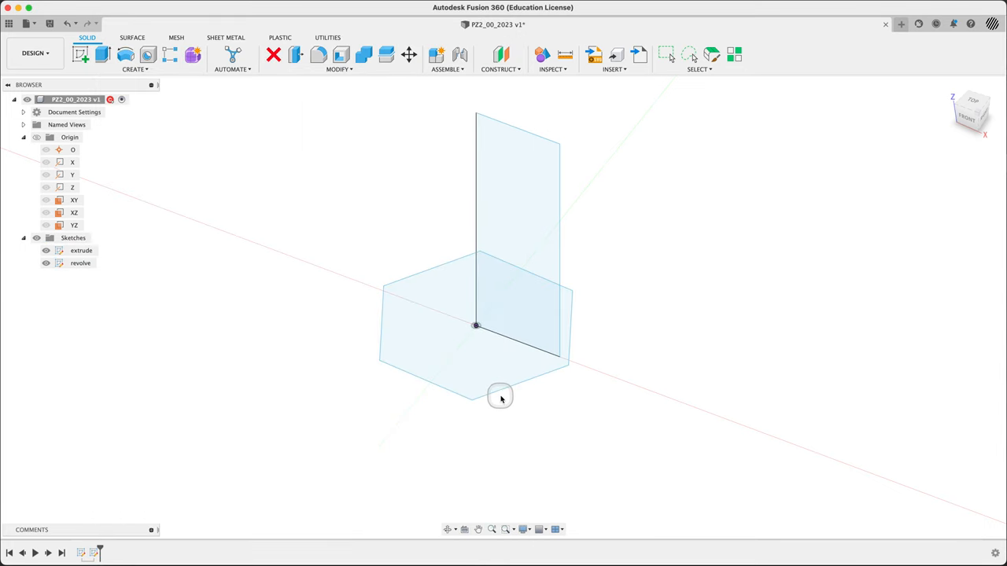
Reopen the extrude sketch and dimension the hexagon .25 across the flats.
right_click(500, 397)
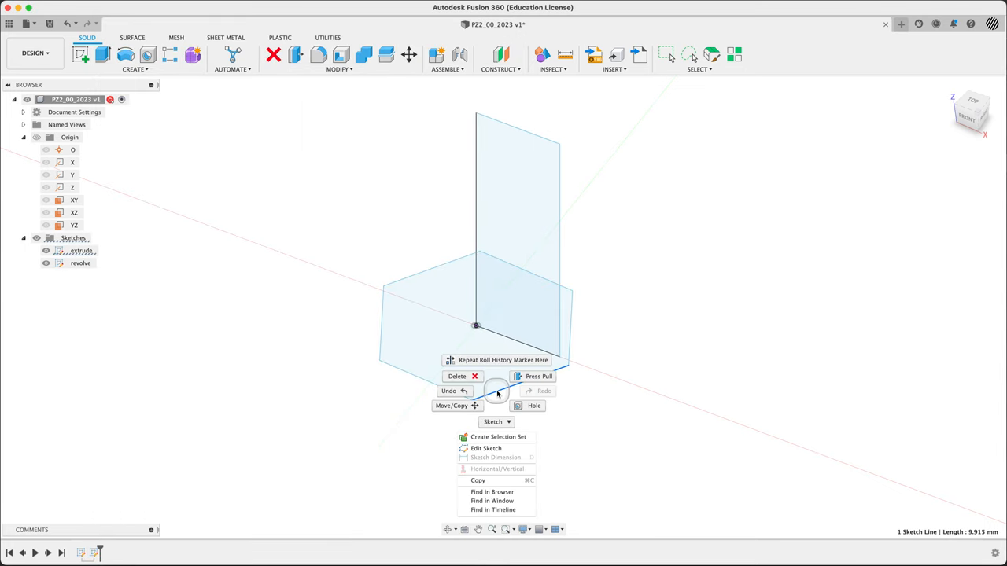
left_click(504, 447)
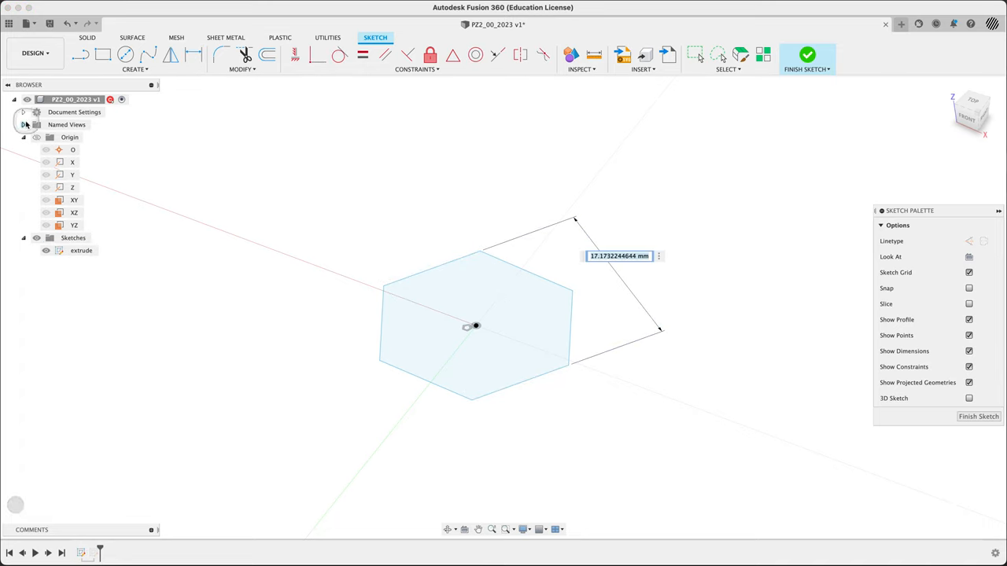
left_click(24, 112)
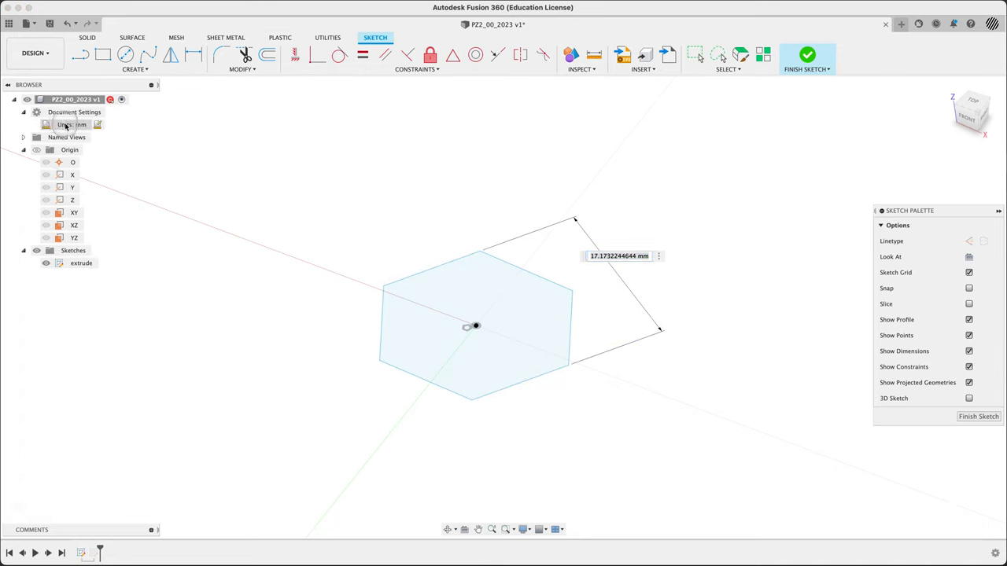
mouse_move(579, 179)
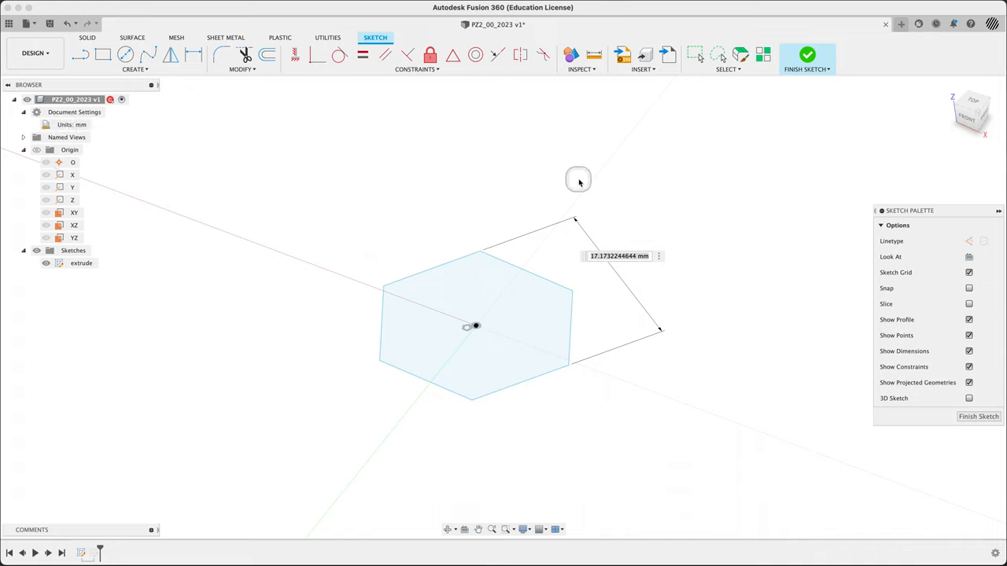
left_click(595, 53)
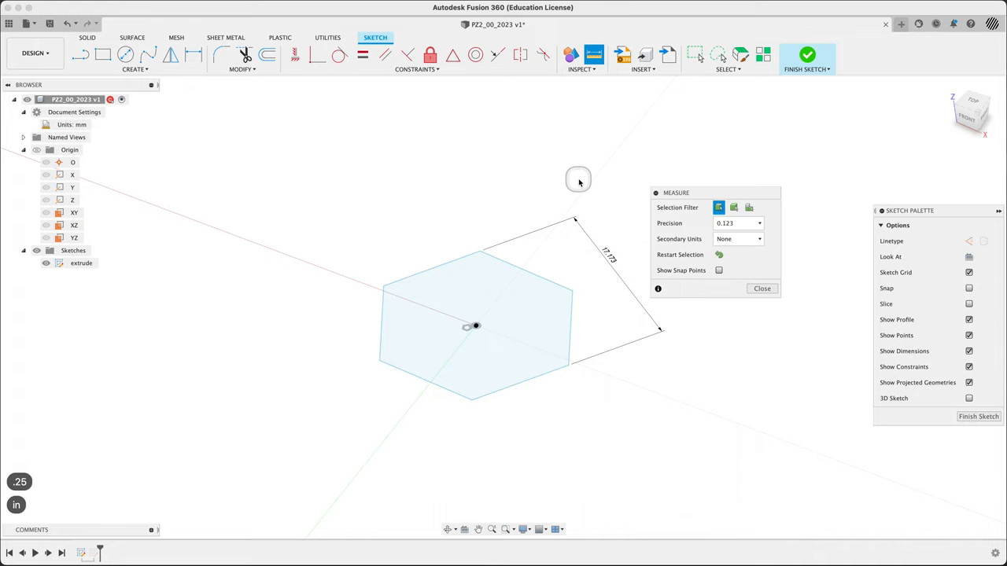
left_click(761, 287)
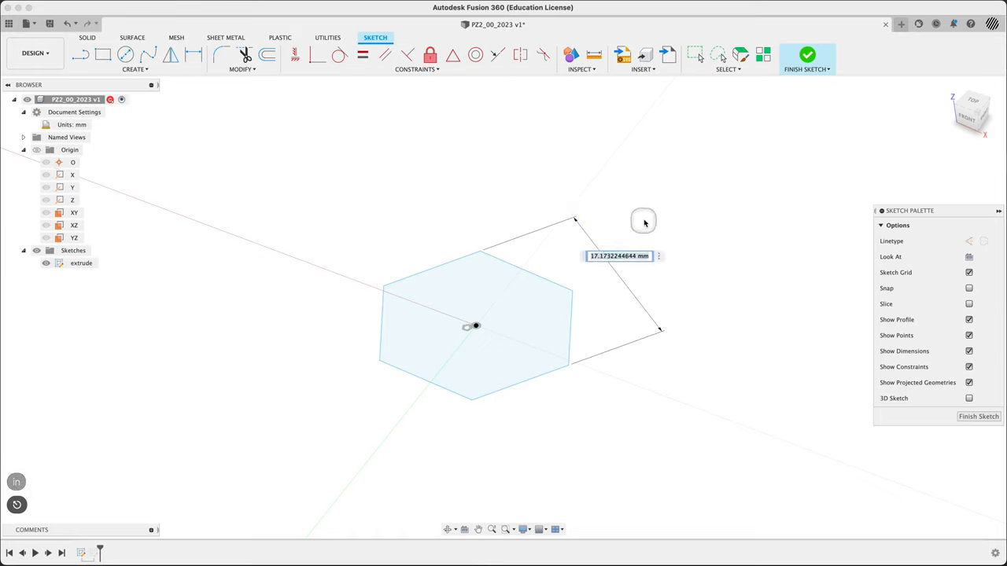
type(".25")
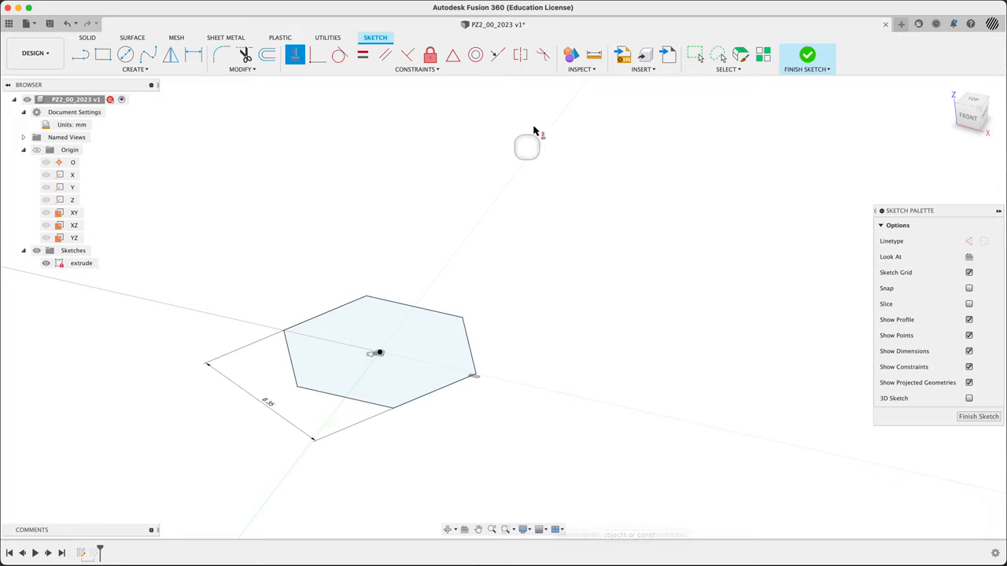
mouse_move(738, 93)
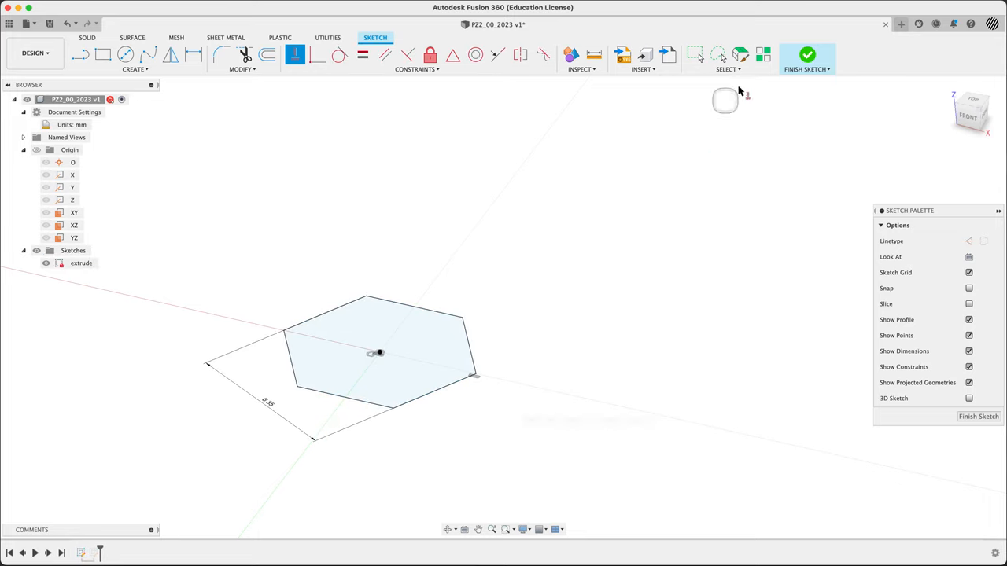
Reopen the revolve sketch, dimension its rectangle 25 mm tall, and finish the sketch.
left_click(807, 55)
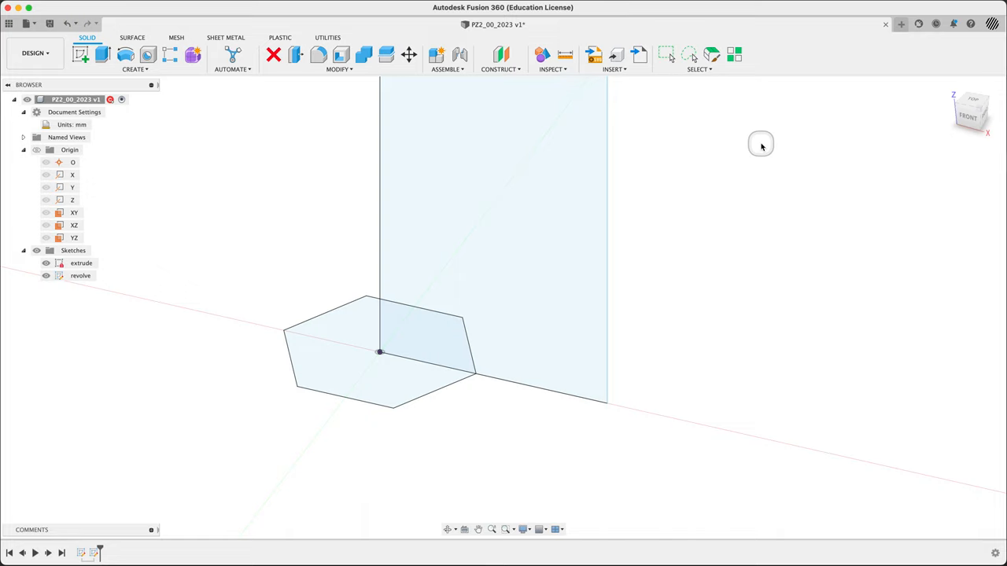
mouse_move(296, 148)
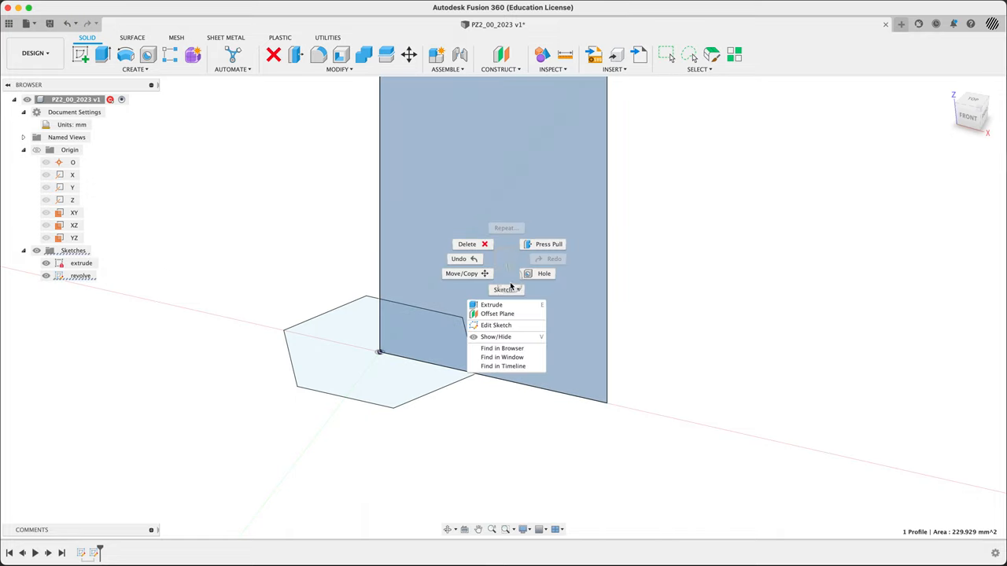
left_click(497, 324)
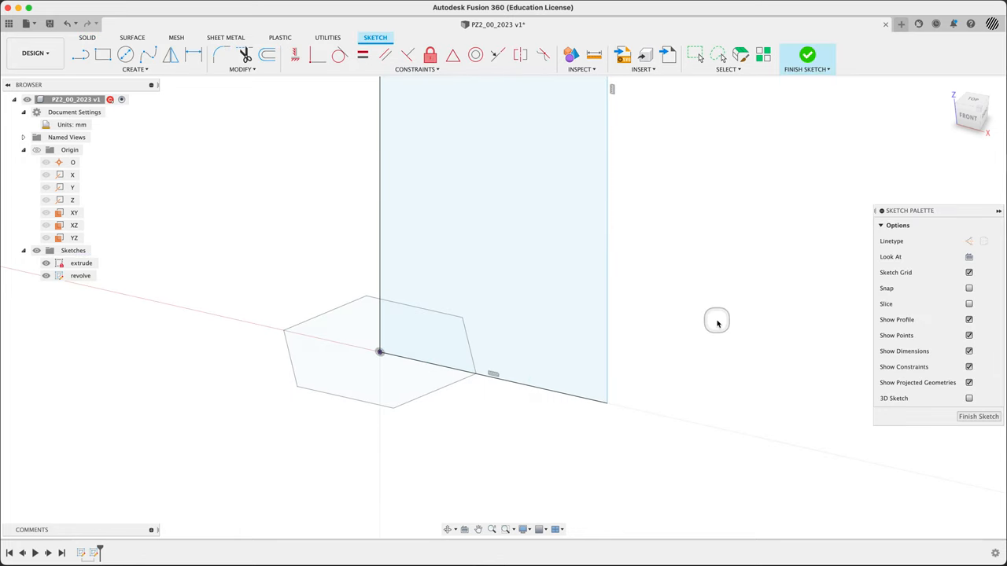
mouse_move(315, 59)
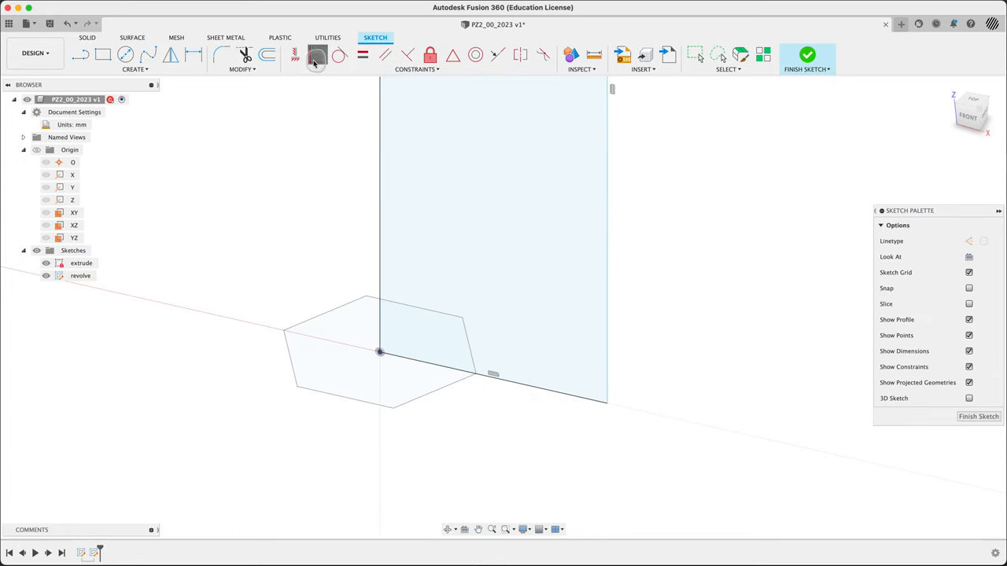
left_click(318, 53)
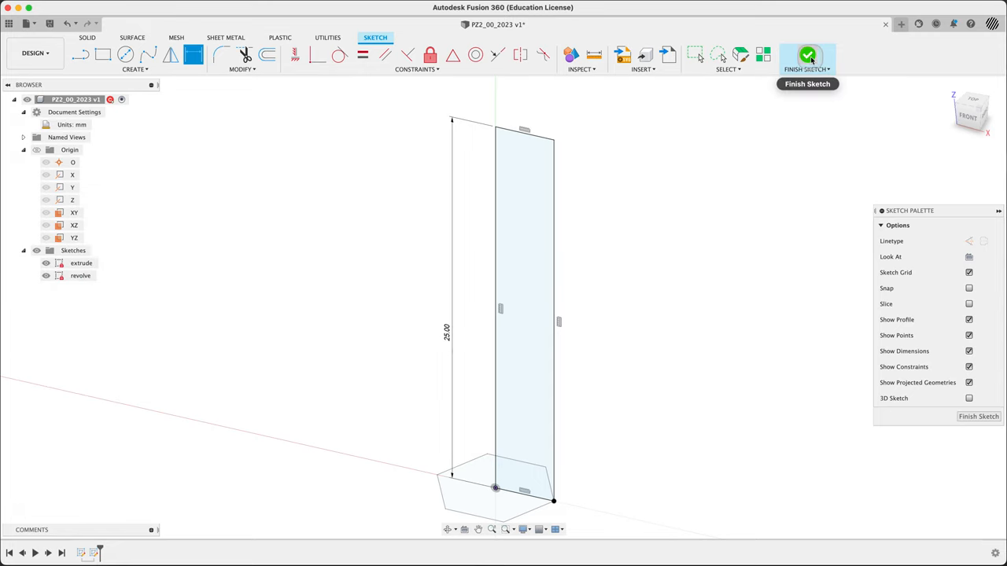
left_click(807, 56)
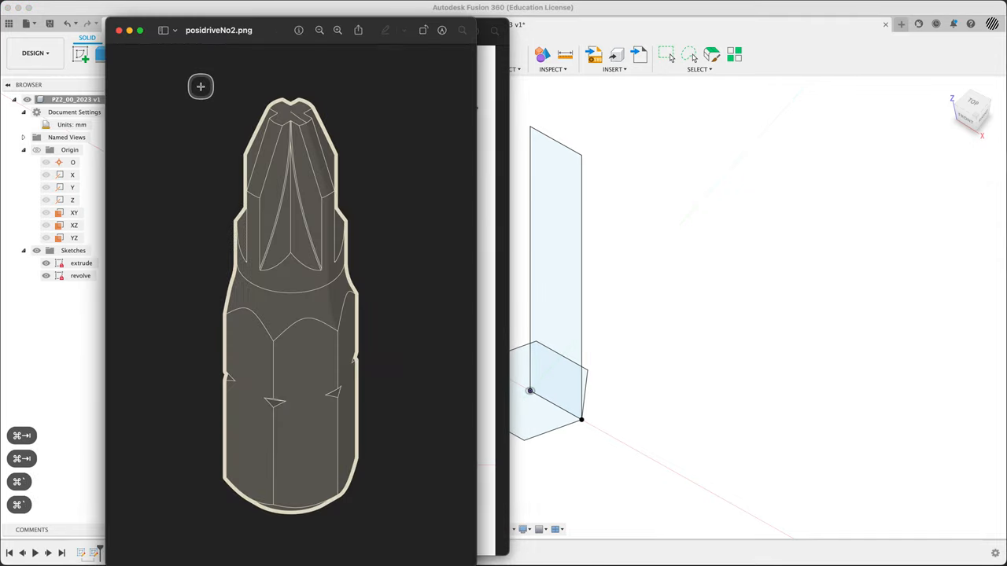
mouse_move(280, 244)
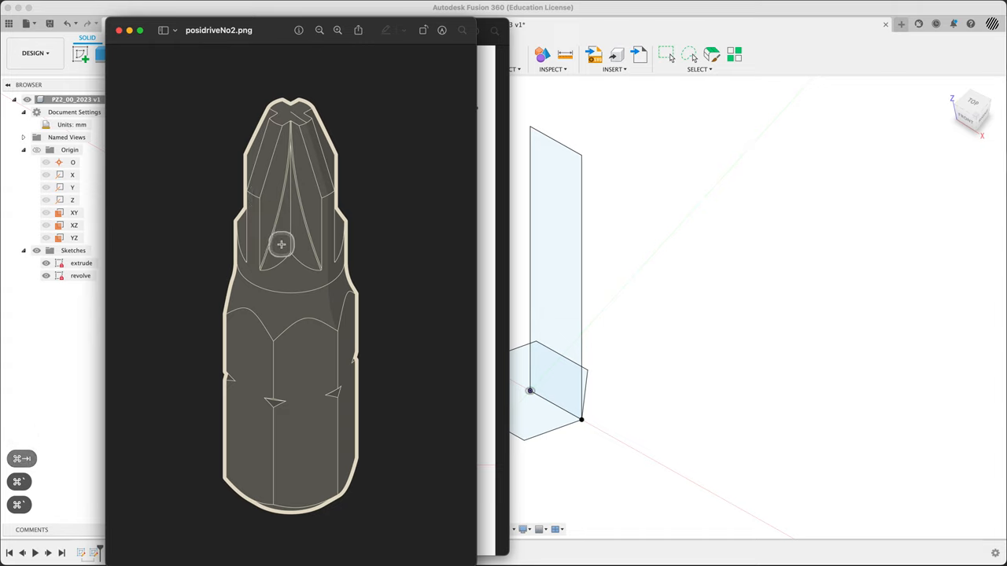
mouse_move(309, 456)
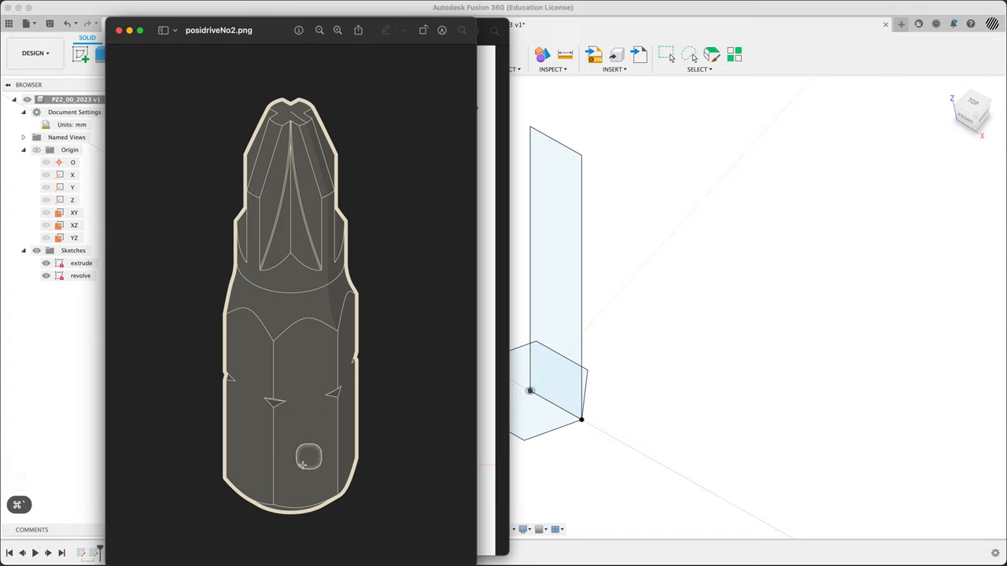
mouse_move(717, 421)
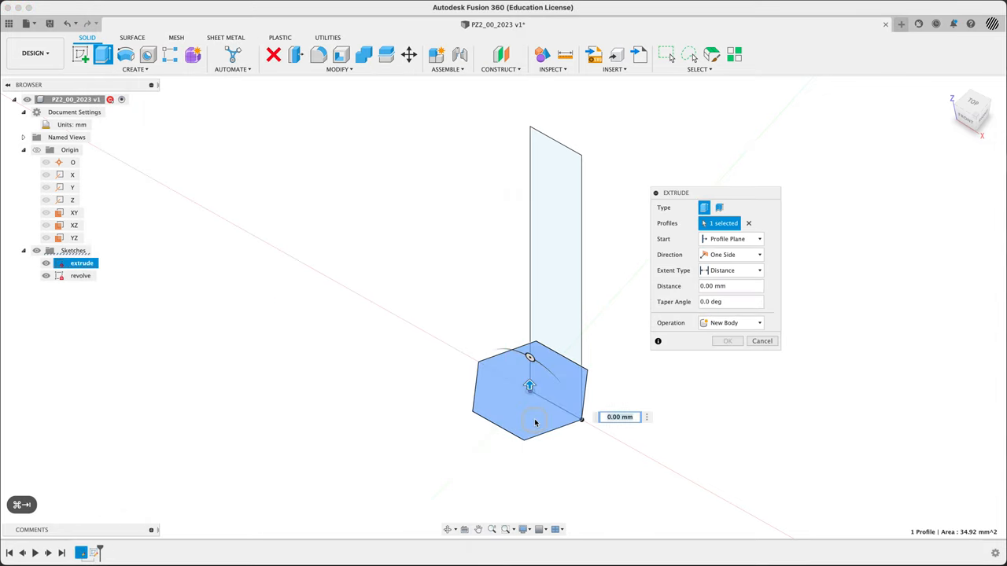
Pull the hexagon profile up into a prism, keeping the taper angle at zero.
left_click_drag(529, 386, 529, 204)
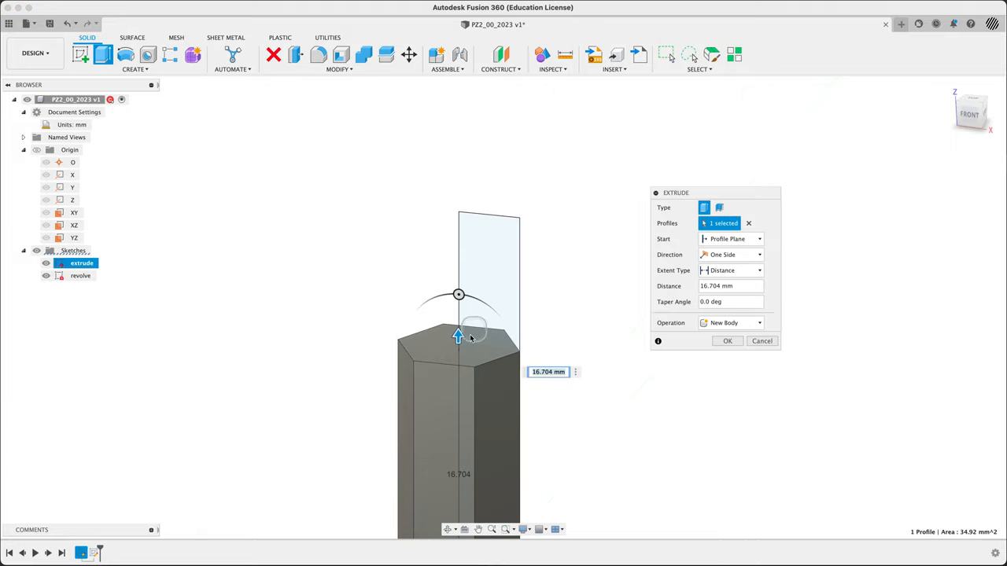
left_click_drag(458, 337, 457, 217)
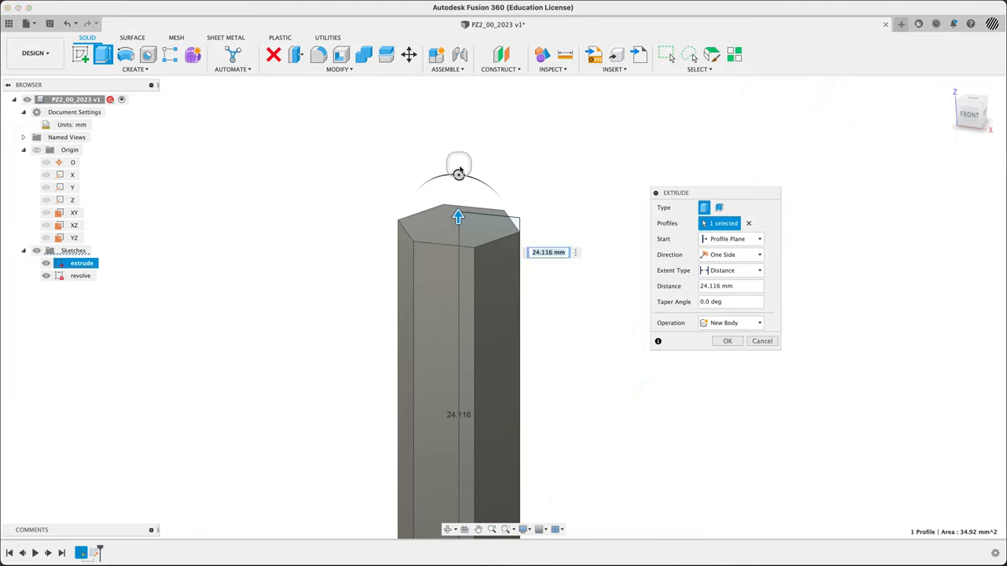
left_click_drag(460, 173, 453, 176)
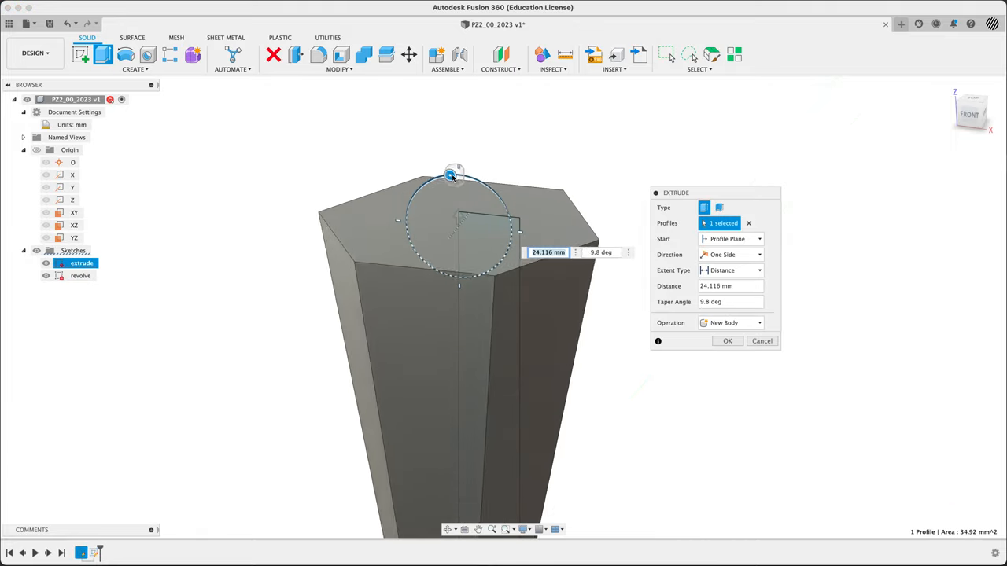
left_click_drag(454, 172, 469, 176)
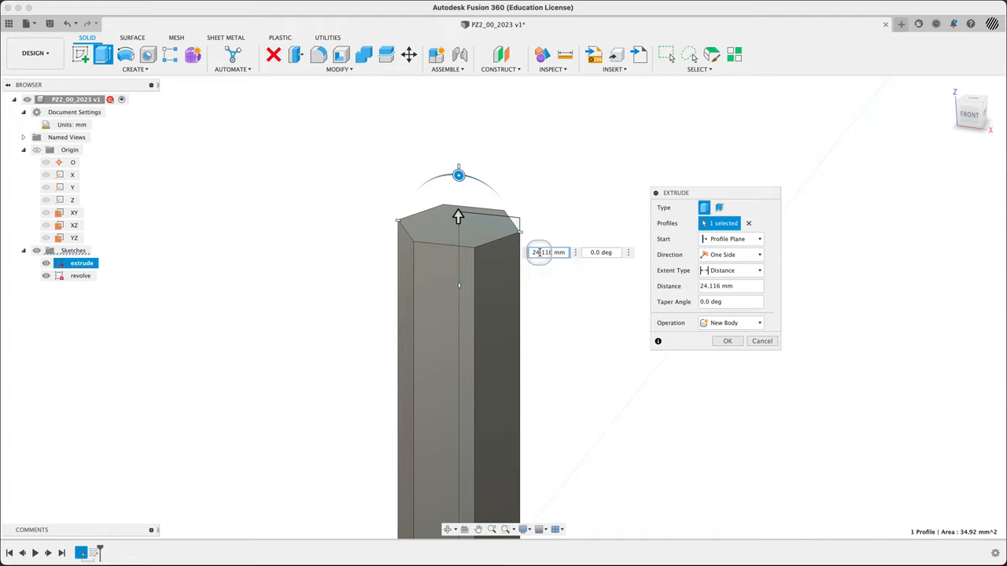
mouse_move(636, 218)
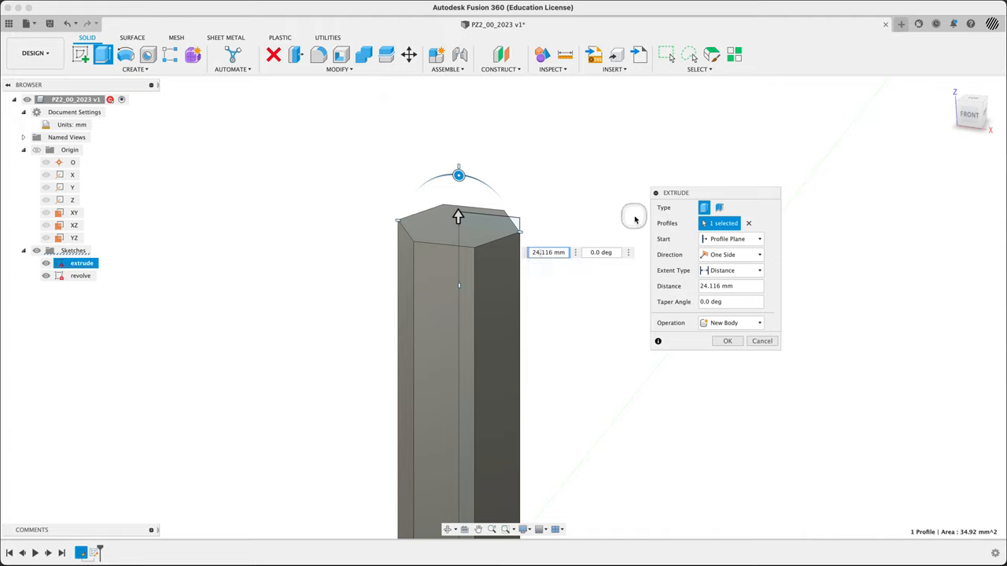
Set the extent to To Object at the revolve sketch's top and confirm the hex shank.
left_click(759, 270)
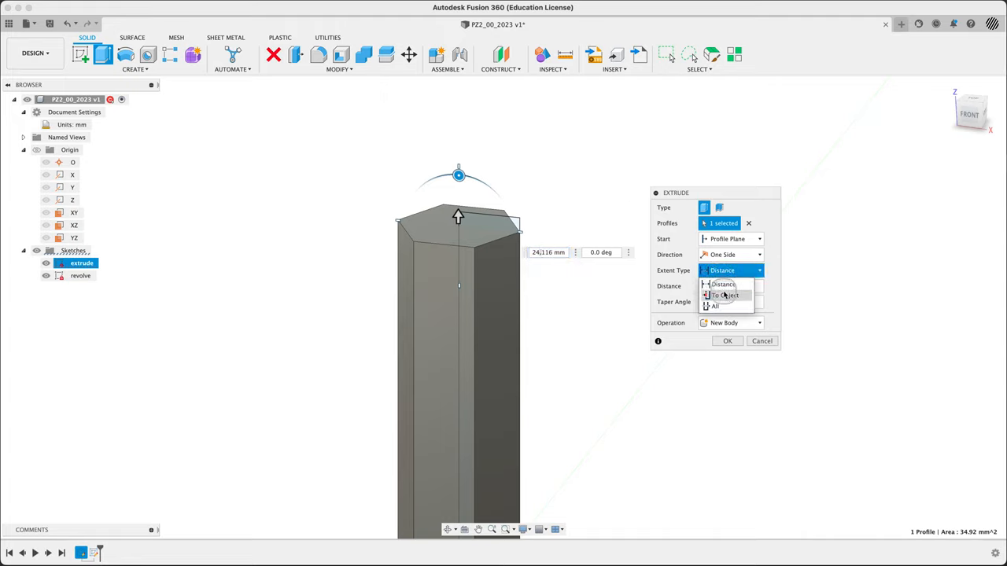
left_click(724, 296)
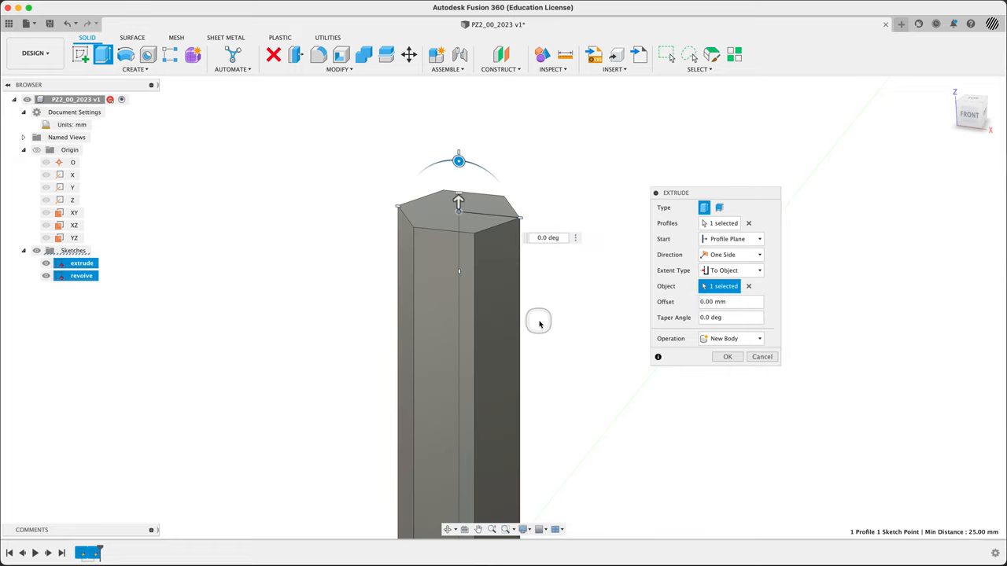
mouse_move(585, 374)
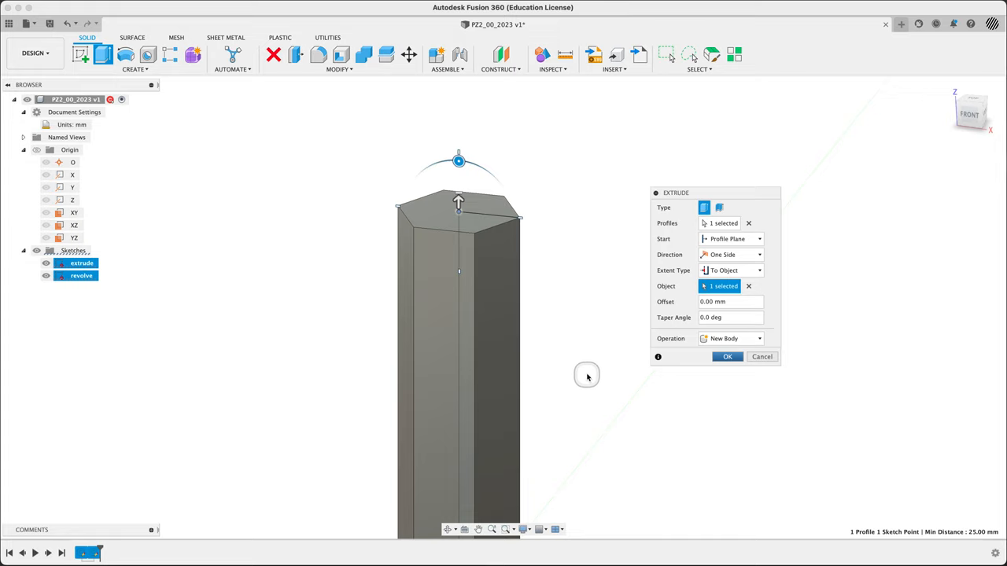
left_click(727, 356)
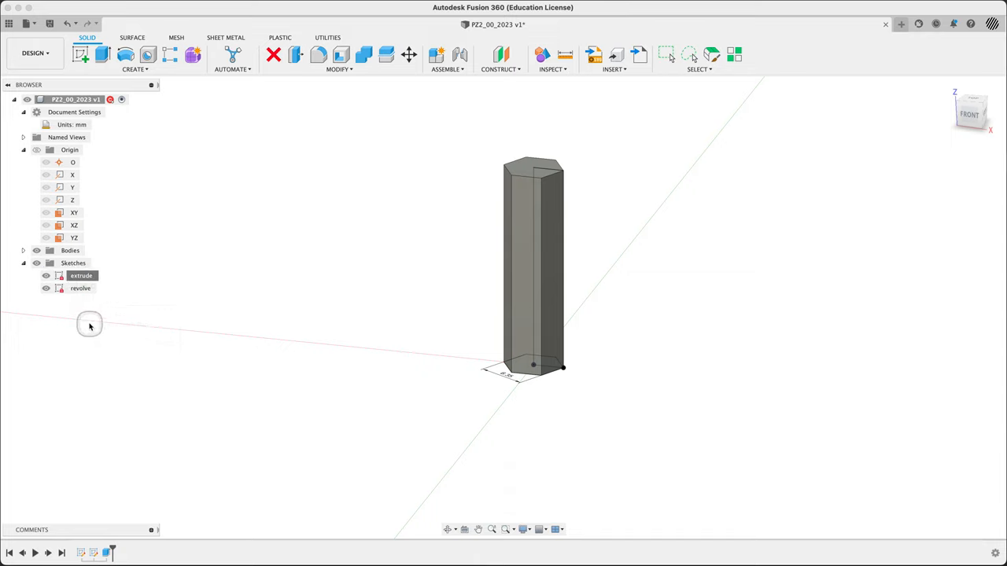
Show the revolve sketch's 6.35 and 25.00 dimensions, then switch to the bit reference image.
right_click(80, 288)
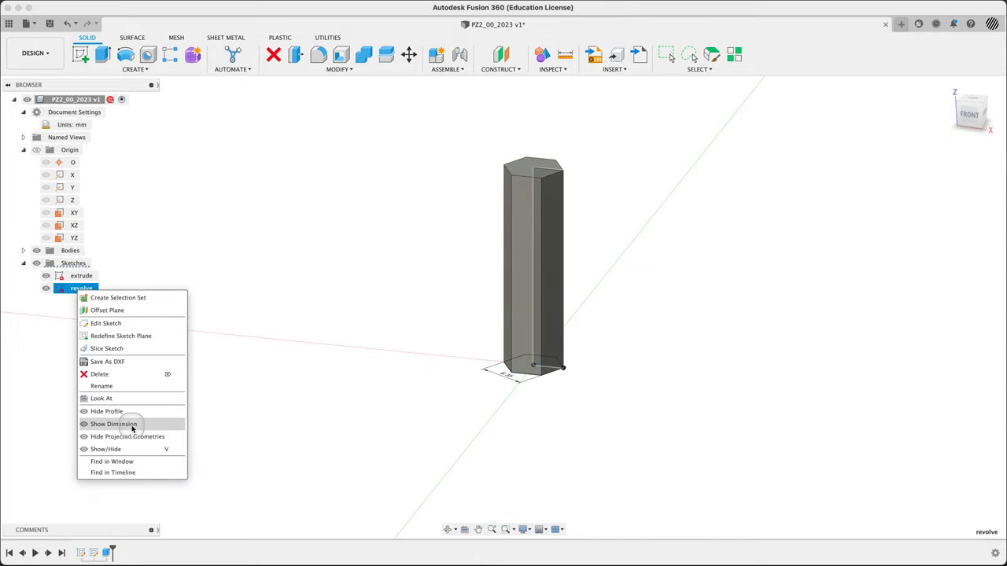
left_click(113, 425)
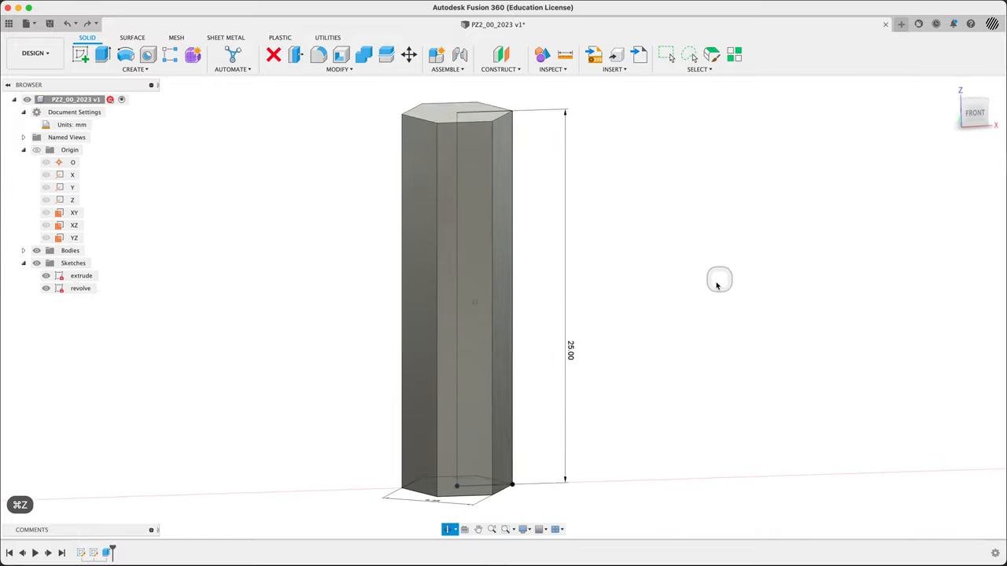
left_click_drag(718, 280, 689, 301)
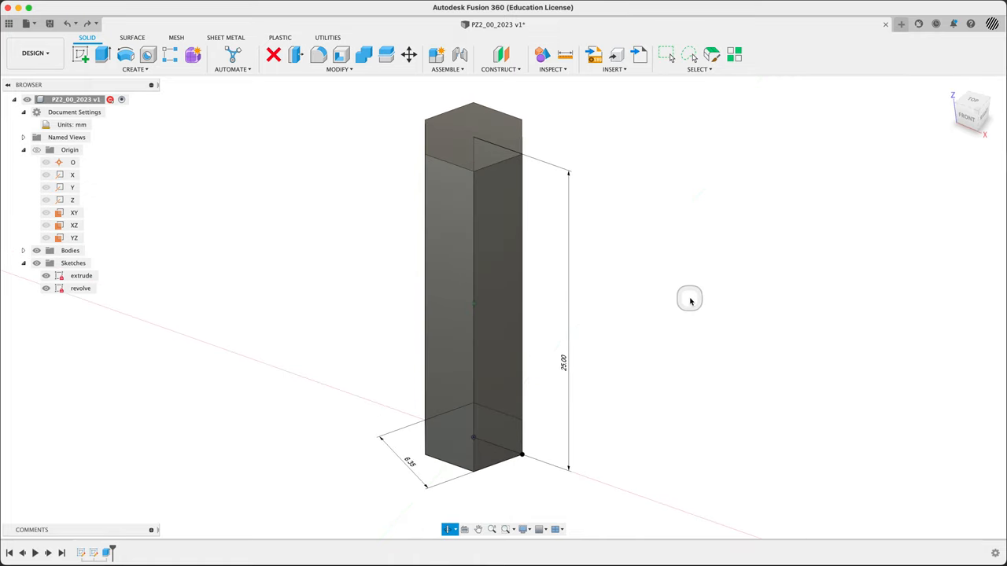
mouse_move(610, 159)
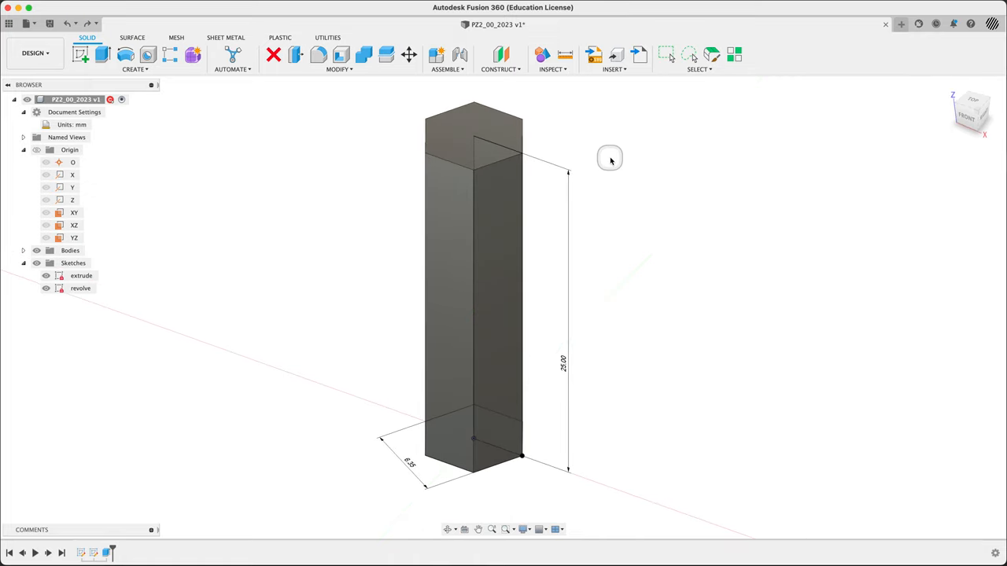
mouse_move(538, 478)
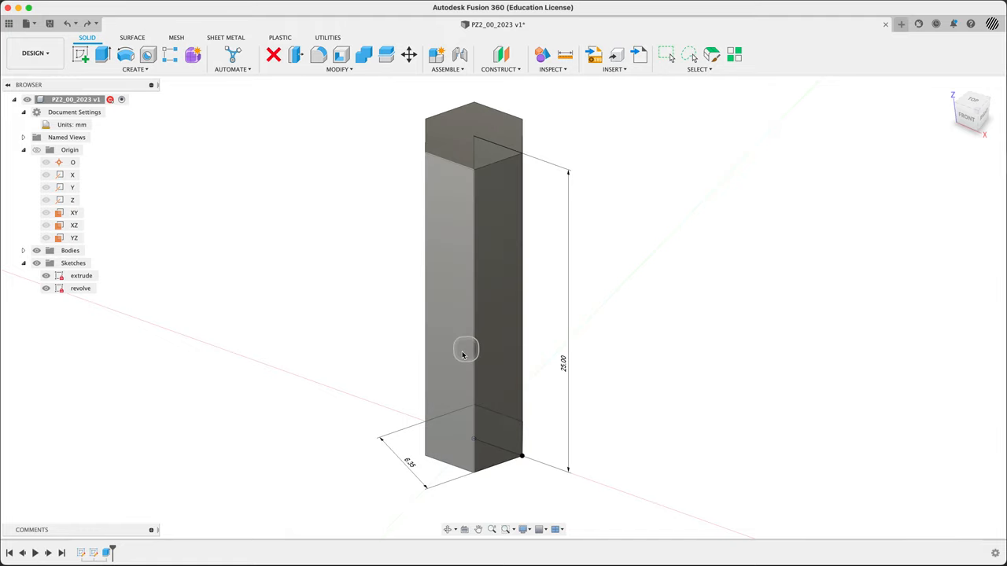
key("cmd+tab")
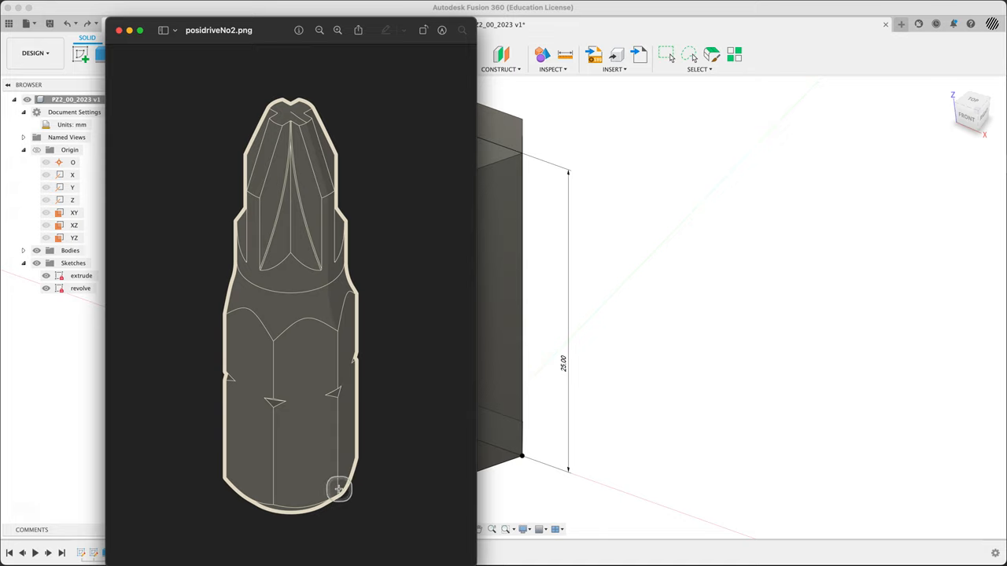
mouse_move(596, 258)
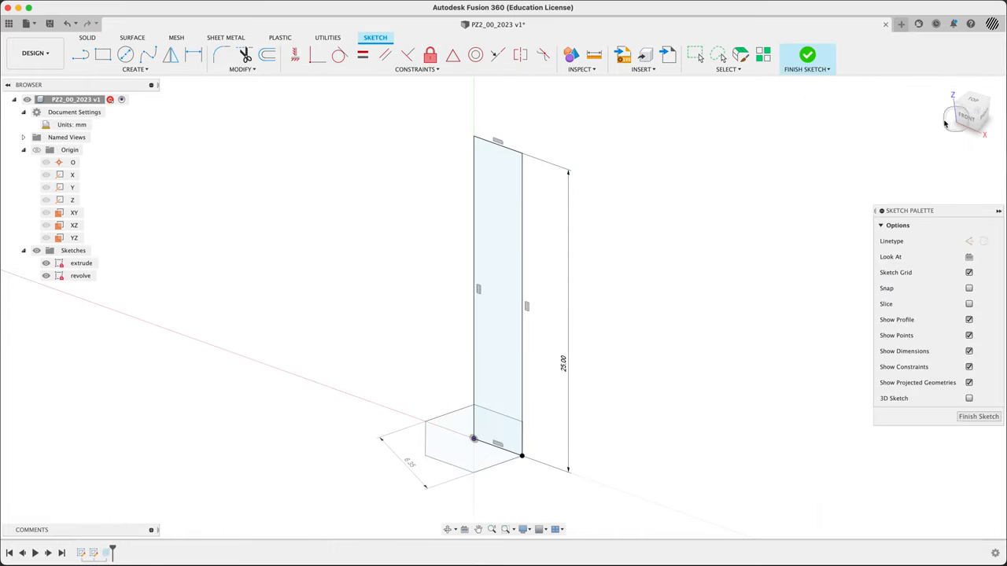
Bring up the PZ2_startSketch2023.png dimensioned profile drawing in Preview.
left_click(966, 117)
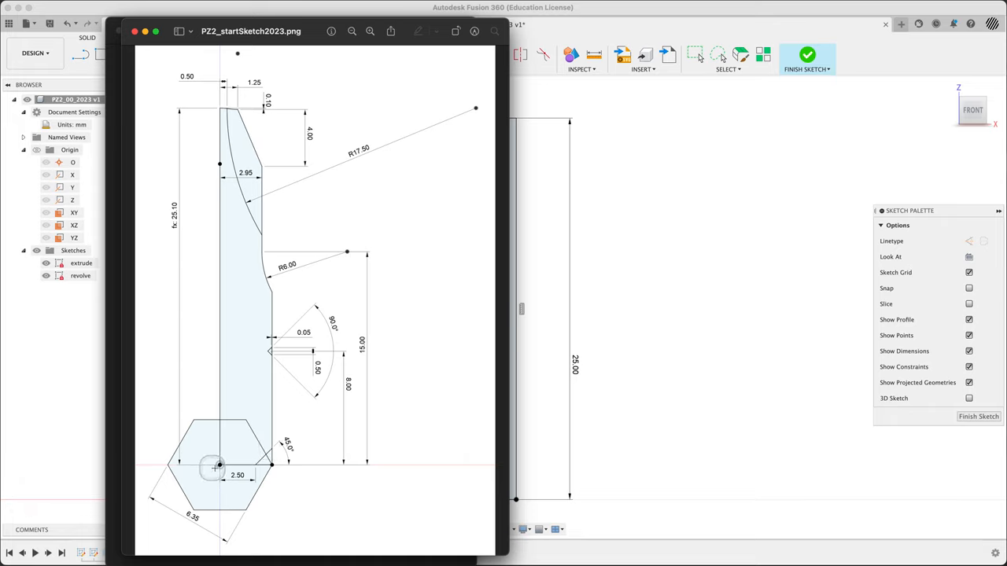
mouse_move(220, 352)
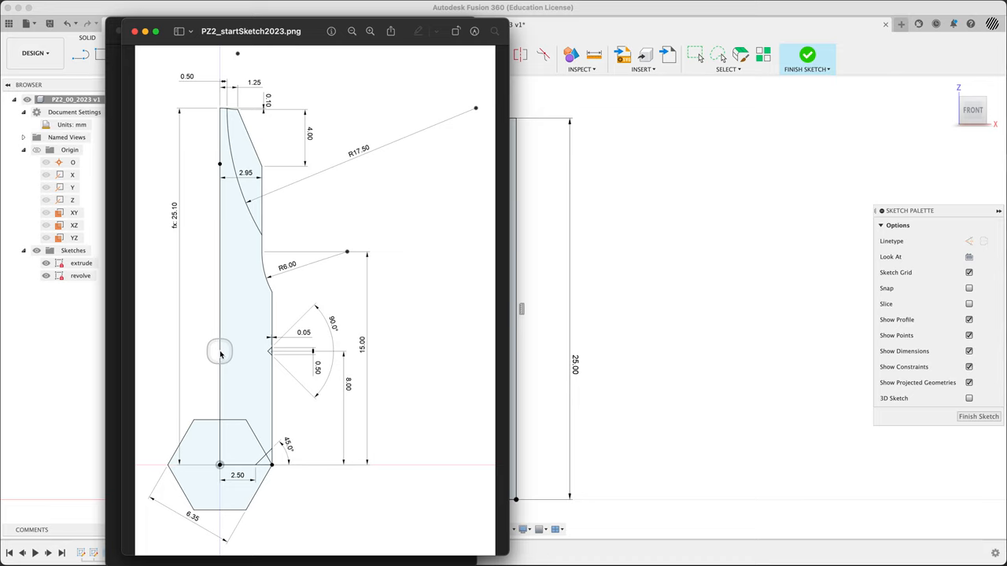
mouse_move(258, 478)
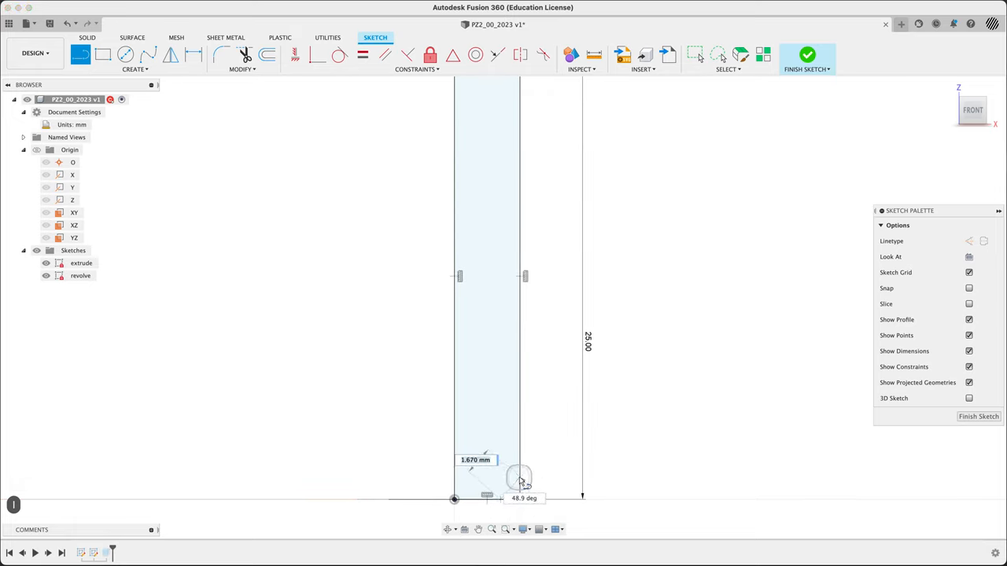
mouse_move(677, 409)
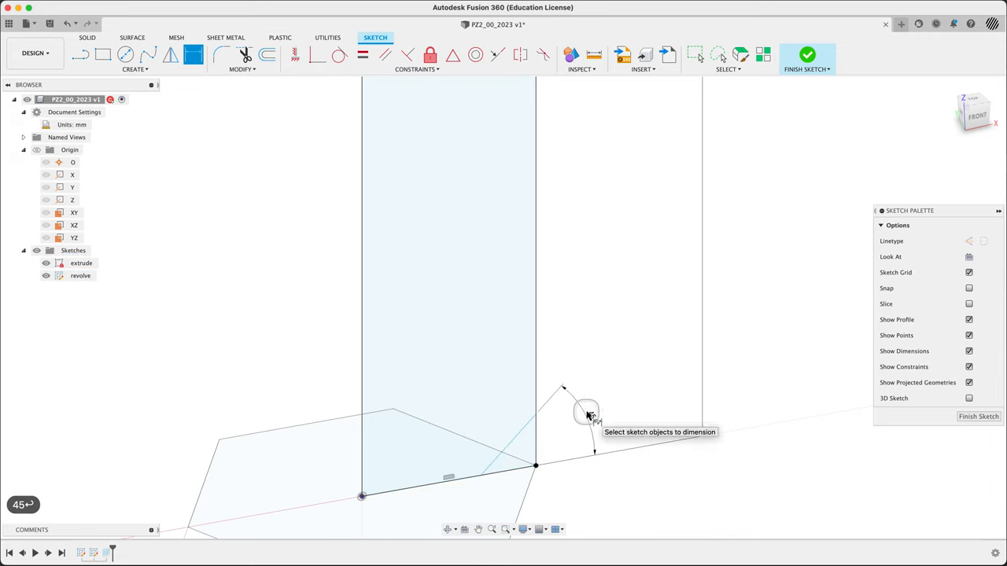
Add the 45° angle dimension to the tip profile and toggle profile shading to check it.
left_click(585, 413)
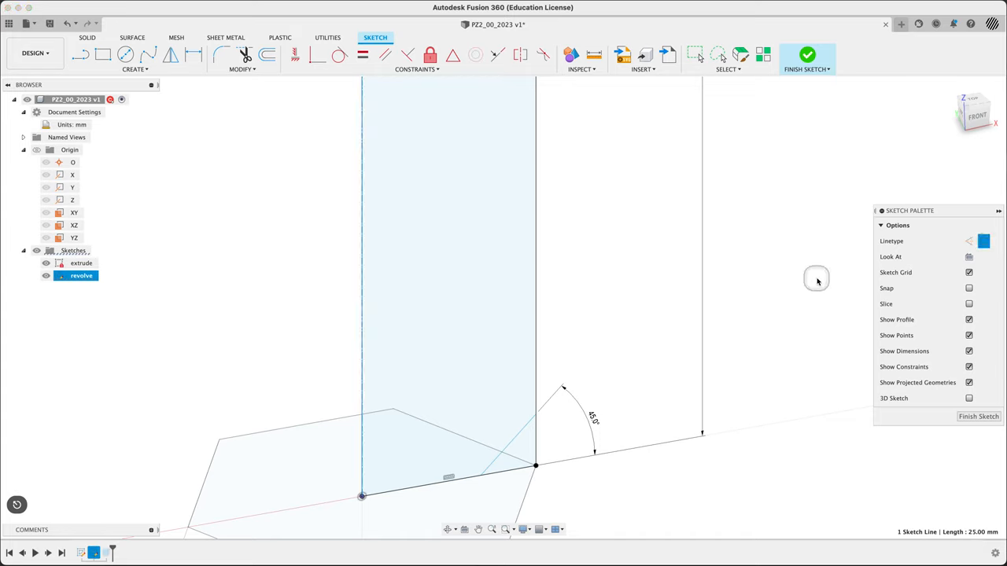
left_click(417, 331)
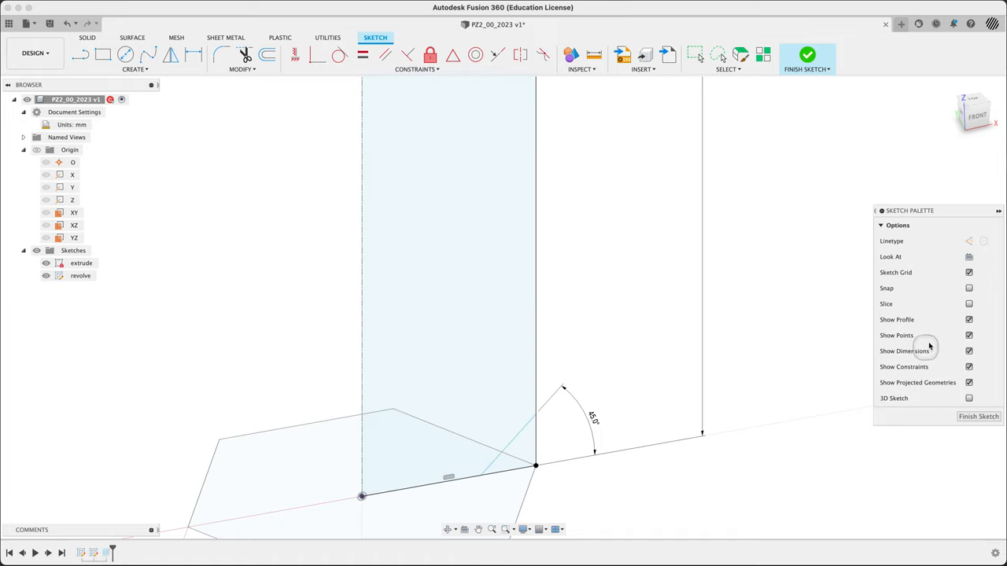
left_click(969, 320)
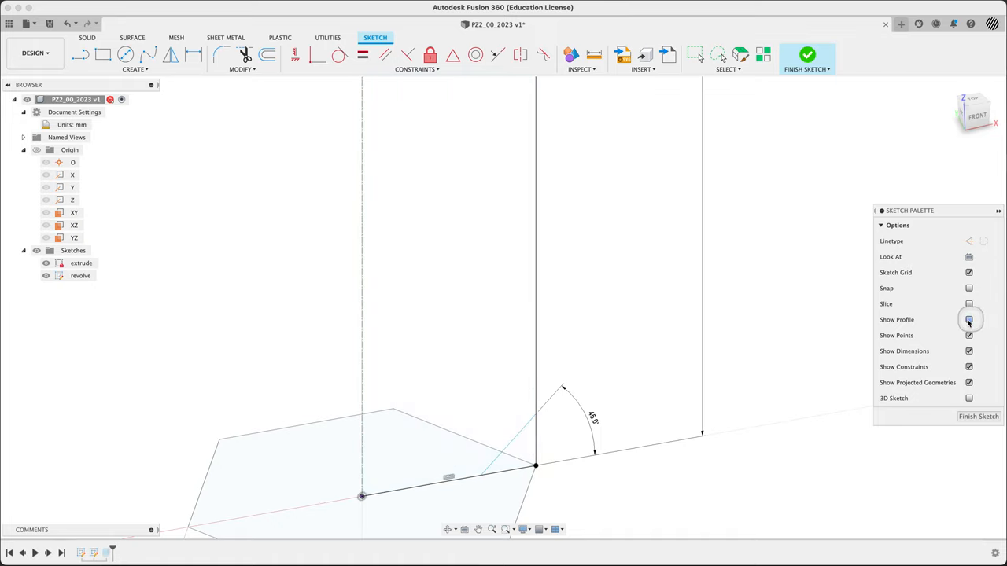
left_click(969, 319)
type("5")
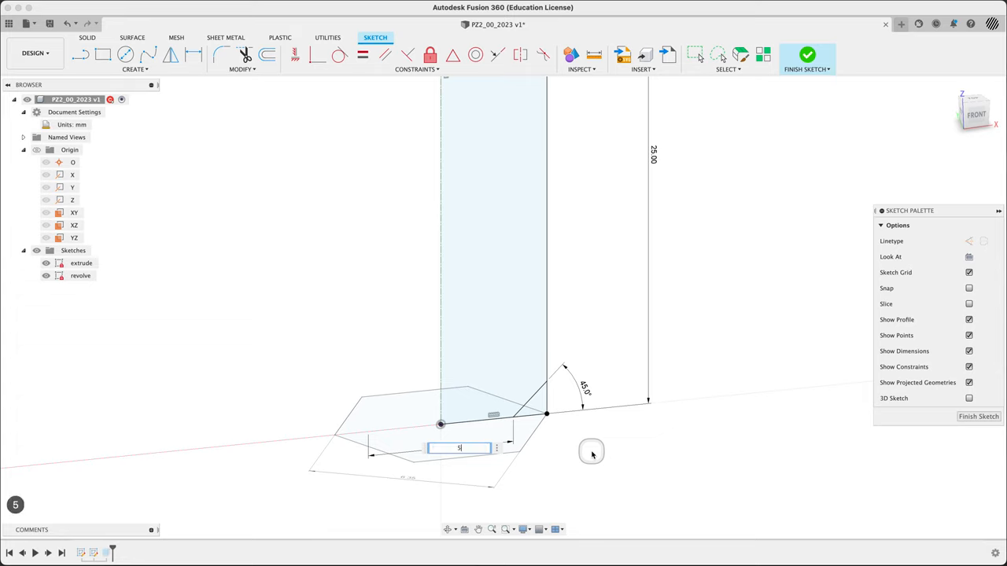
Confirm the Ø5.00 diameter dimension and finish the revolve sketch.
key("Return")
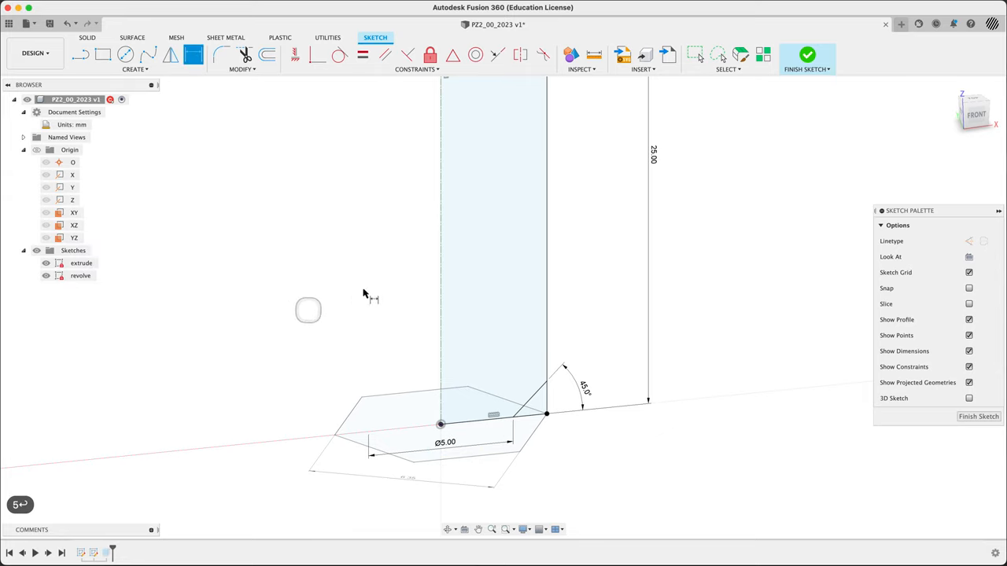
left_click(807, 55)
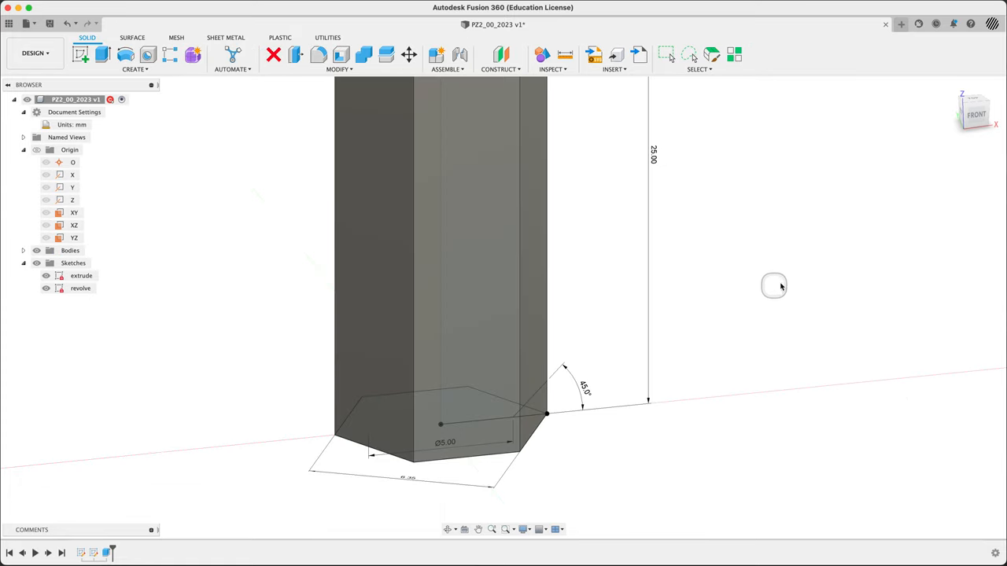
Revolve the tip profile 360° as a cut, chamfering the bottom corners of the hex shank.
left_click_drag(774, 287, 752, 324)
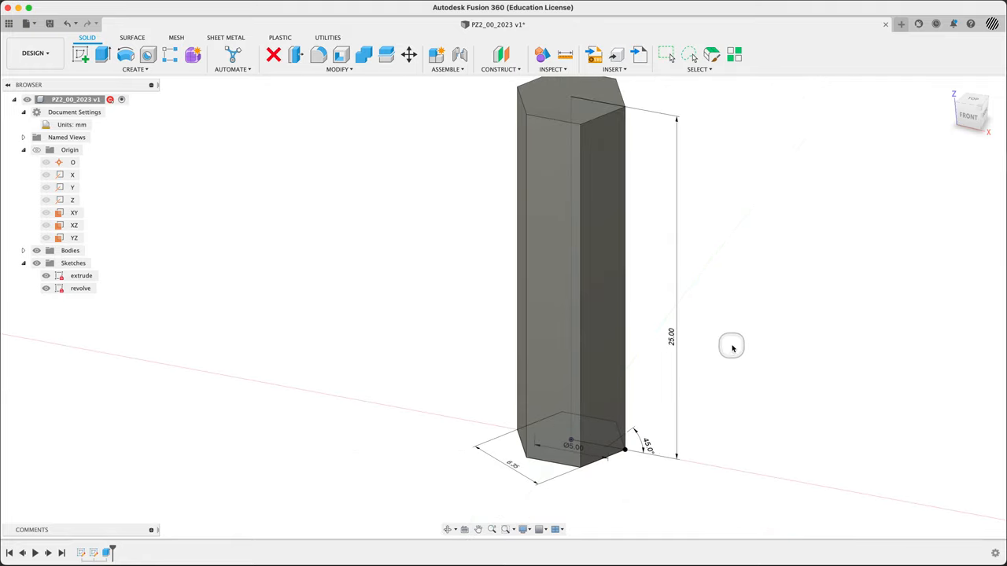
left_click_drag(732, 346, 685, 354)
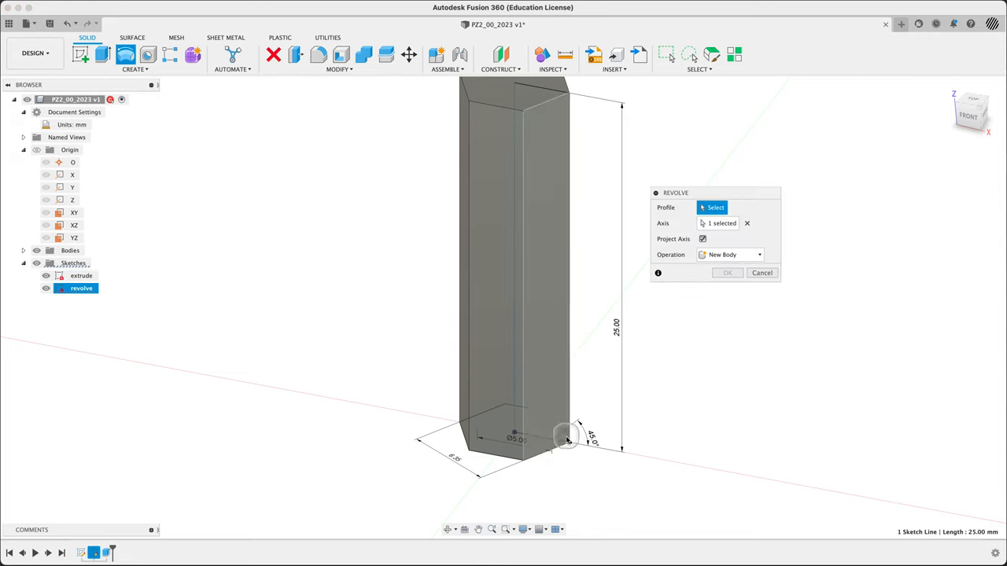
mouse_move(563, 252)
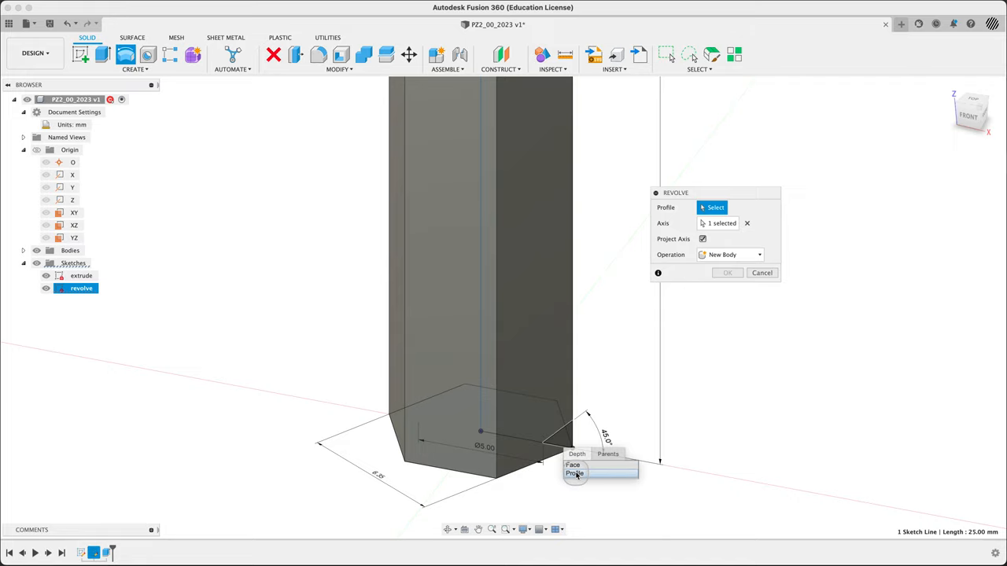
left_click(576, 473)
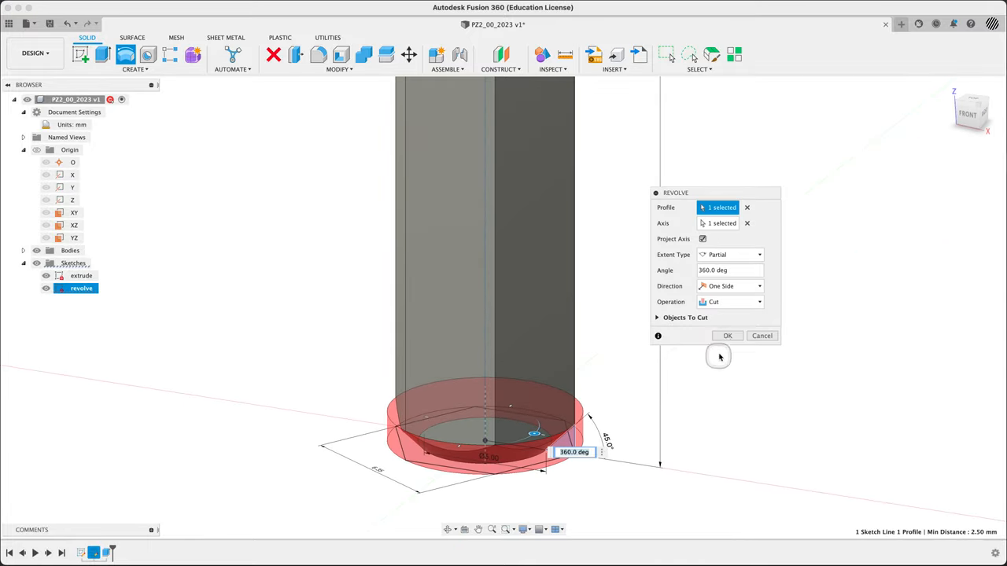
left_click(726, 336)
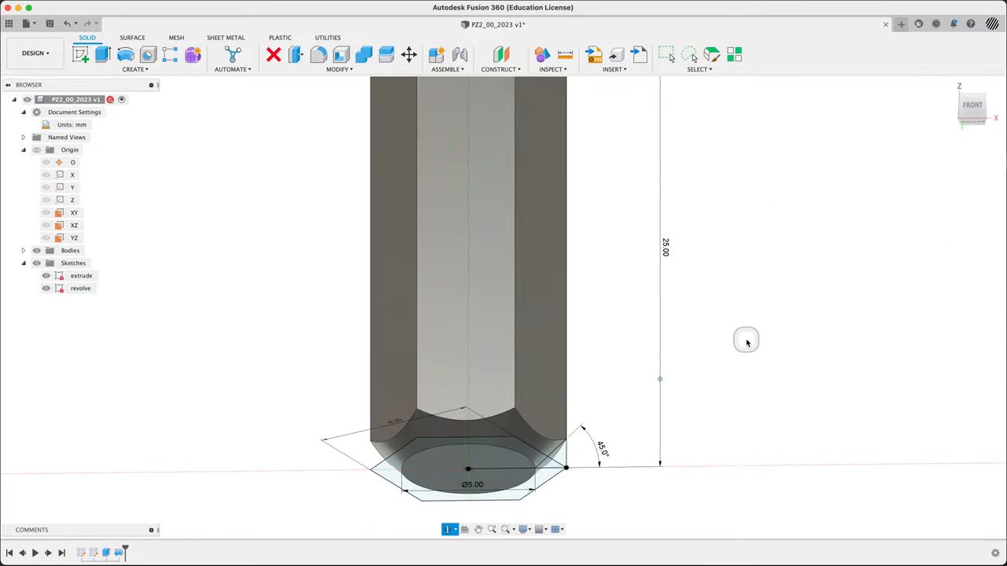
left_click_drag(746, 340, 727, 379)
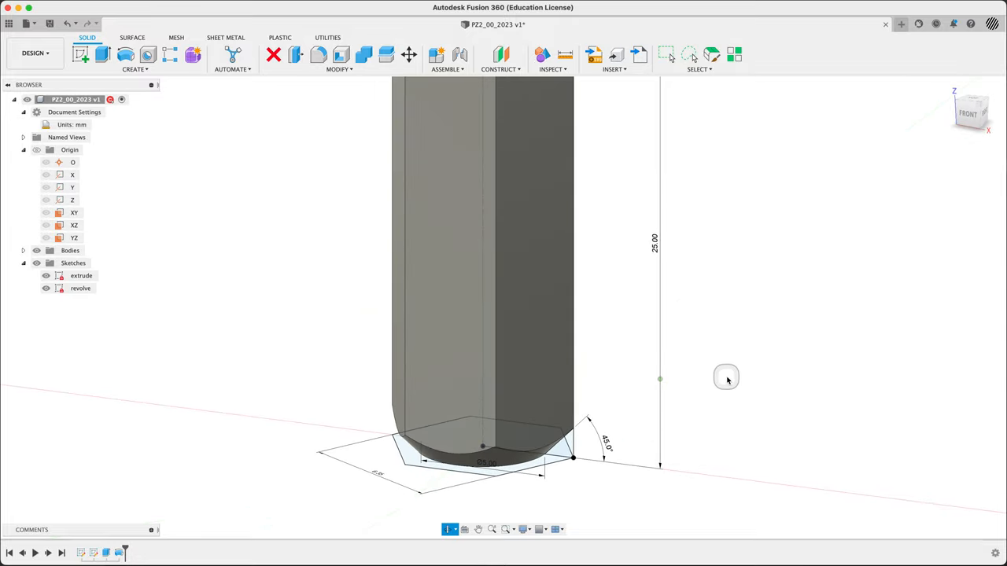
left_click_drag(727, 377, 909, 157)
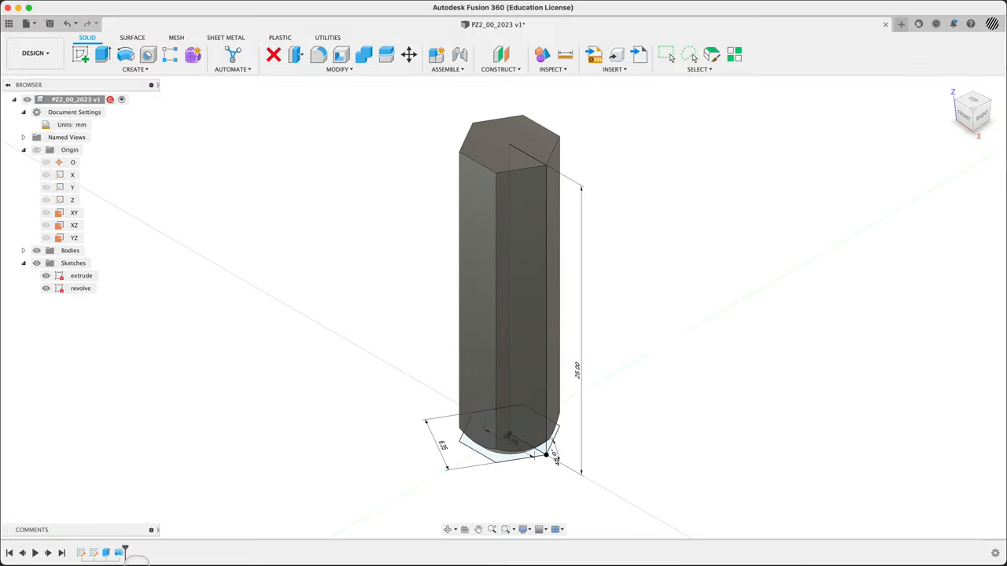
mouse_move(110, 553)
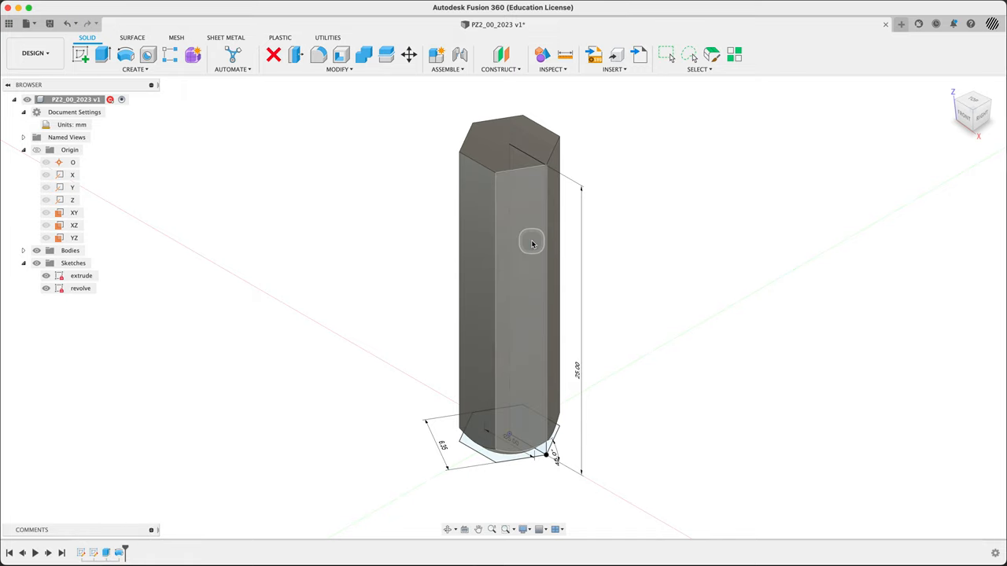
Reopen Revolve1 and add the shank rectangle as a second profile, previewing a cylindrical cut.
left_click(120, 554)
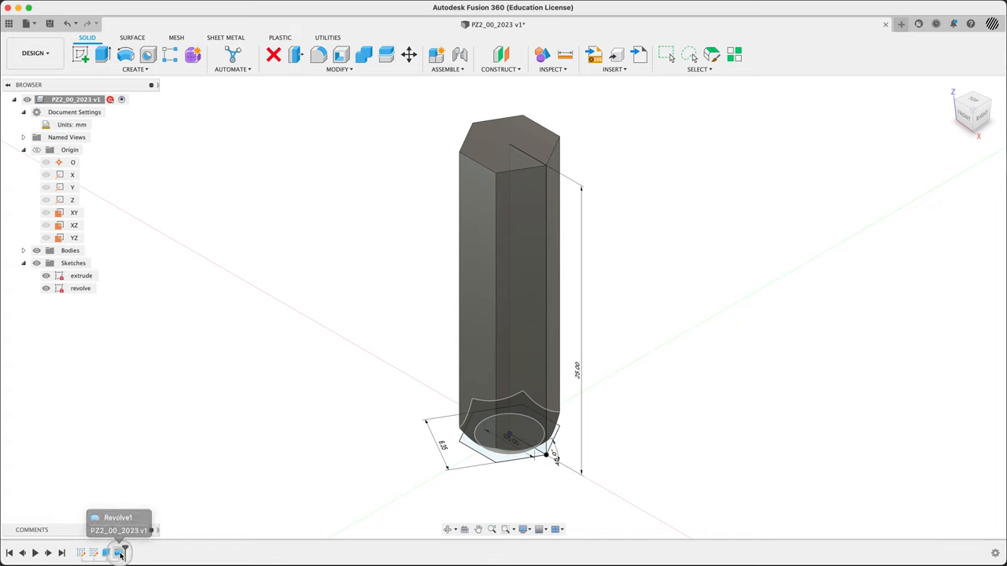
double_click(80, 288)
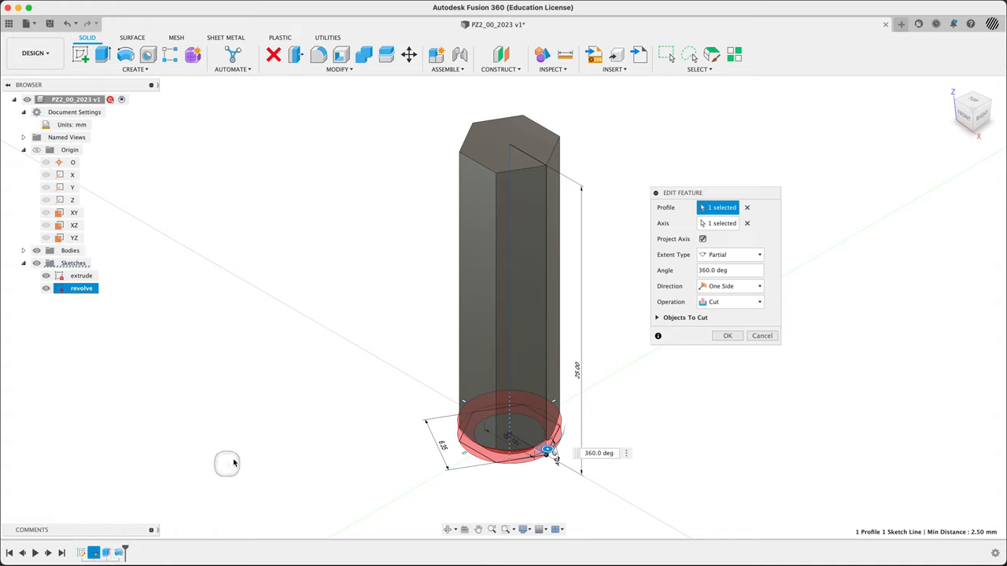
mouse_move(718, 207)
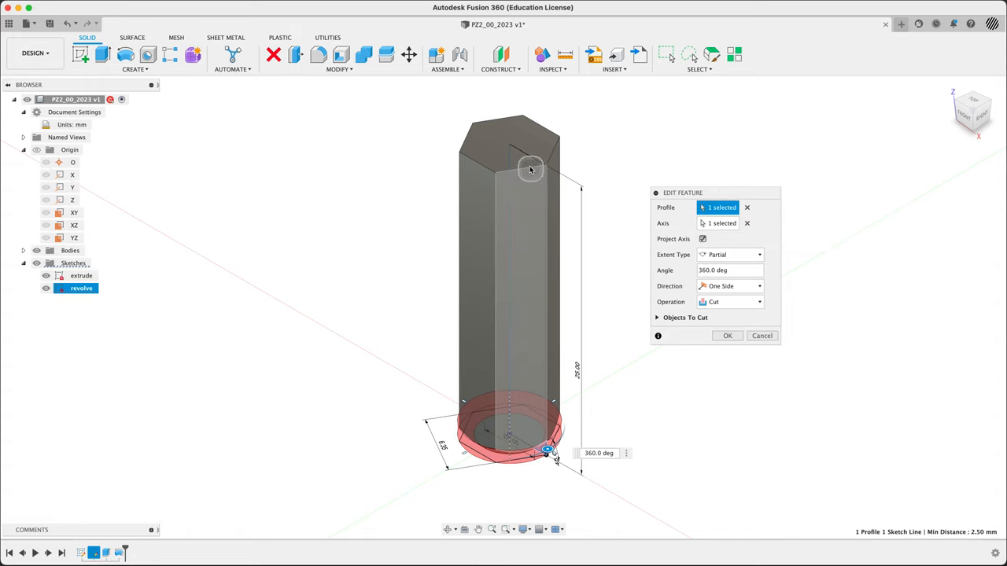
left_click(527, 165)
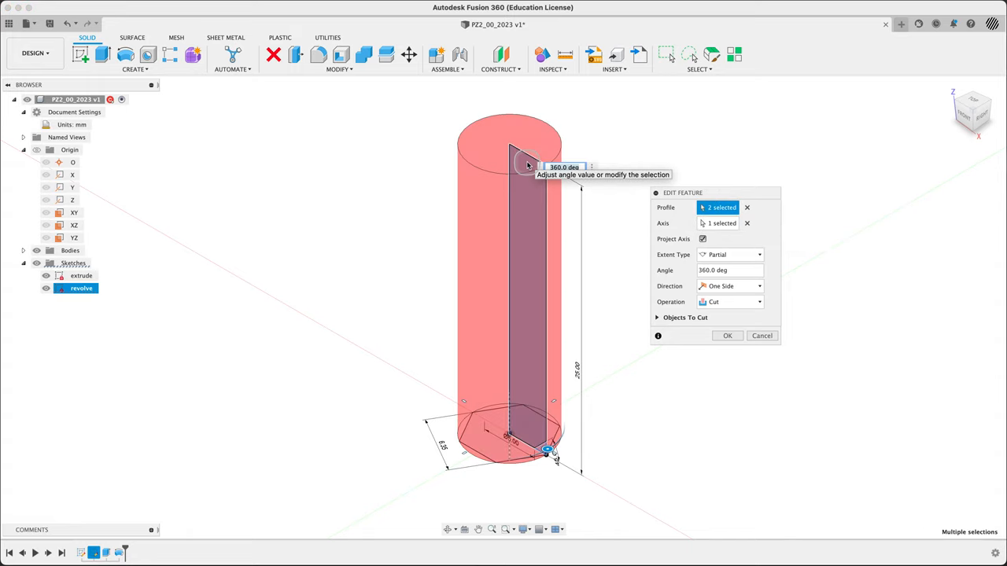
mouse_move(520, 352)
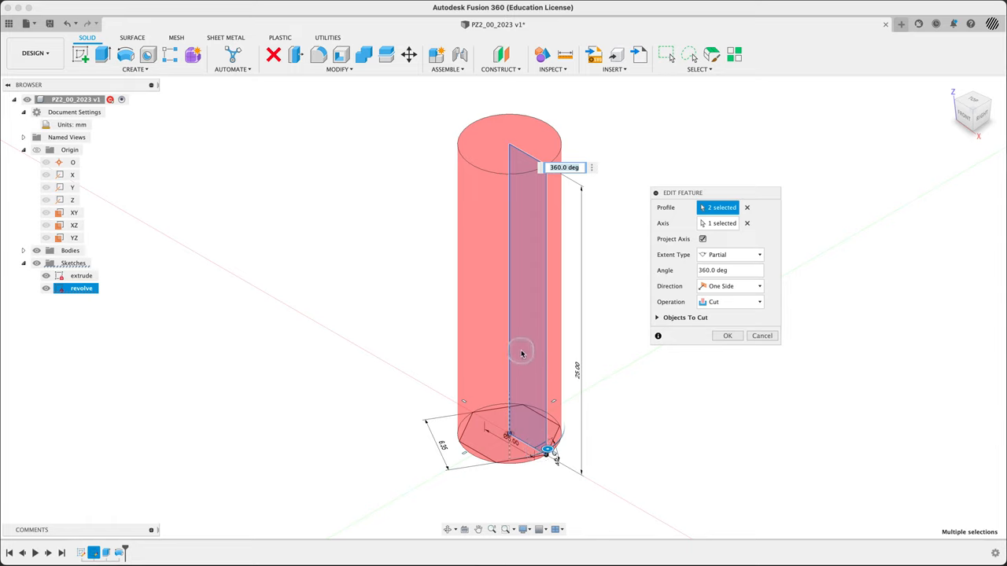
mouse_move(553, 393)
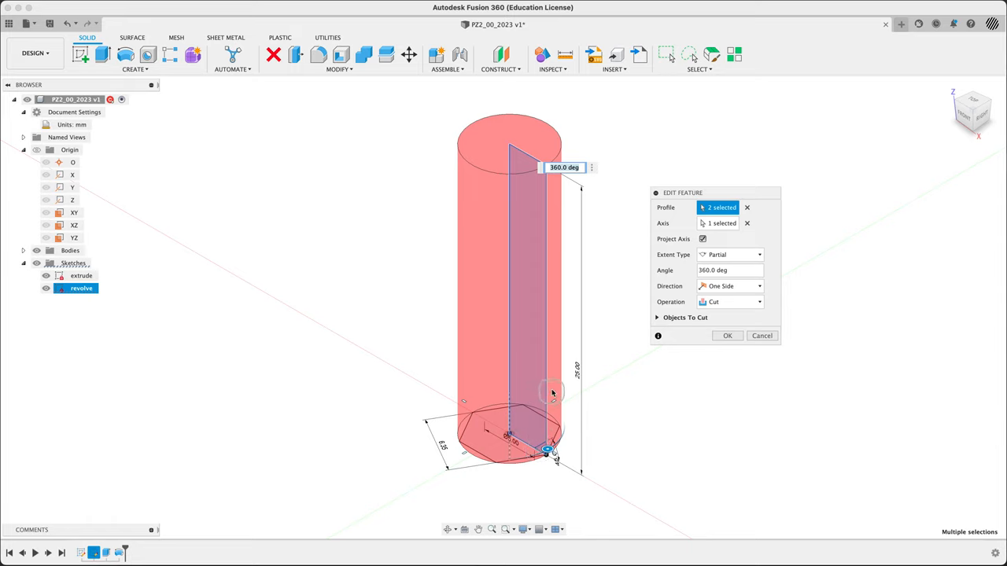
mouse_move(605, 488)
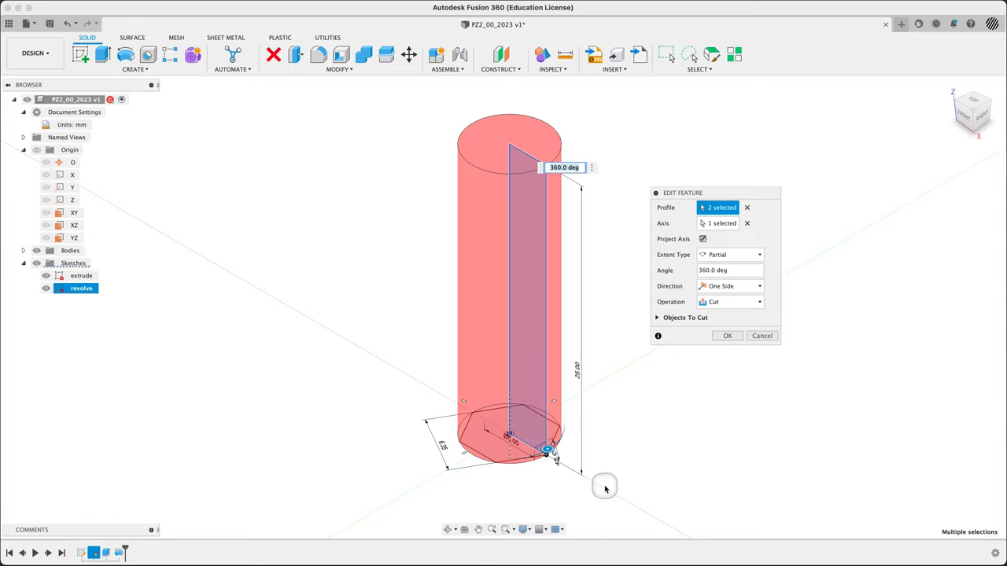
mouse_move(730, 240)
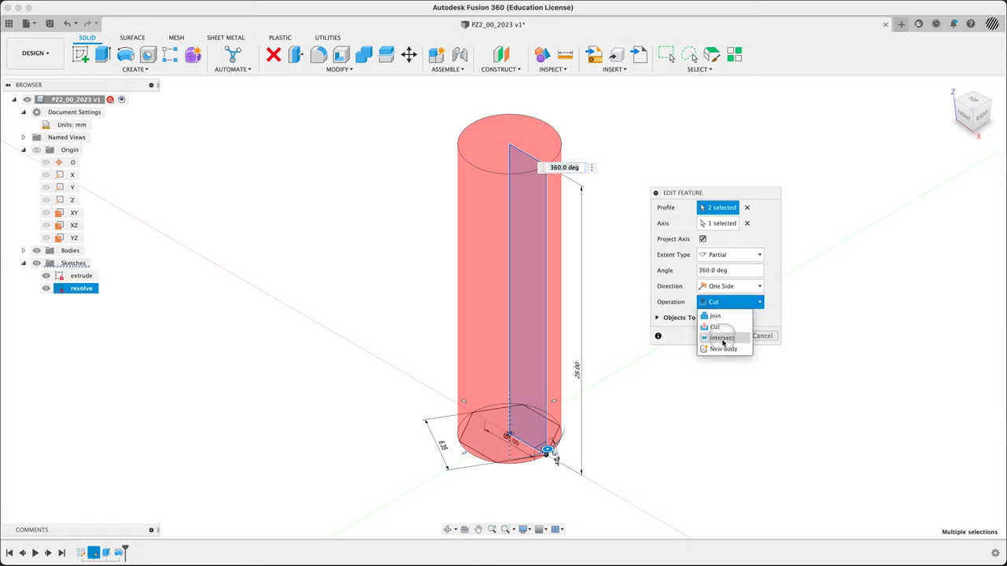
Change the revolve operation from Cut to Intersect and apply it.
left_click(722, 337)
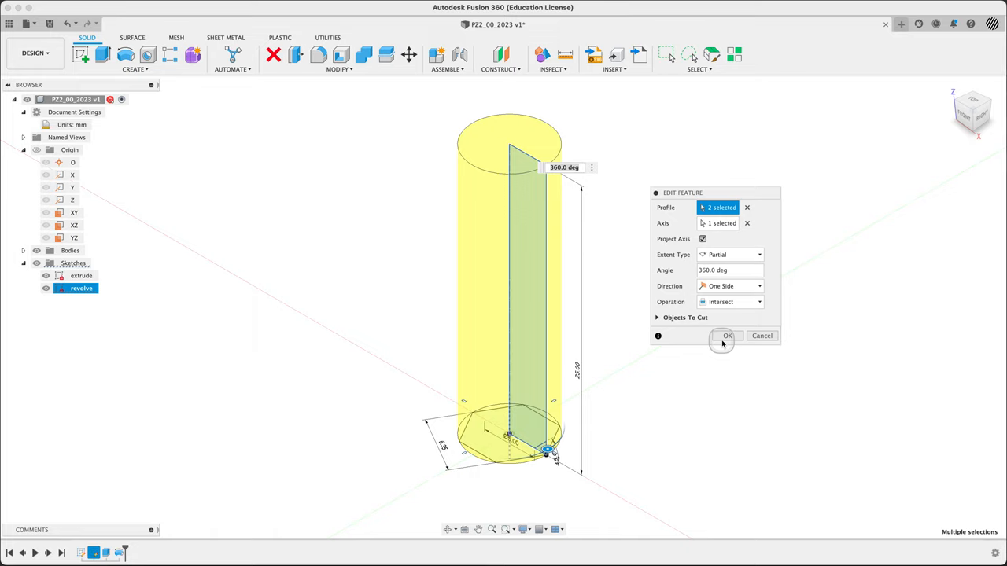
mouse_move(653, 362)
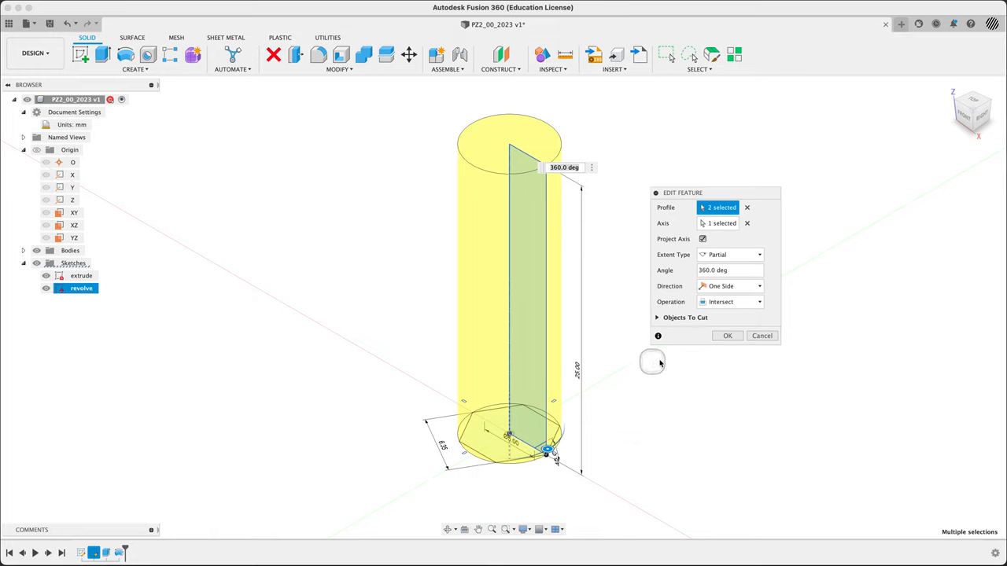
left_click(762, 336)
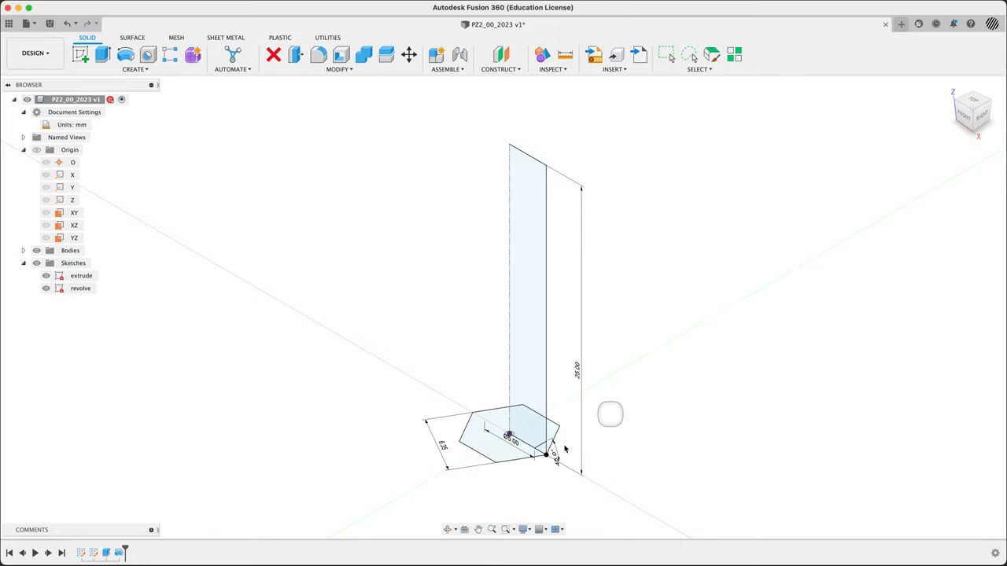
Re-edit Revolve1, reselect the shank rectangle profile, and apply the intersect again.
left_click(120, 554)
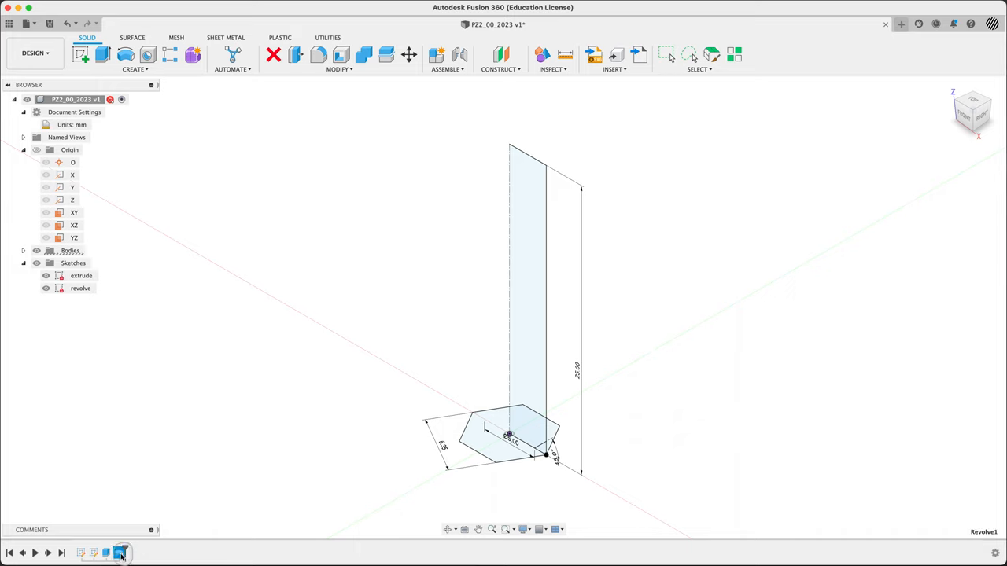
double_click(80, 288)
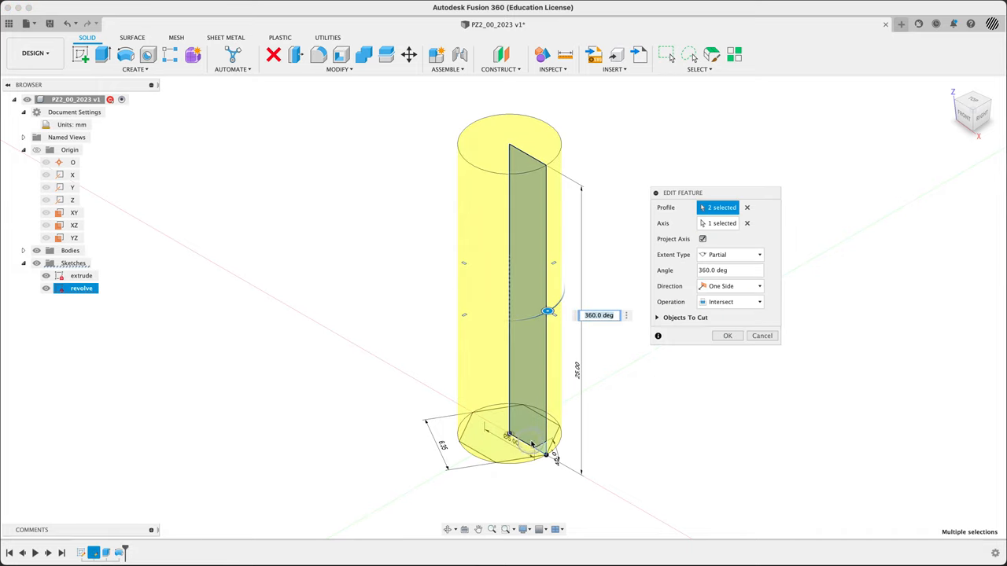
left_click(538, 431)
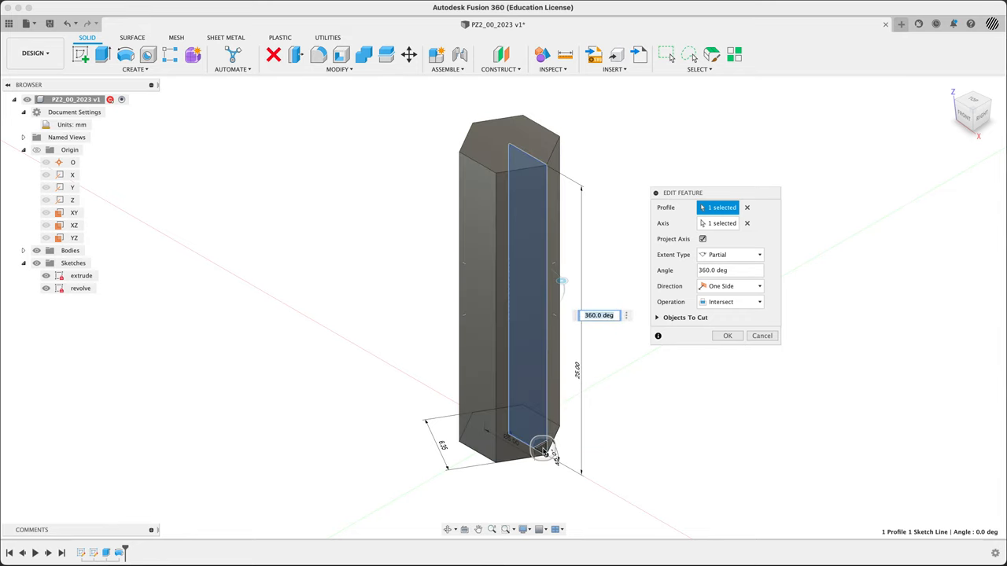
left_click(487, 315)
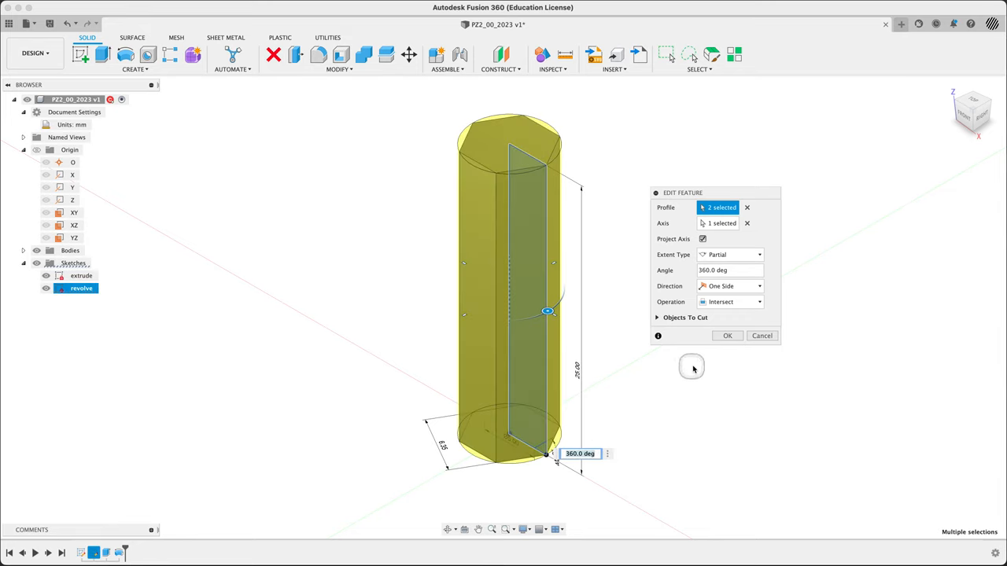
left_click(727, 337)
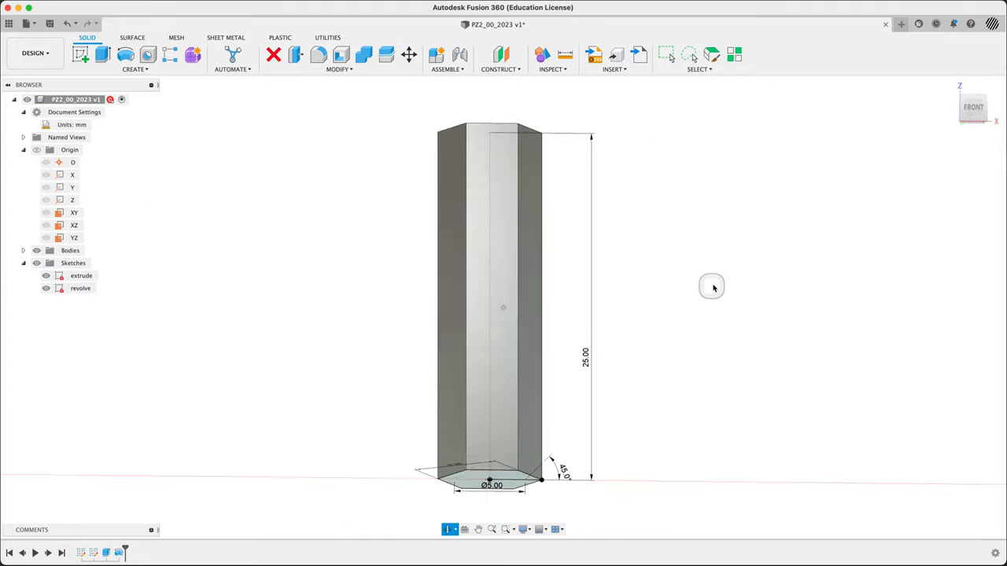
left_click_drag(711, 287, 670, 325)
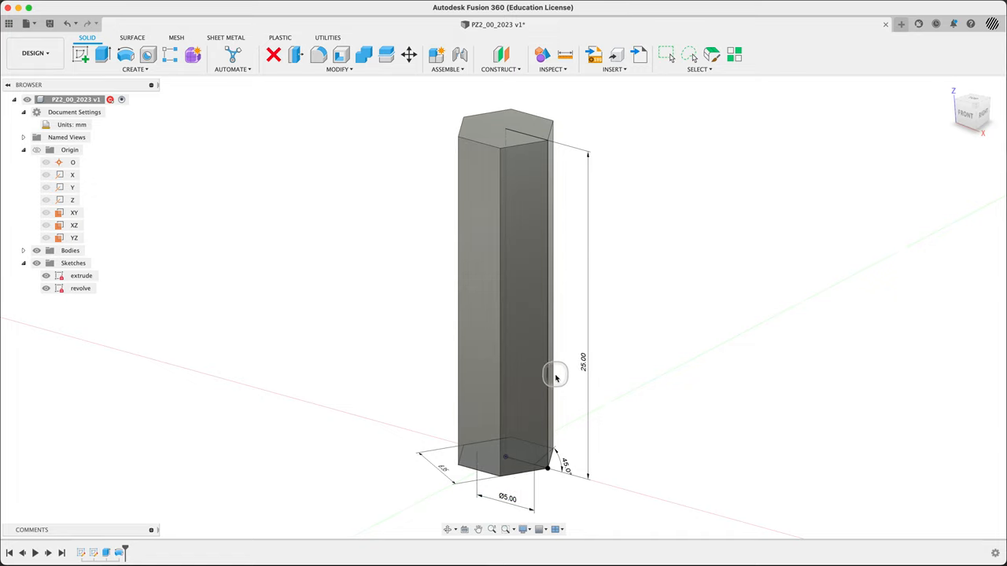
mouse_move(441, 394)
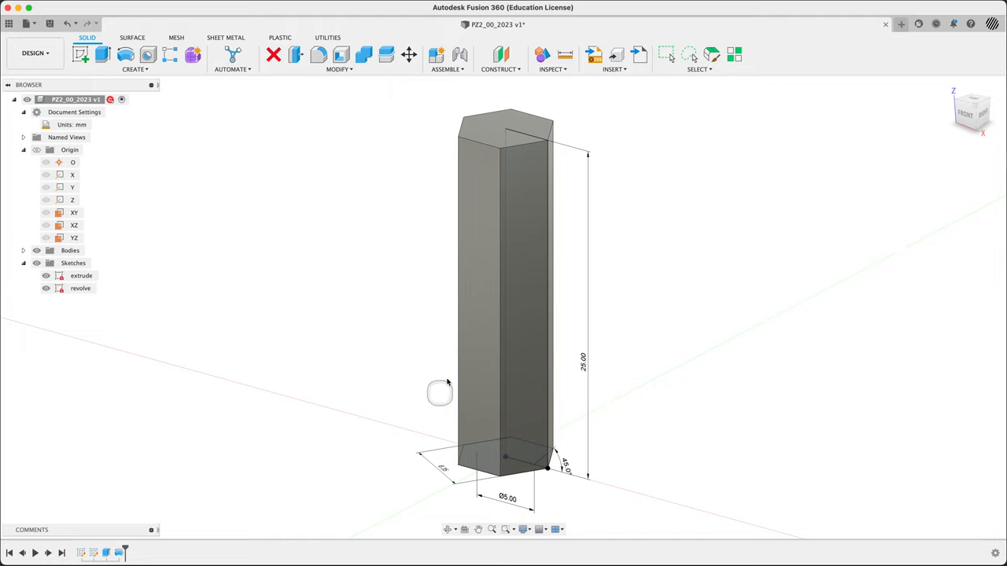
mouse_move(318, 453)
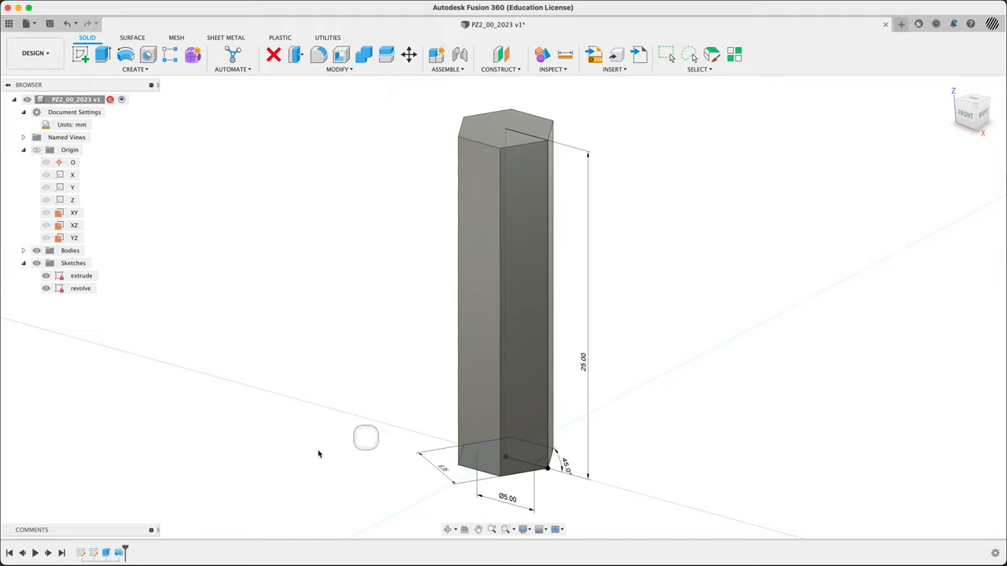
Re-edit the intersect revolve down to a single profile and apply it, tapering the lower end.
left_click(119, 554)
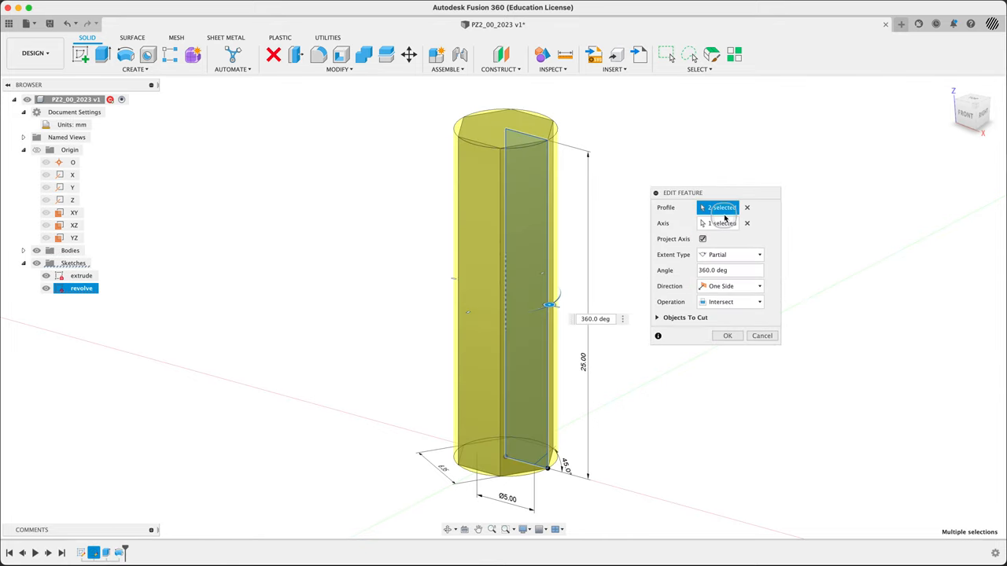
scroll("up", 3)
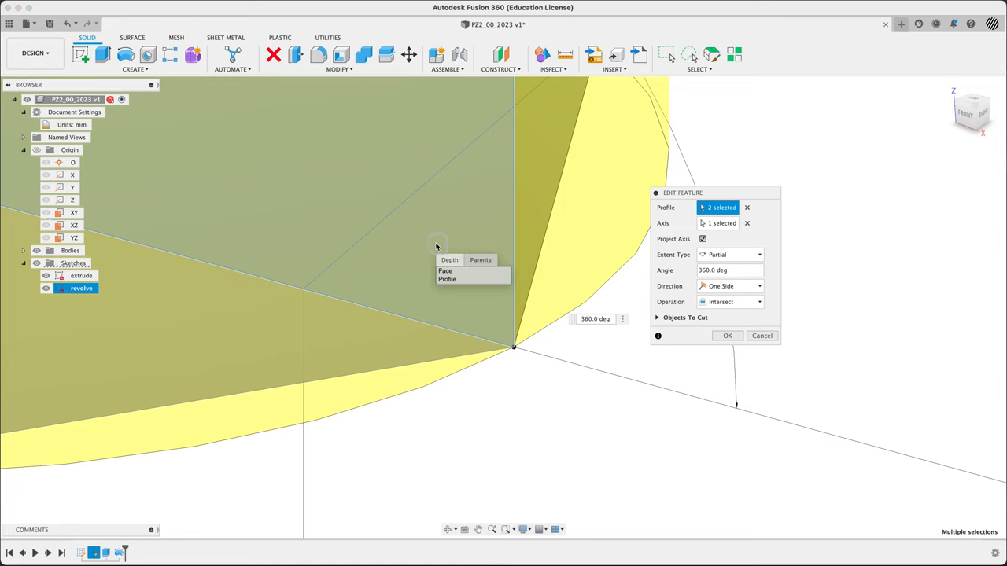
left_click(447, 278)
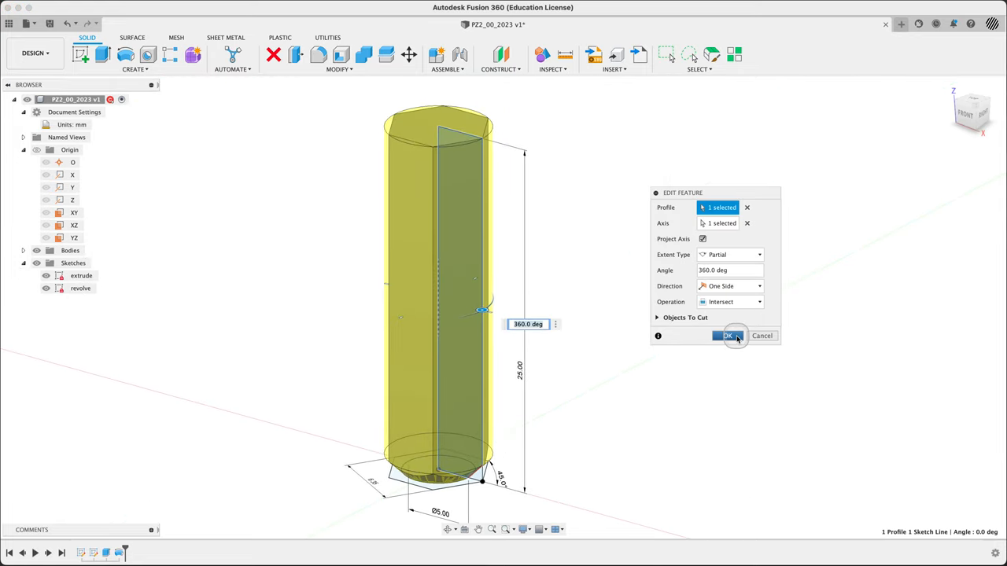
left_click(726, 336)
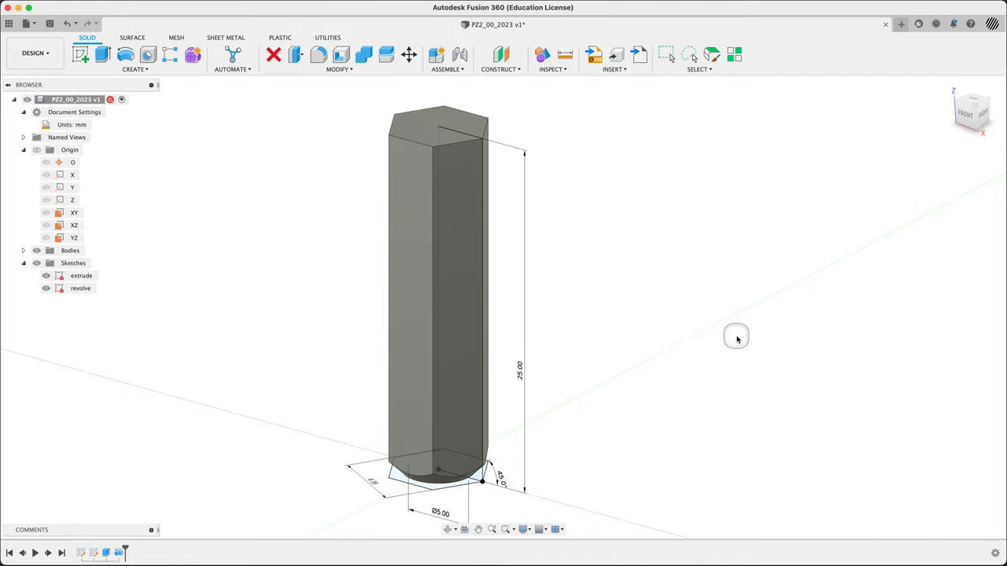
Orbit the model to inspect the tapered bottom end of the hex shank.
left_click_drag(737, 337, 264, 393)
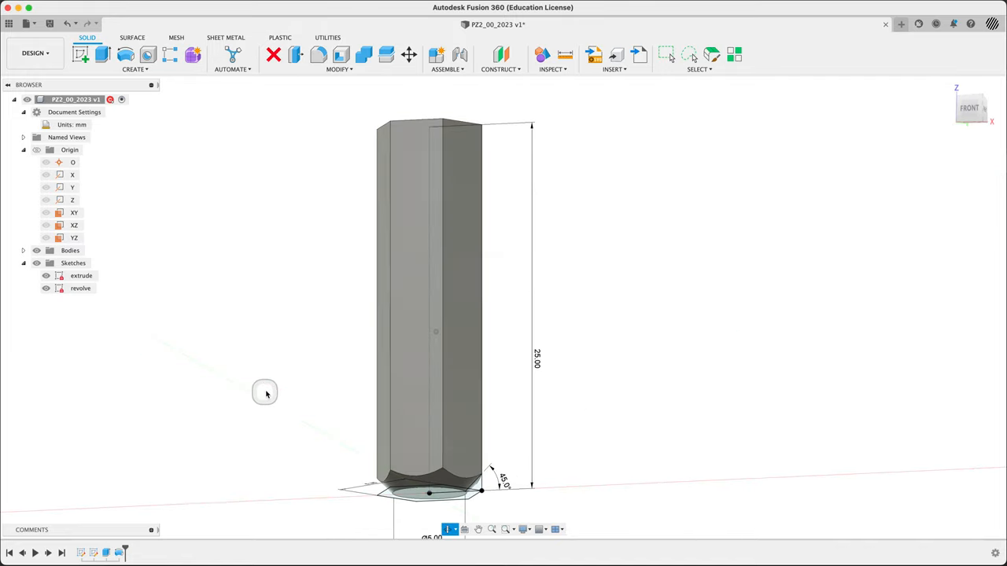
left_click_drag(265, 393, 258, 428)
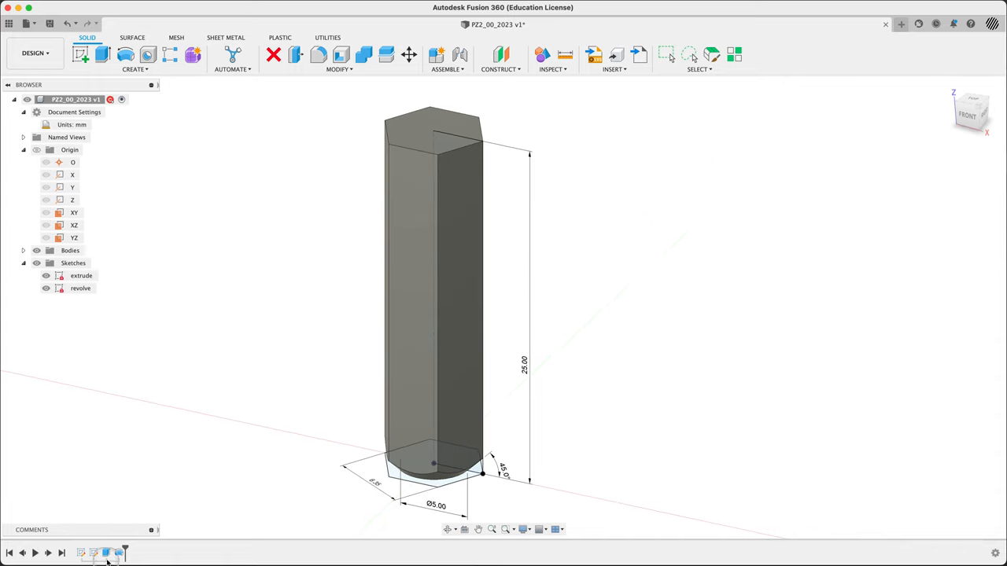
mouse_move(93, 554)
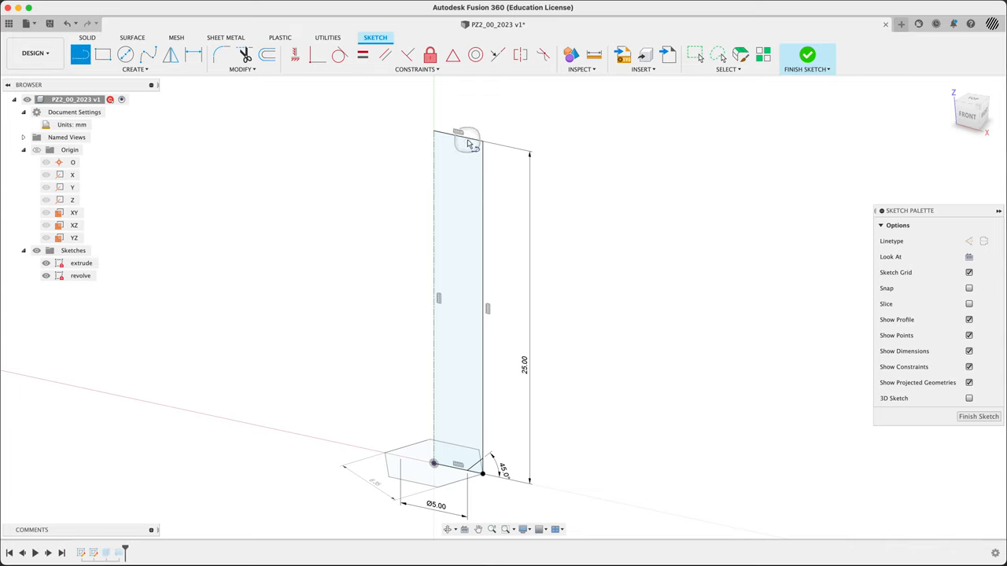
mouse_move(642, 197)
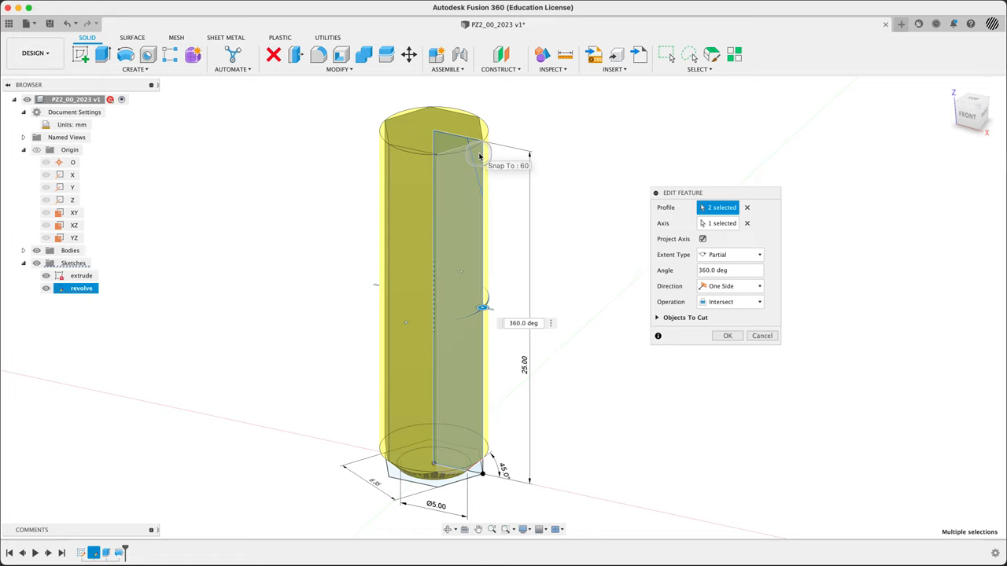
mouse_move(475, 157)
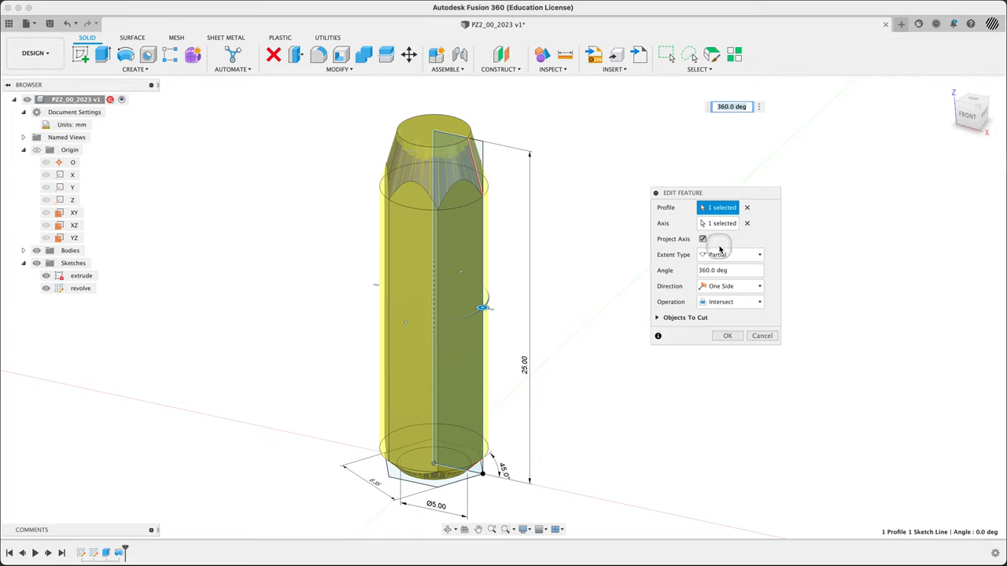
Set the revolve extent to Full, check the preview, and apply the single-profile intersect.
left_click(730, 255)
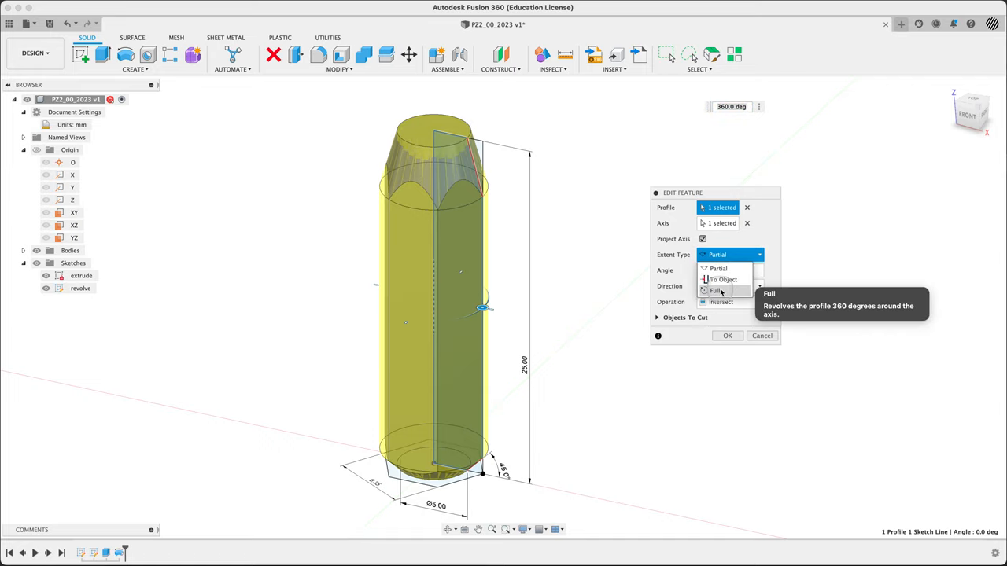
left_click(716, 289)
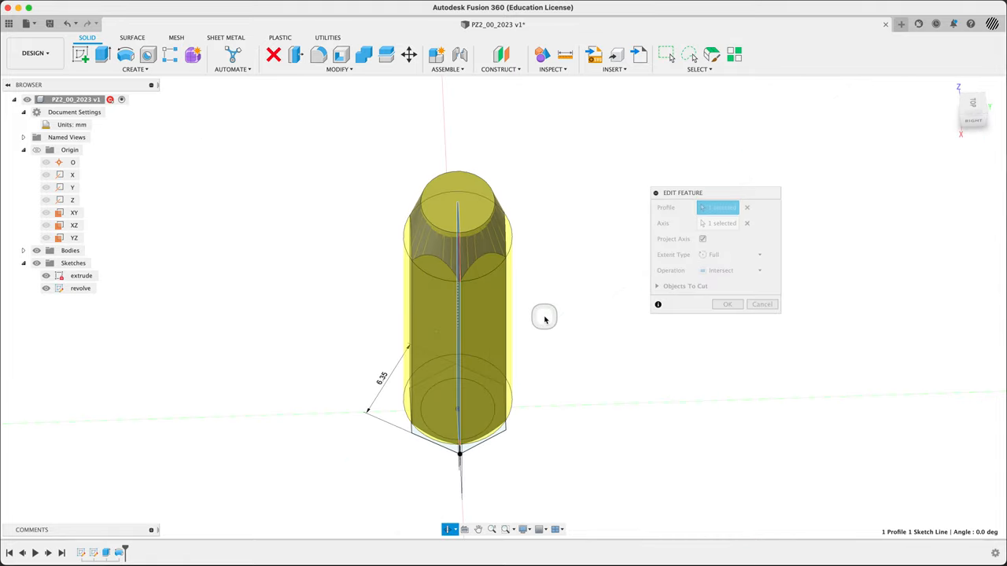
left_click_drag(545, 318, 607, 293)
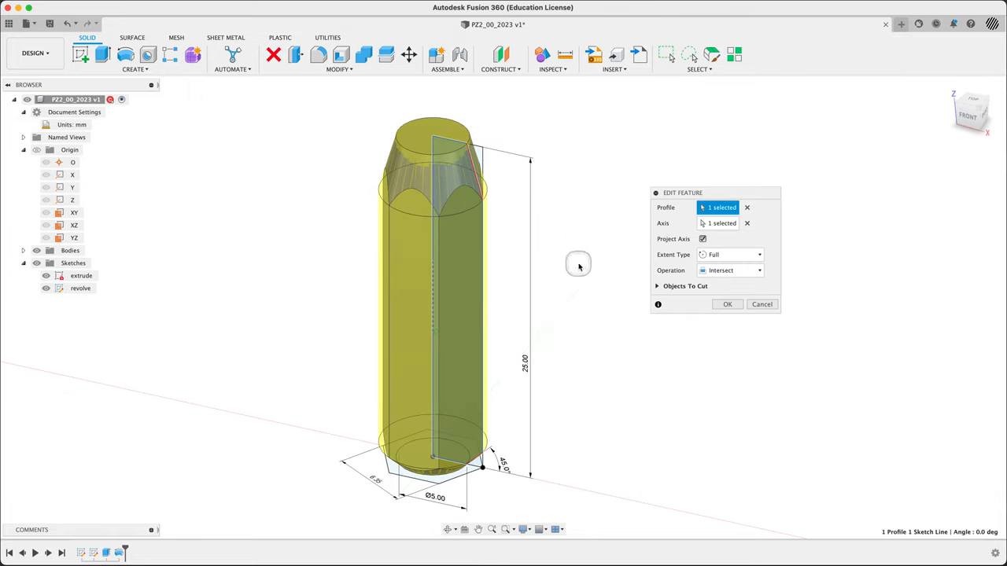
mouse_move(456, 158)
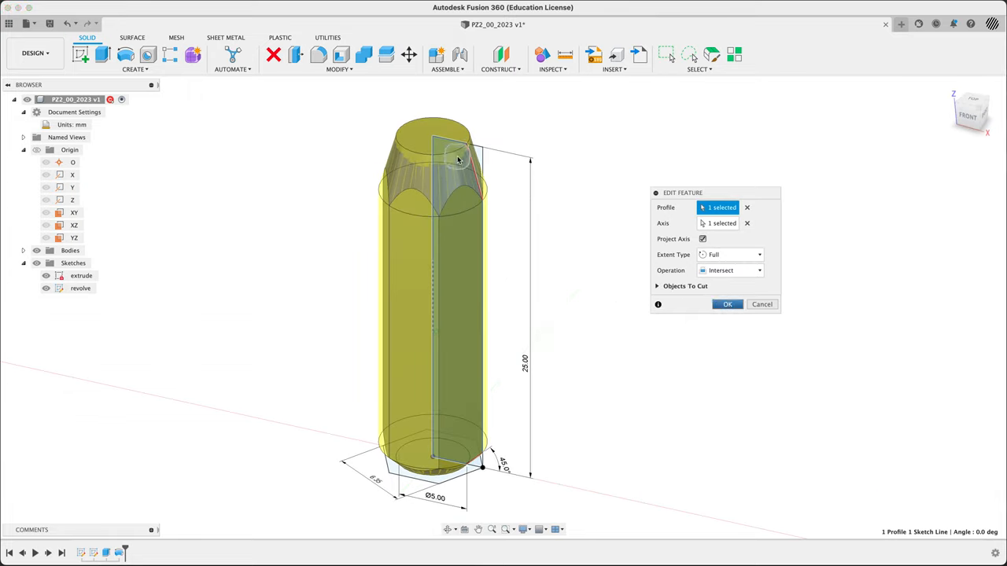
left_click(727, 306)
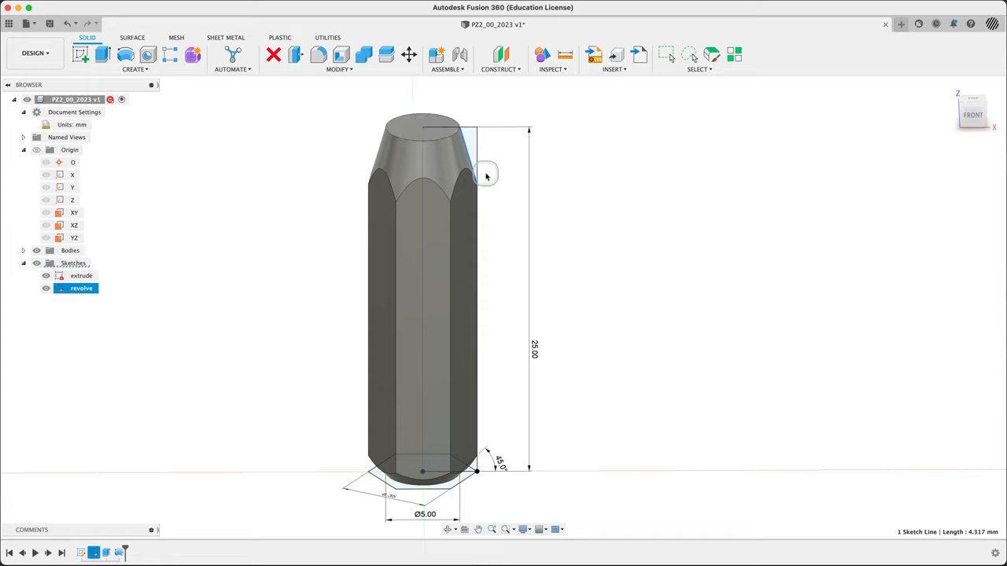
mouse_move(465, 172)
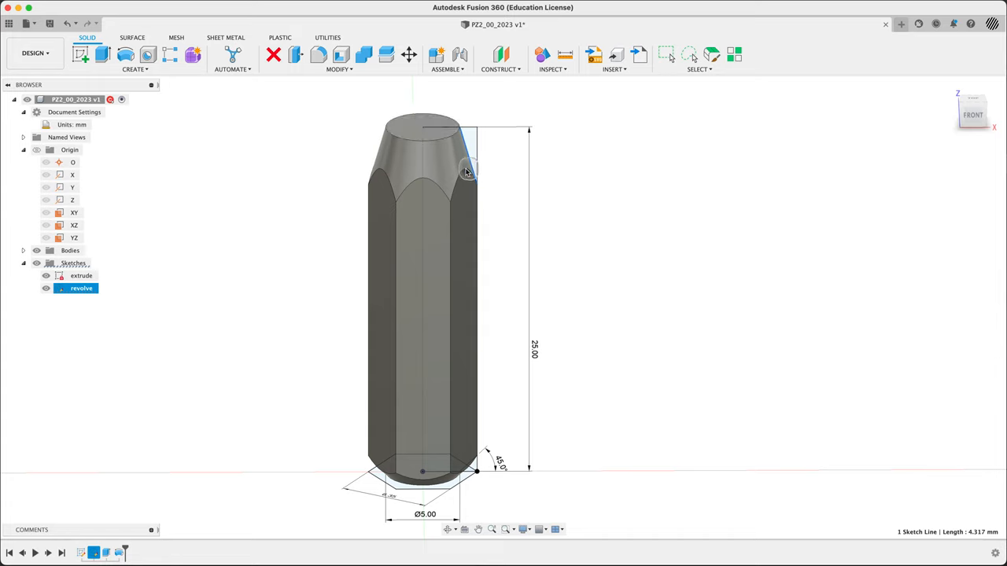
mouse_move(480, 186)
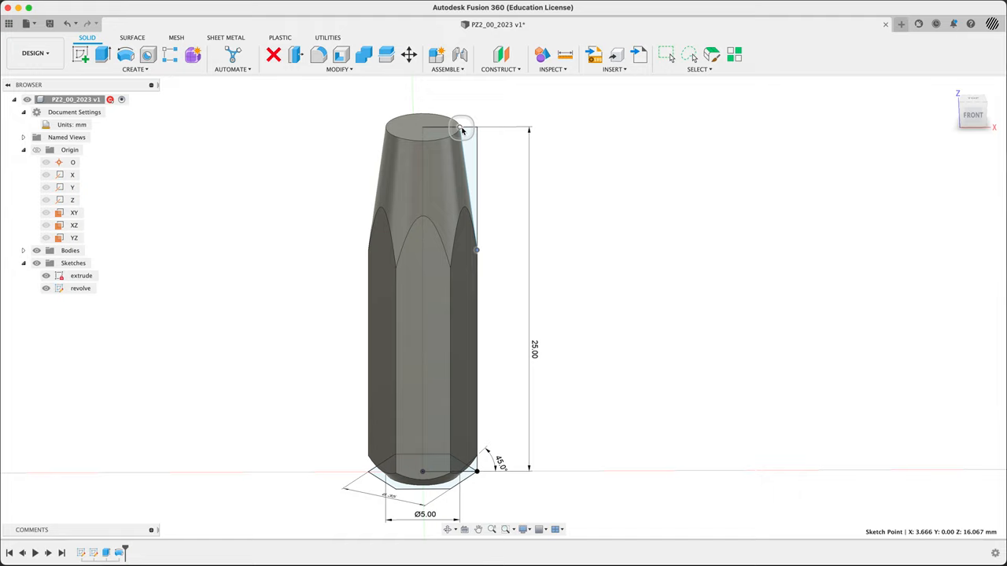
Move the profile's top point inward so the revolved tip becomes a long pointed cone.
left_click(81, 288)
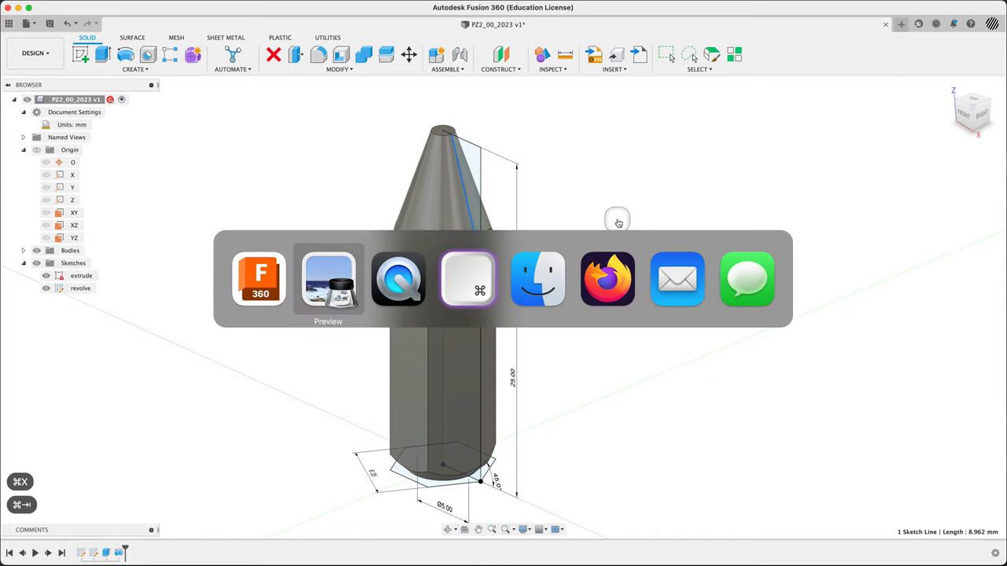
left_click(327, 280)
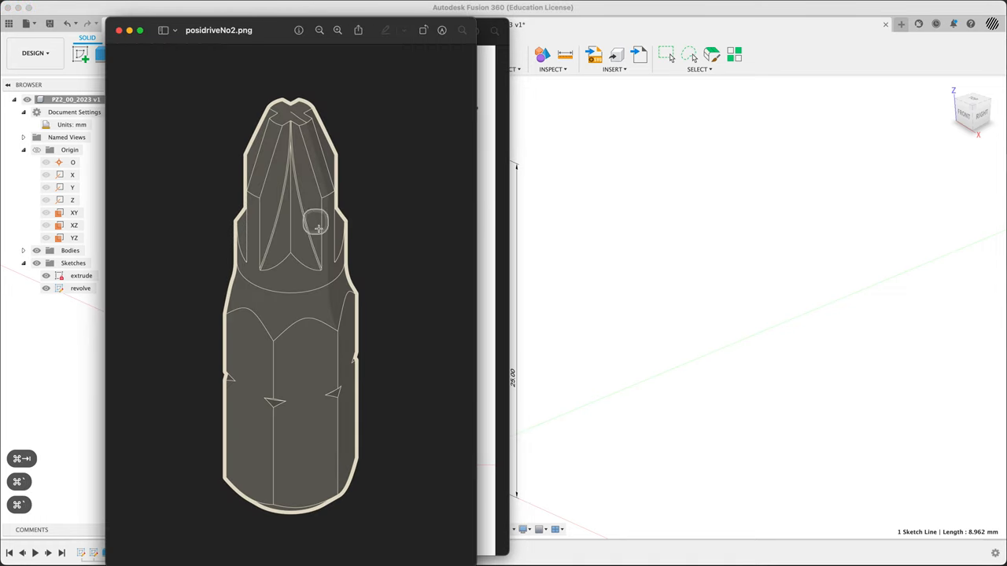
mouse_move(321, 208)
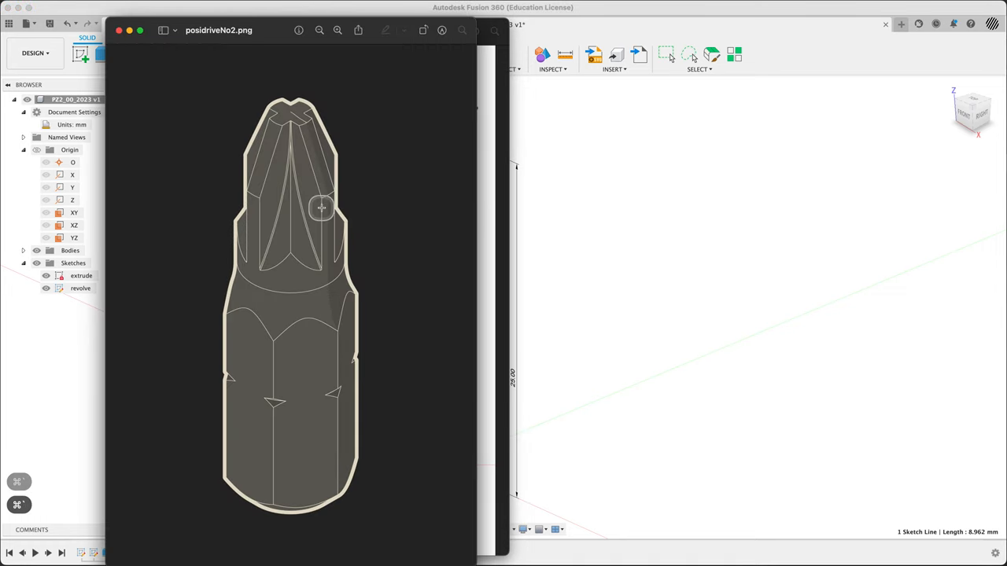
mouse_move(695, 334)
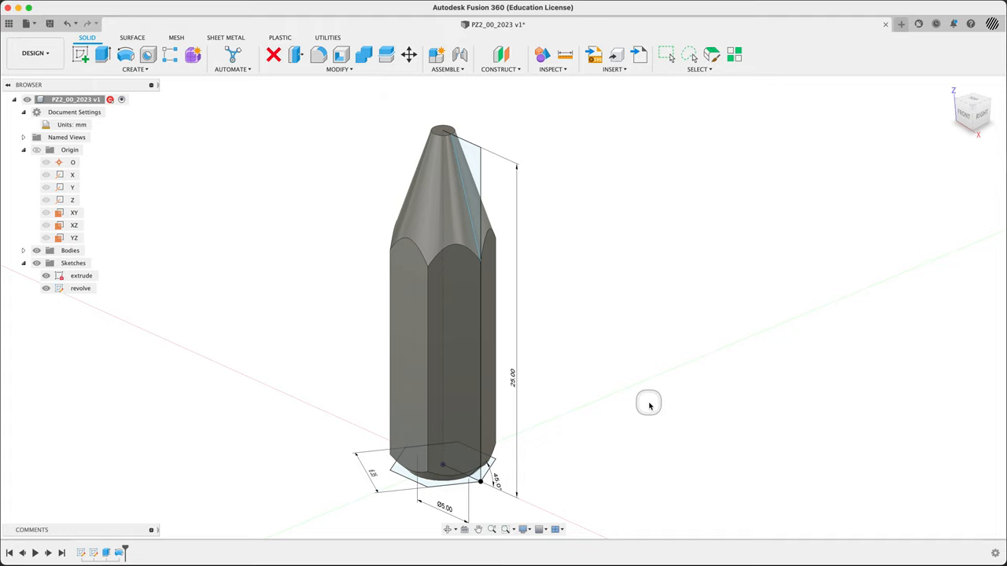
mouse_move(66, 313)
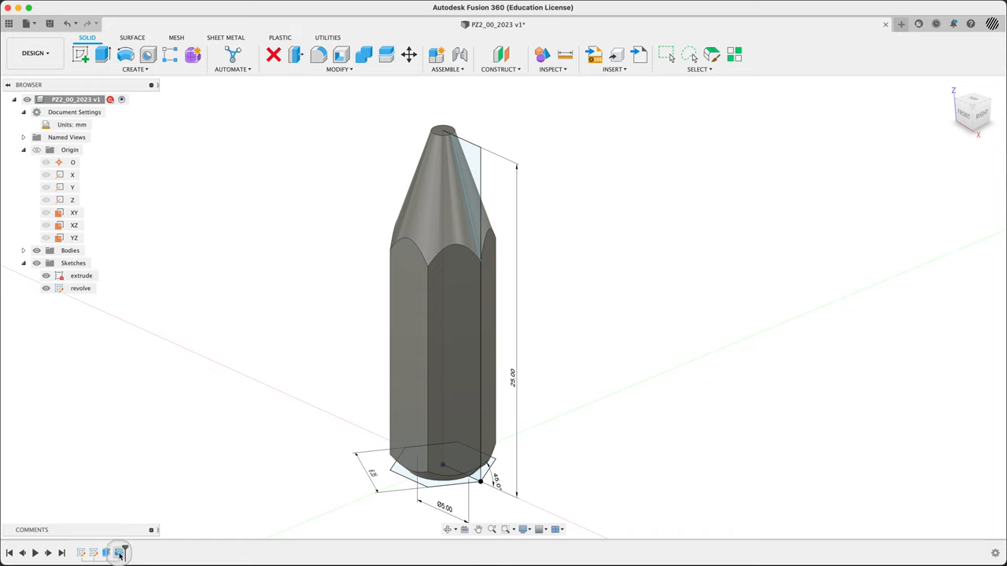
left_click(107, 554)
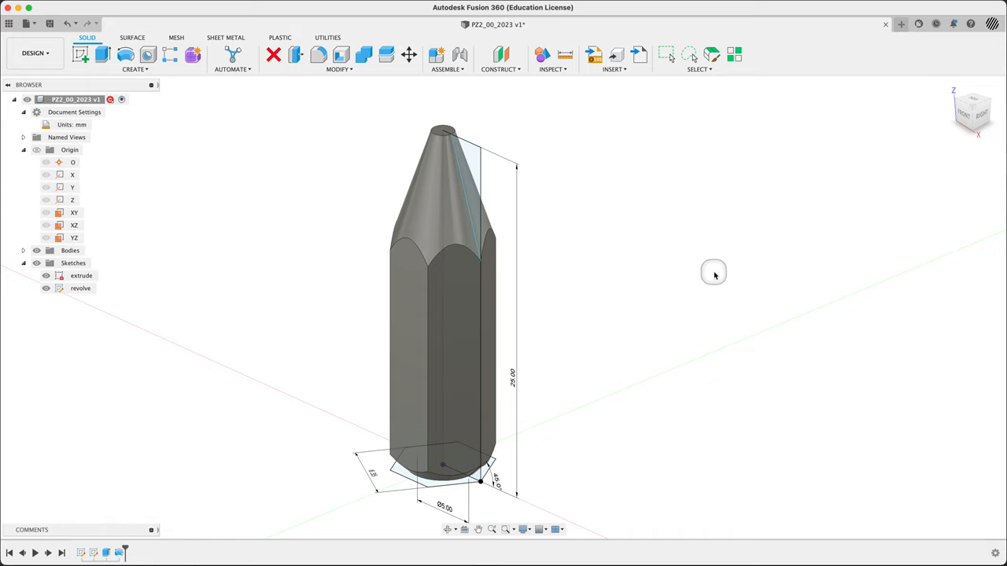
mouse_move(689, 307)
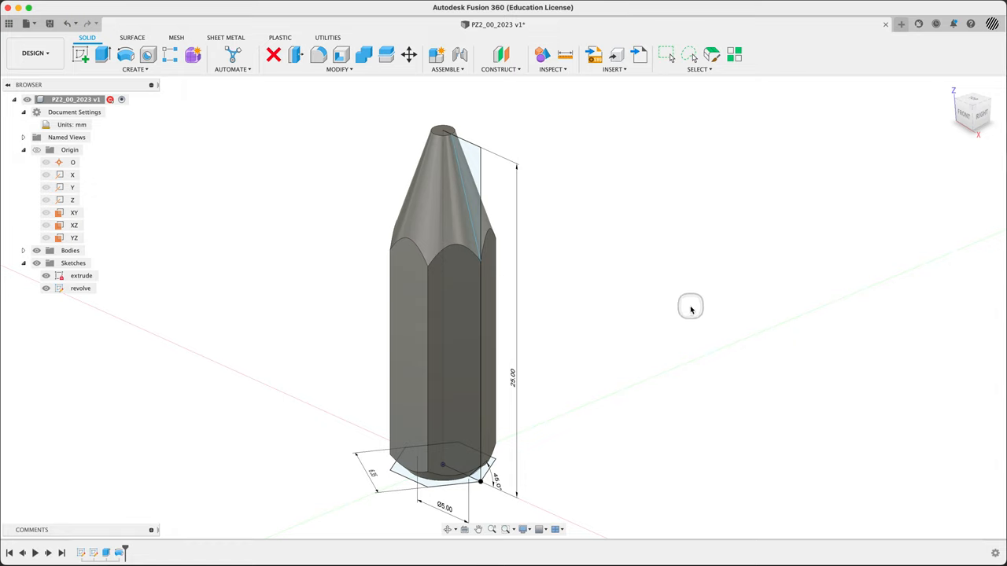